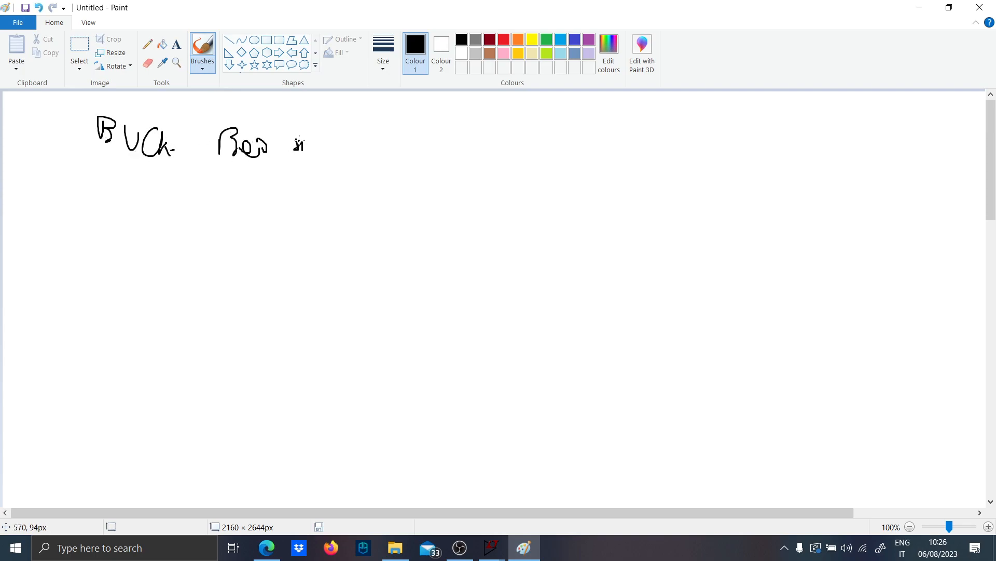
Hand-draw the Buck Boost title and converter sketch, then minimize Paint.
left_click_drag(88, 163, 287, 161)
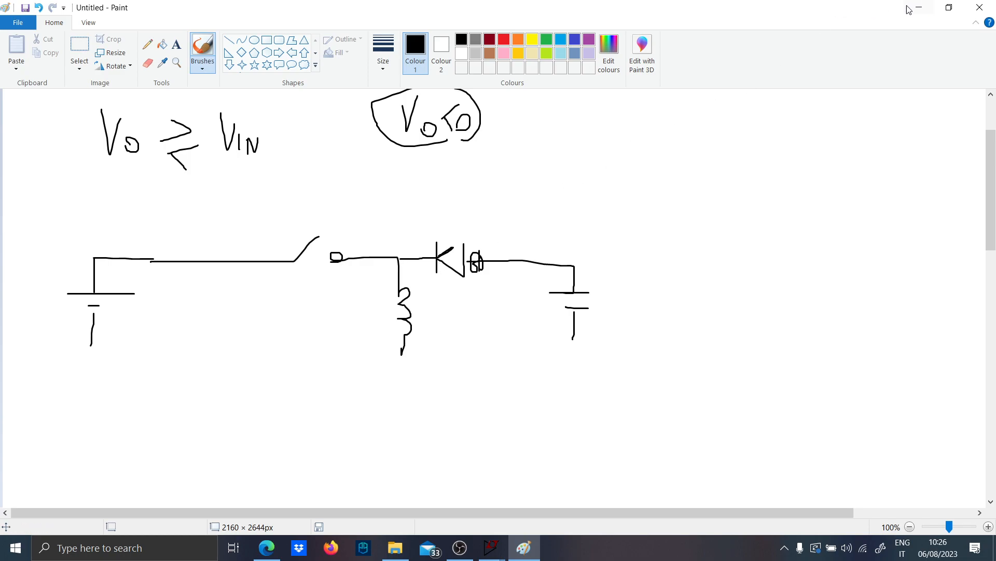
left_click(491, 547)
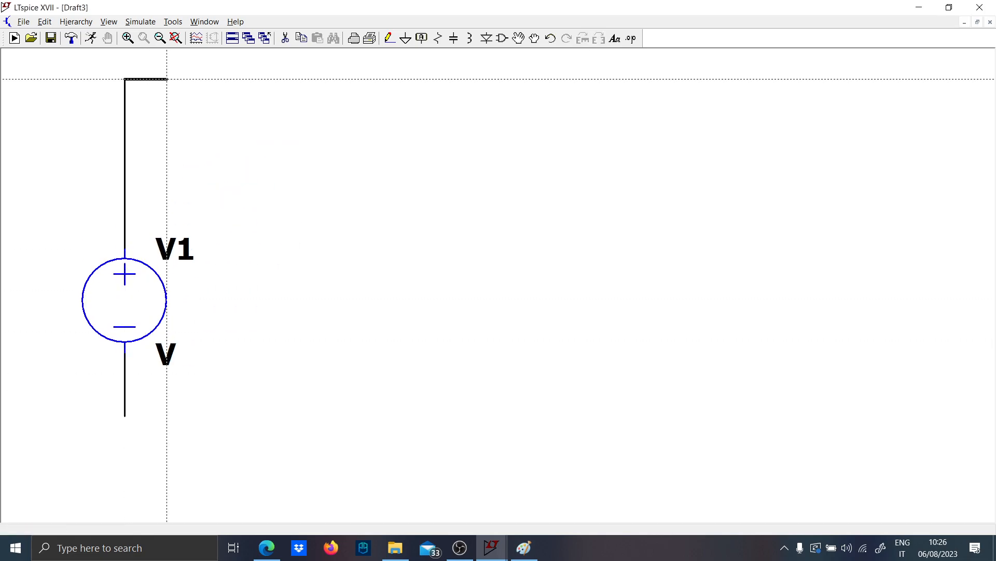
Wire the source to the switch, place inductor L1 below it, and set it to 4.7µ.
left_click(441, 226)
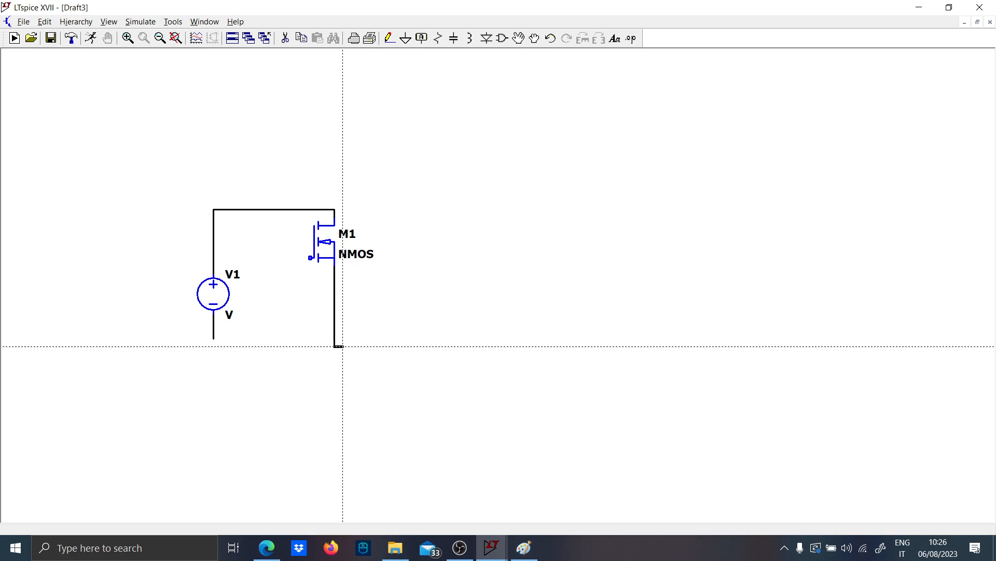
left_click(335, 312)
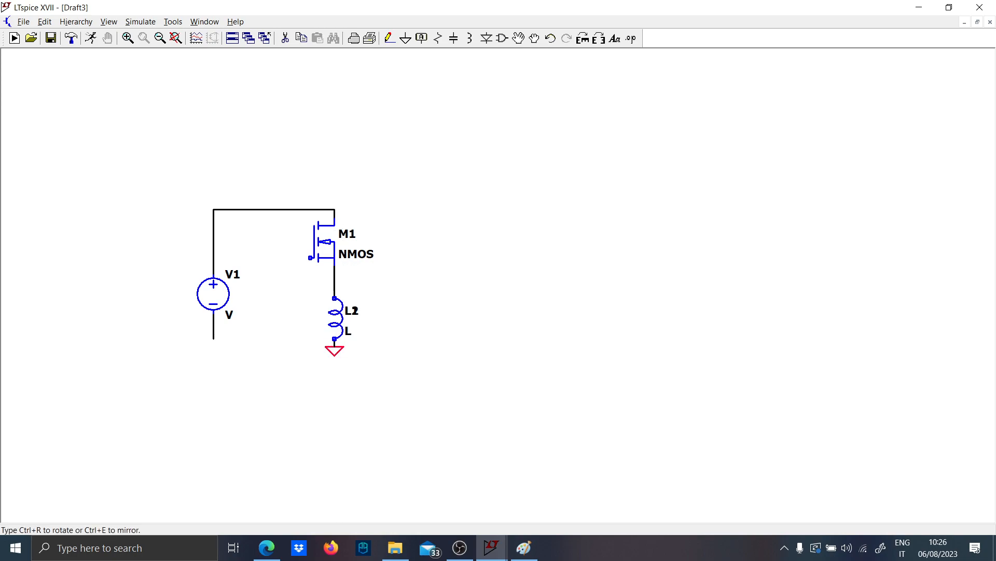
left_click(399, 282)
type("4")
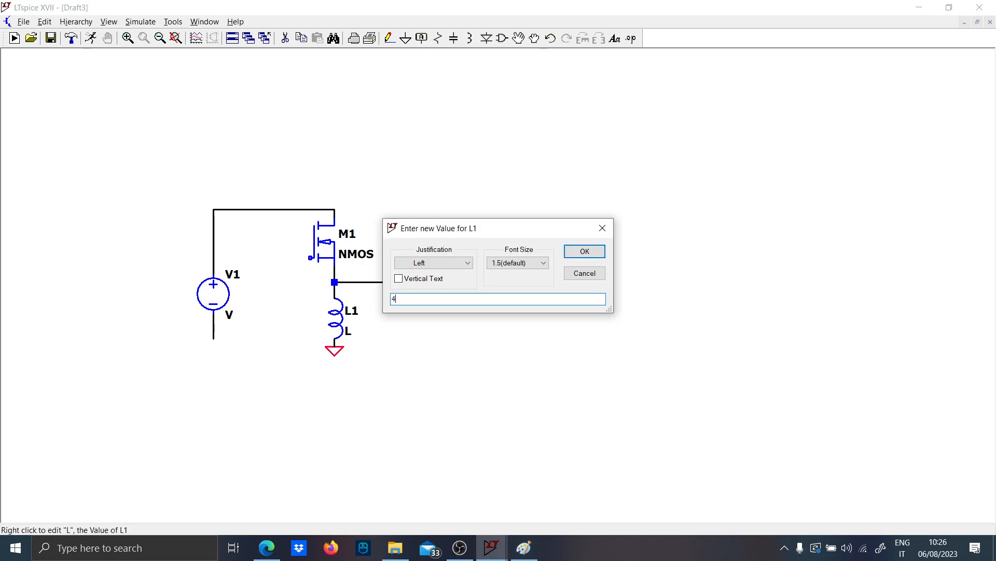
left_click(583, 250)
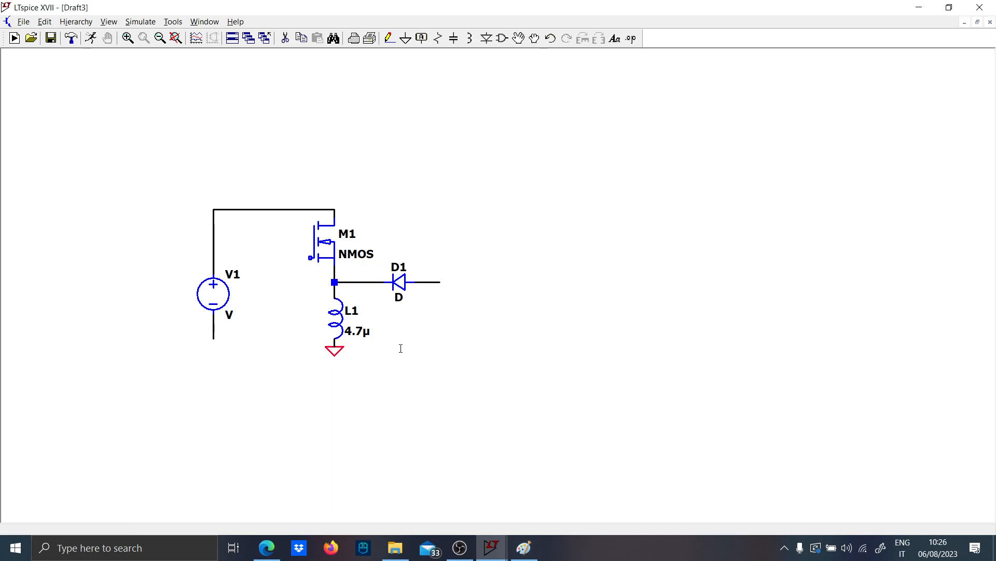
Make diode D1 a 1N5817 and label the gate node g1.
double_click(399, 281)
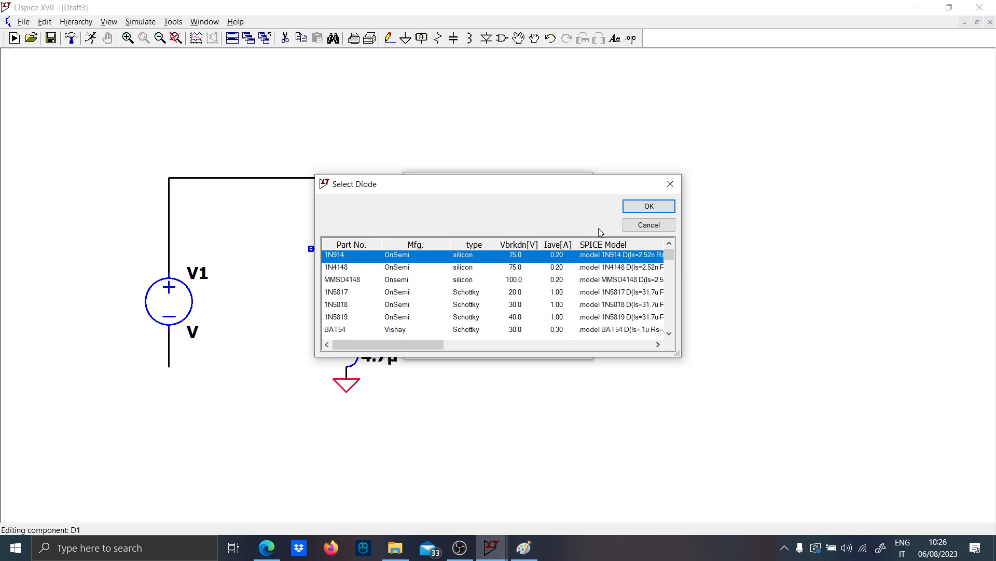
left_click(648, 206)
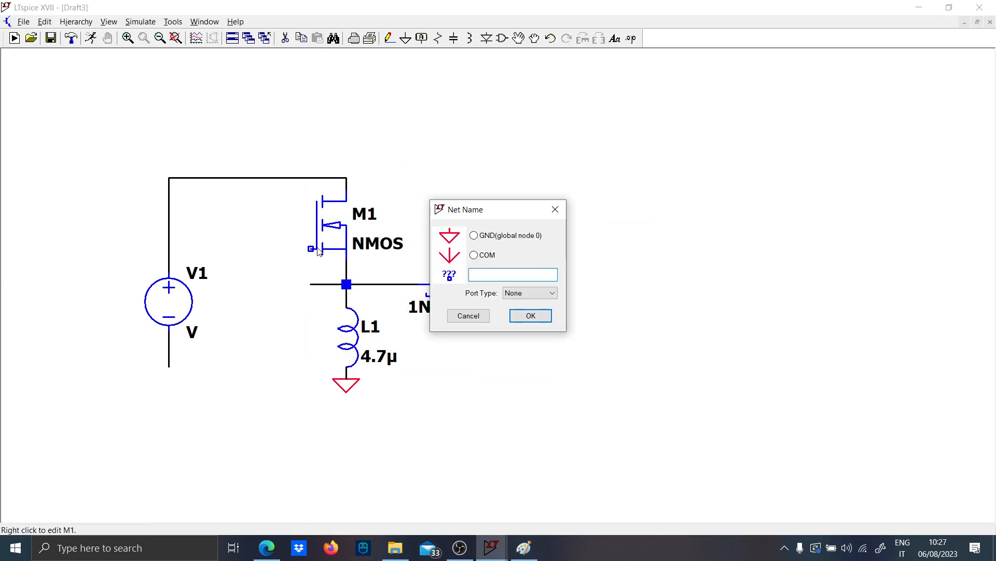
left_click(467, 315)
type("g")
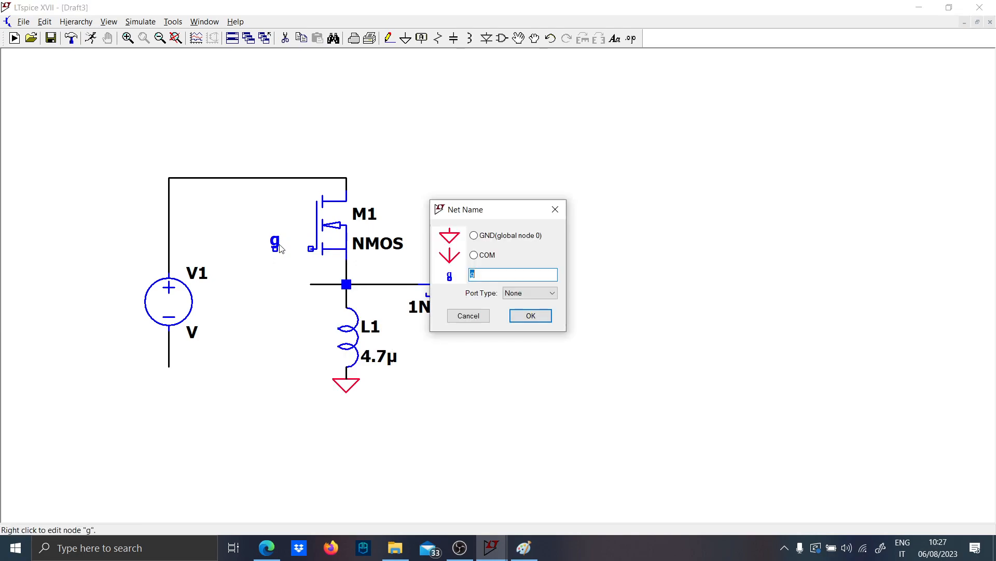
left_click(530, 315)
type("s1")
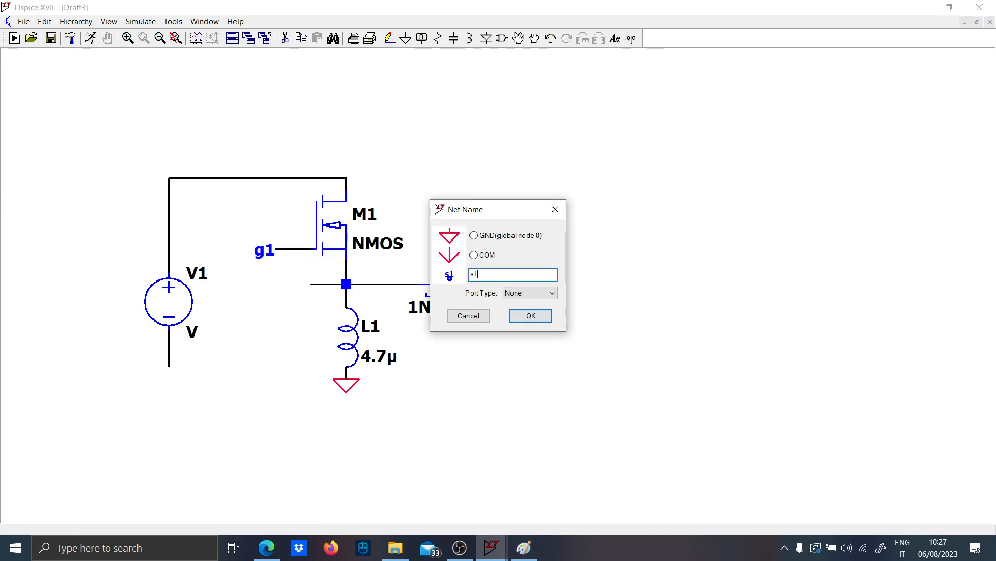
Label the switch node s1 and make M1 an Si7336ADP MOSFET.
left_click(530, 315)
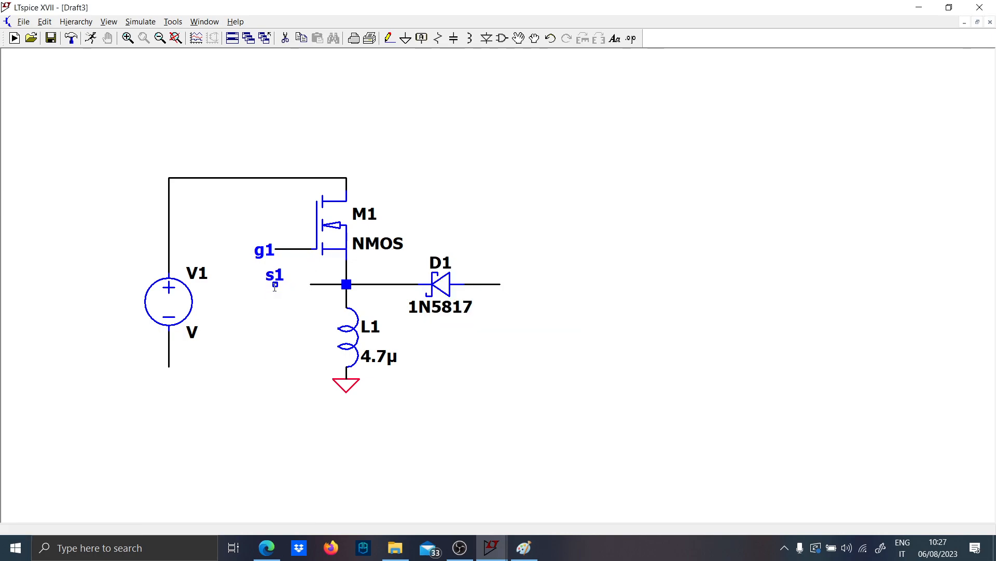
mouse_move(337, 228)
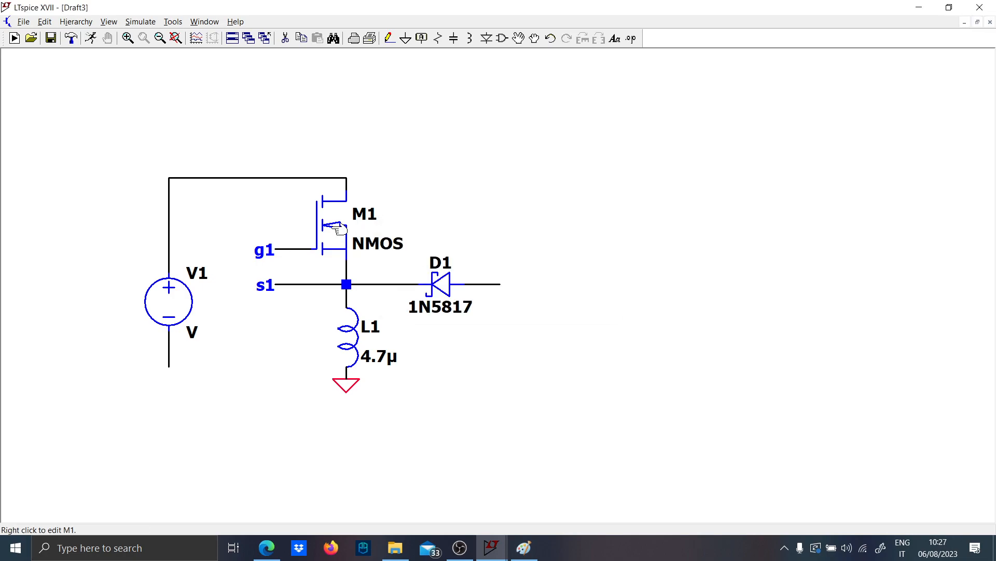
right_click(335, 227)
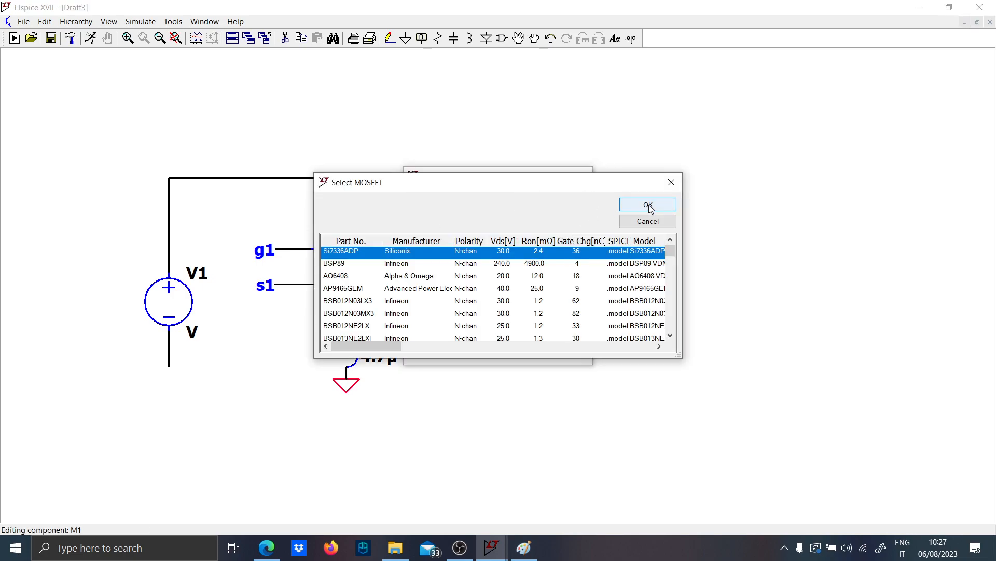
left_click(647, 204)
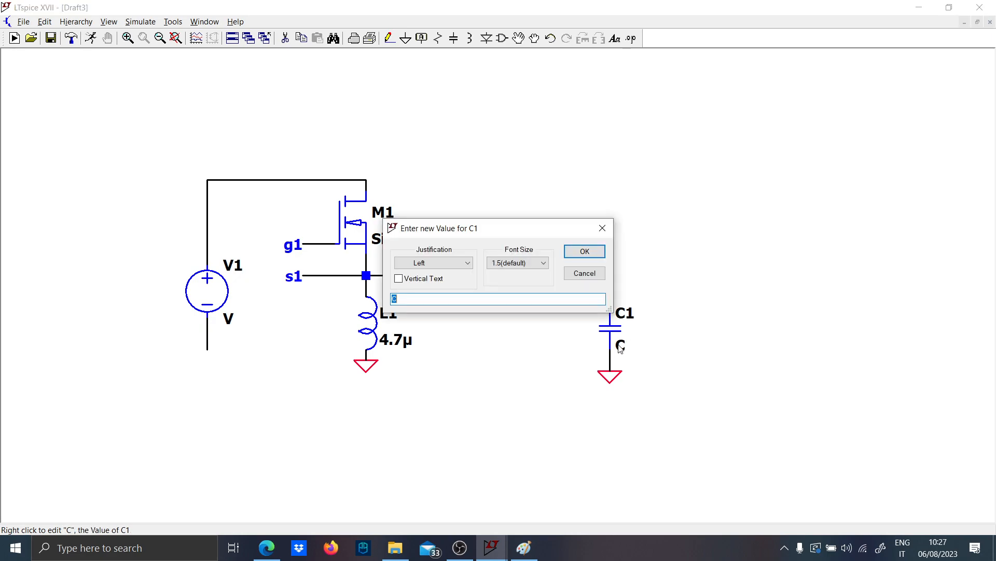
Set the first output capacitor to 22µ, then place load resistor R1 and edit its value.
left_click(583, 252)
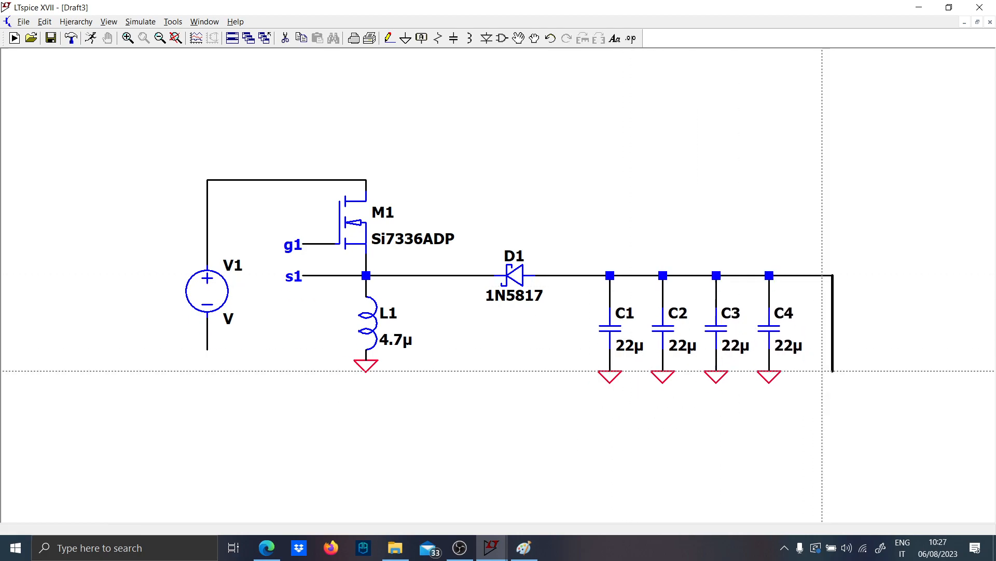
left_click(832, 324)
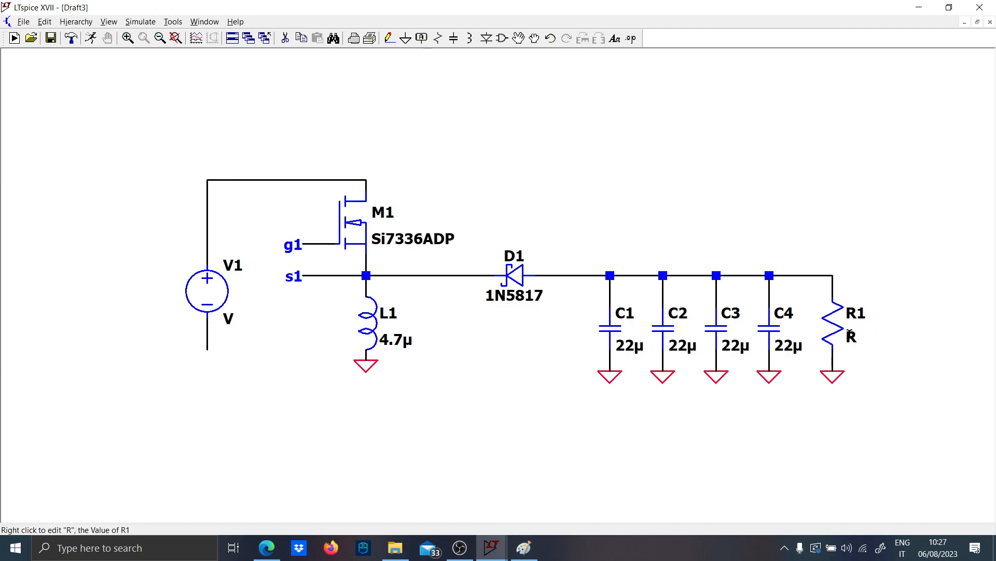
left_click(851, 336)
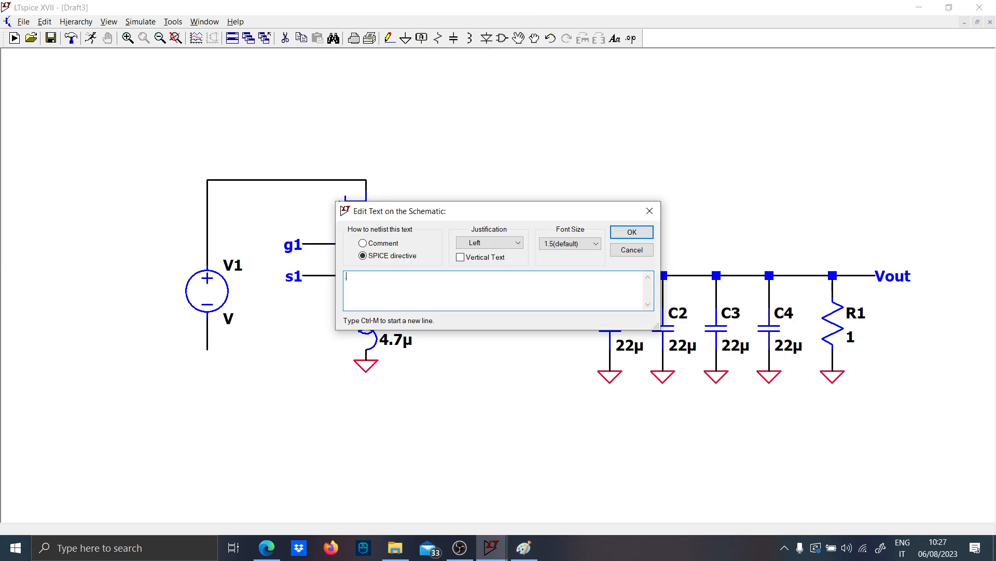
Add the .param Fs=250k and D=0.5 directives to the schematic.
type(".param Fs=250k")
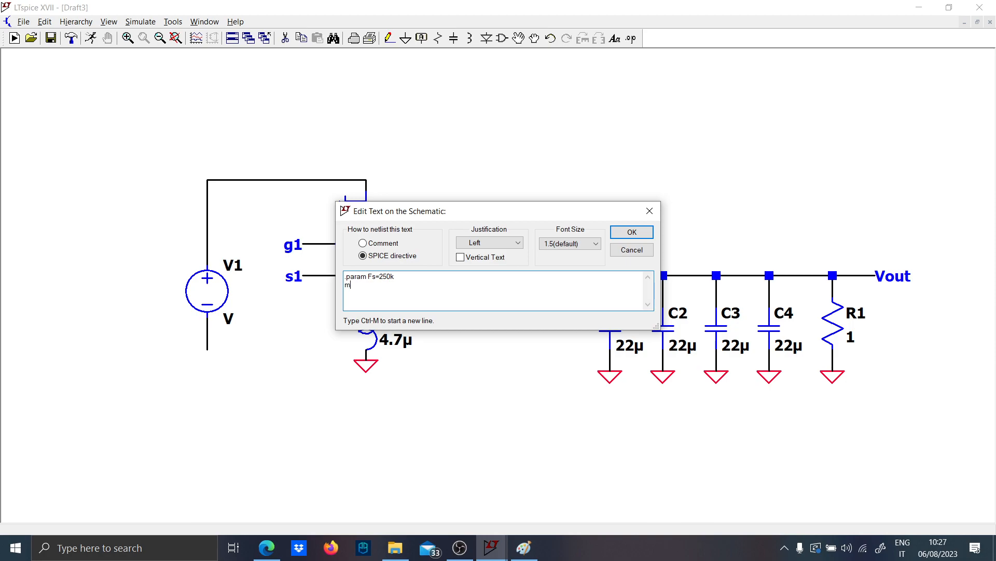
type(".param D=")
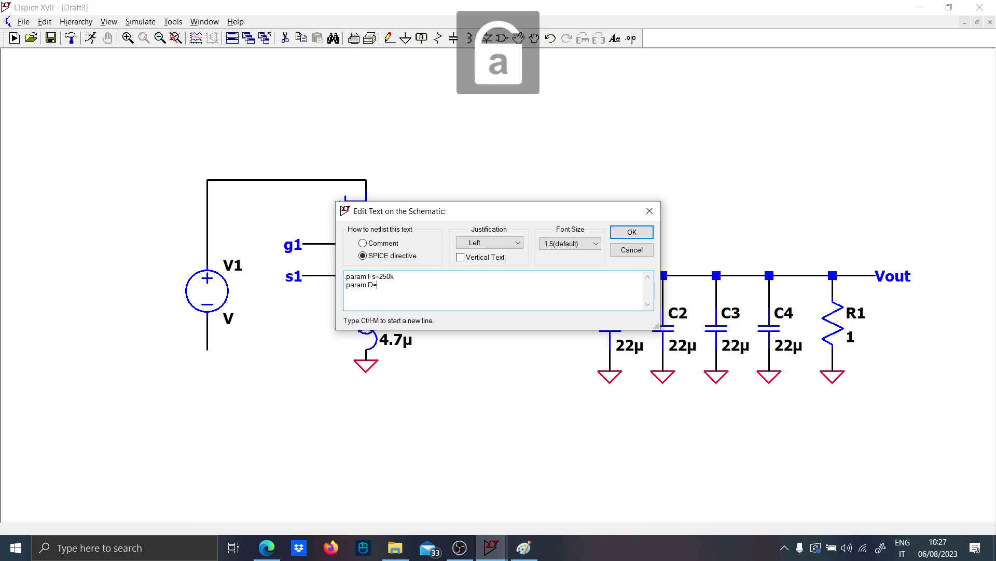
left_click(630, 231)
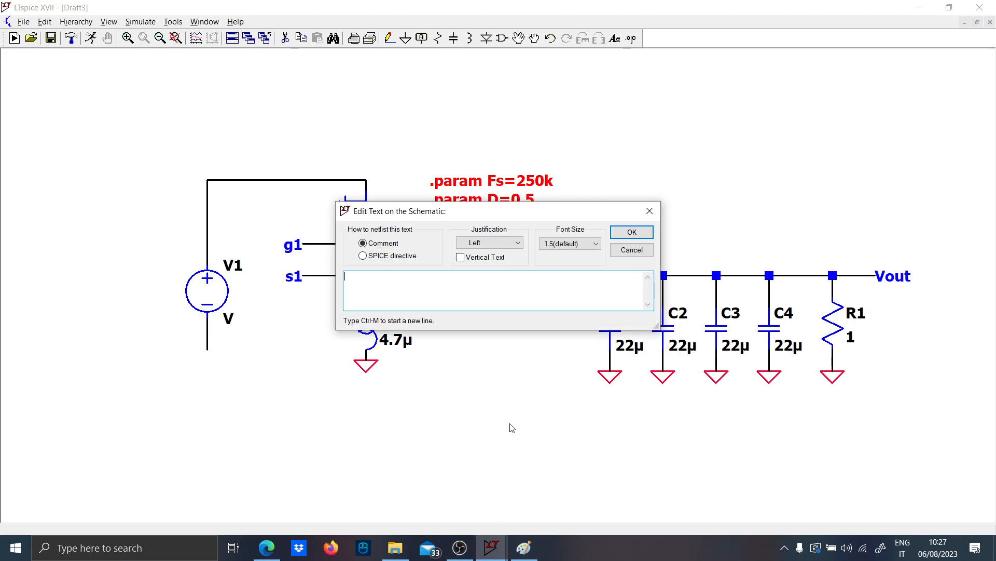
Add a comment noting Vout=-D/(1-D), with D=0.5 giving Vo=-Vin.
type("Vout= -D/(1-")
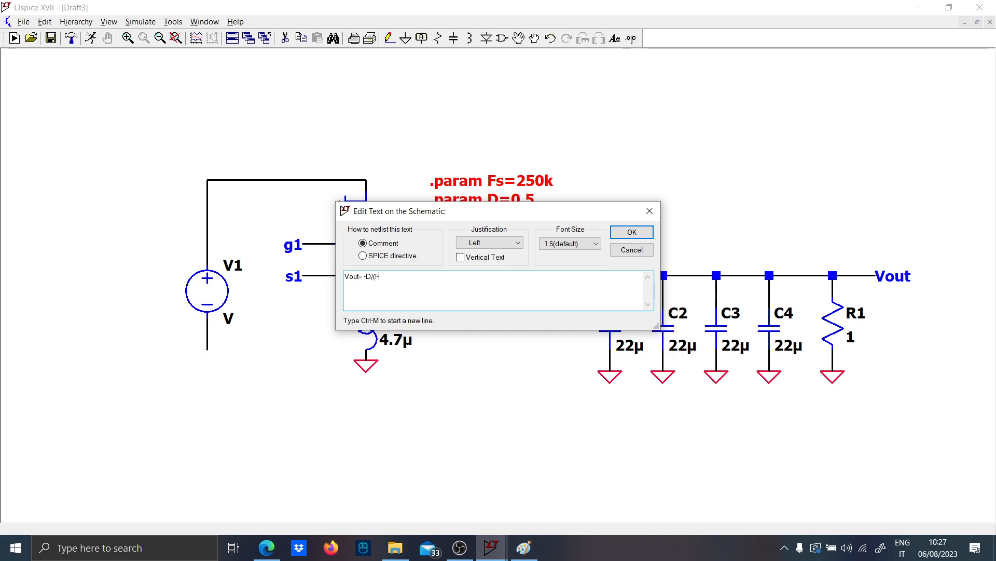
type("1-")
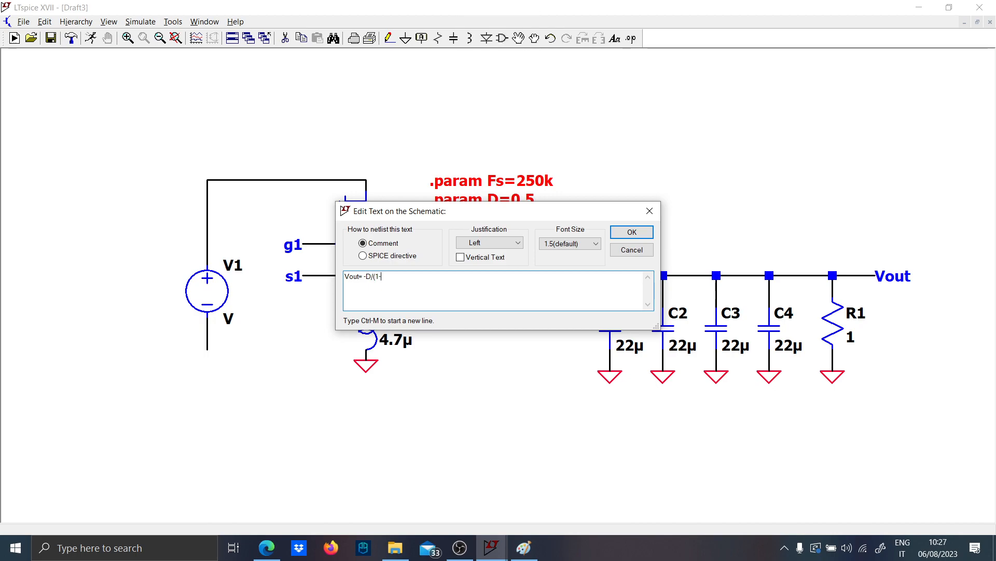
type("D) D")
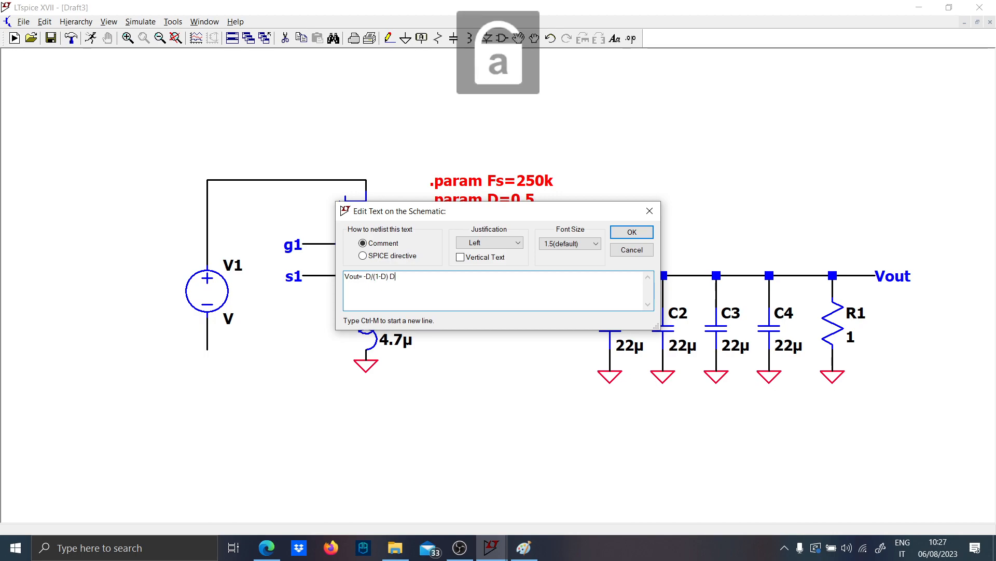
type("=0.5 Vo")
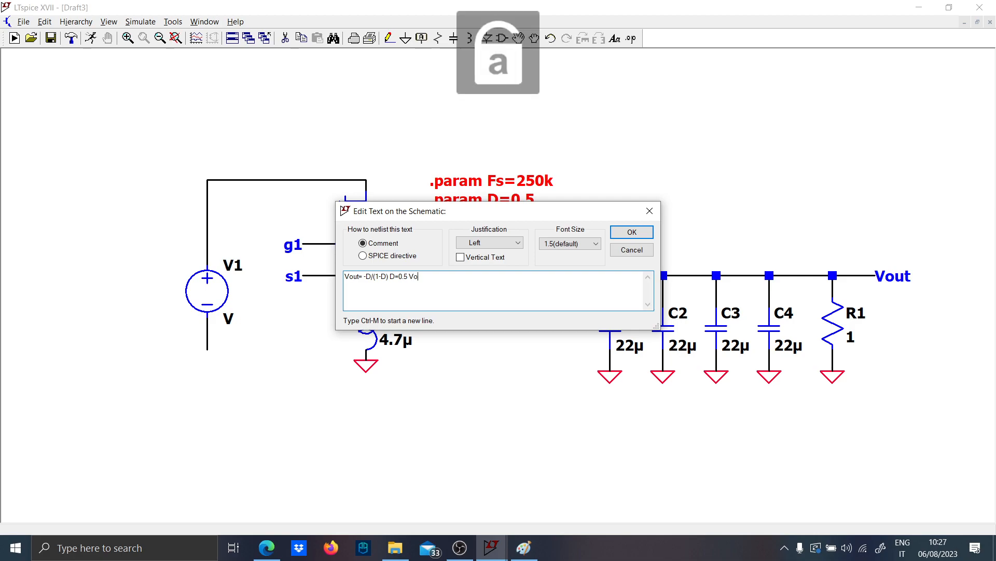
left_click(630, 232)
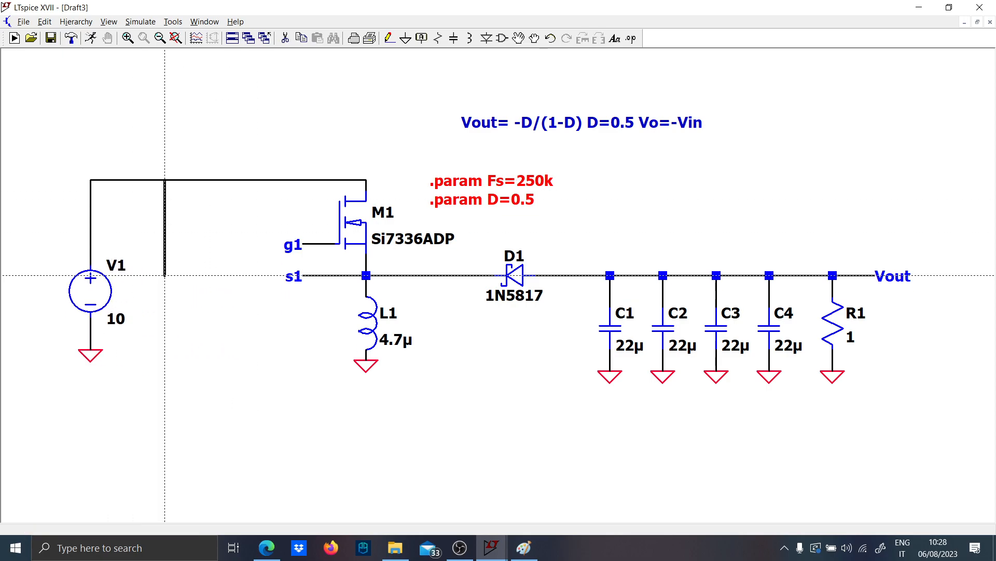
Add a 10m series resistor R2 and 10µ input capacitors beside the source.
left_click(165, 263)
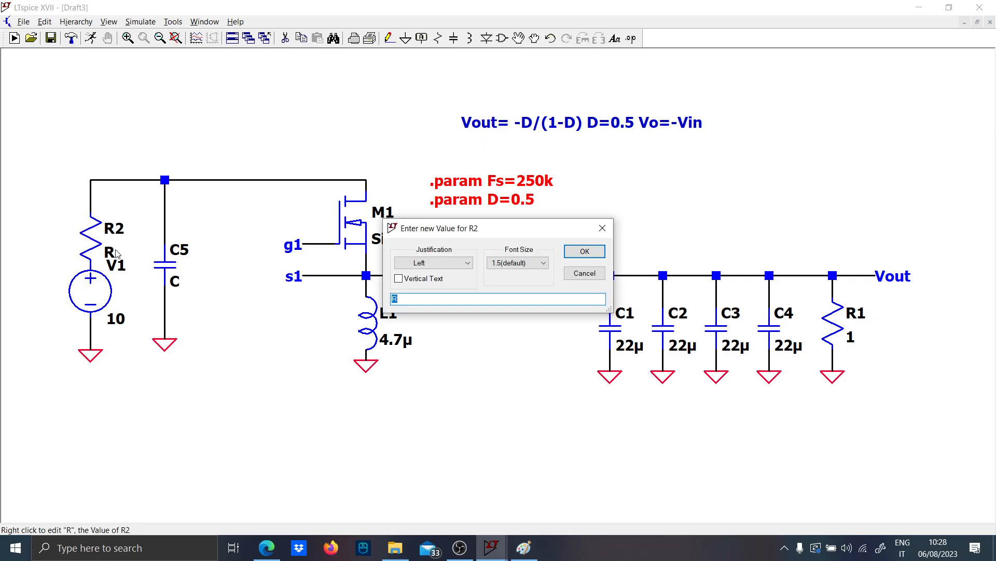
left_click(583, 250)
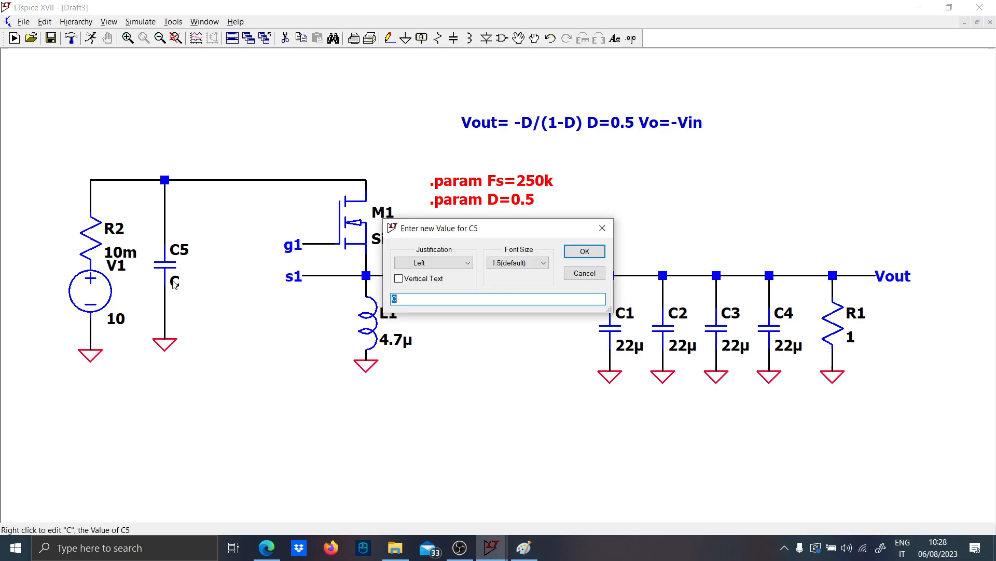
left_click(583, 251)
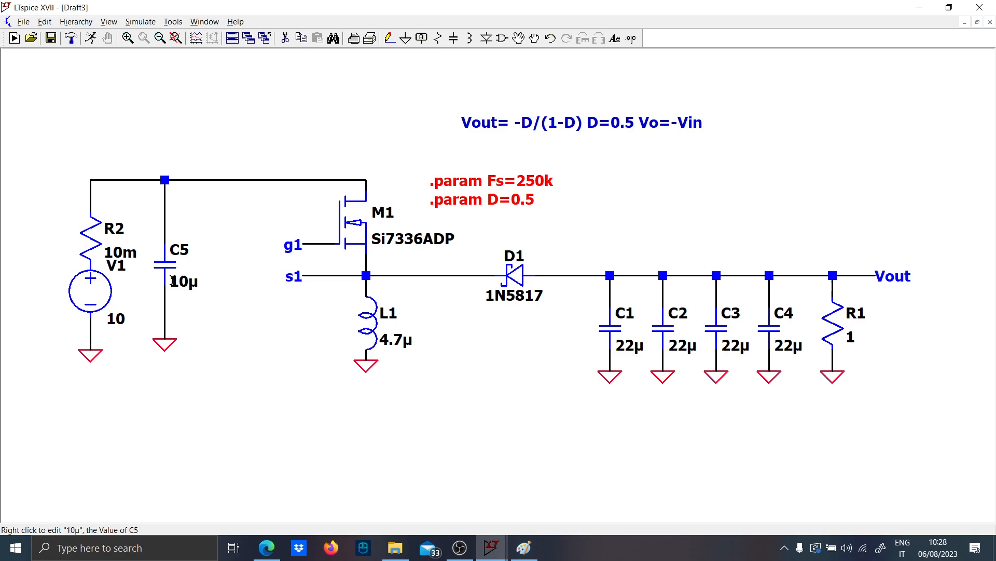
left_click(218, 273)
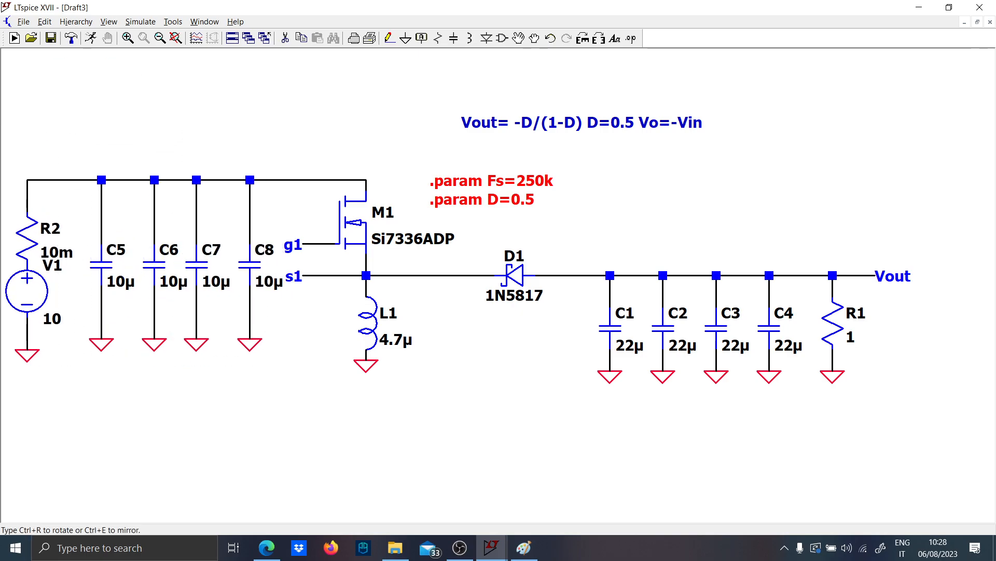
mouse_move(399, 367)
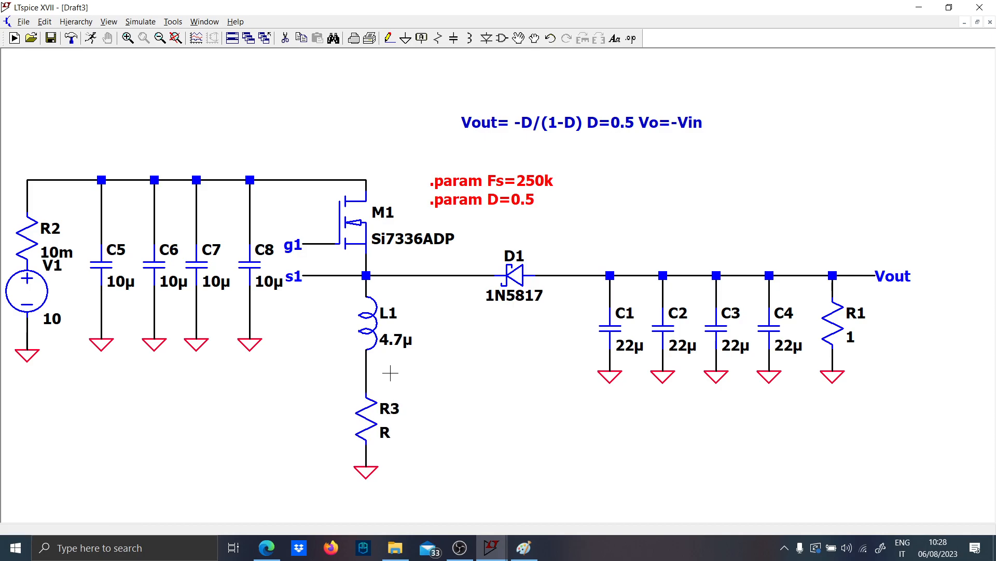
mouse_move(399, 390)
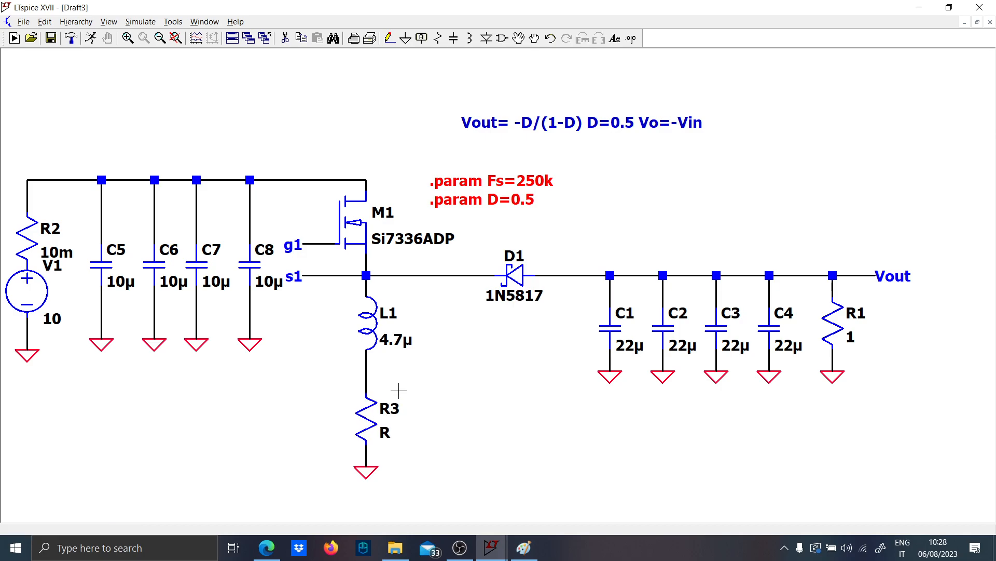
Set the resistor under L1, R3, to a 10m shunt value.
right_click(385, 433)
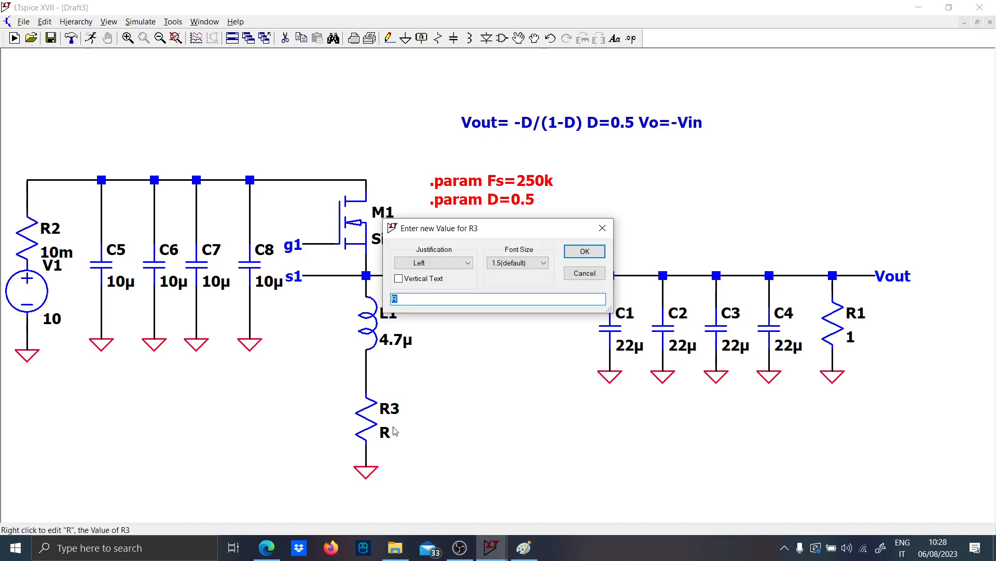
type("10m")
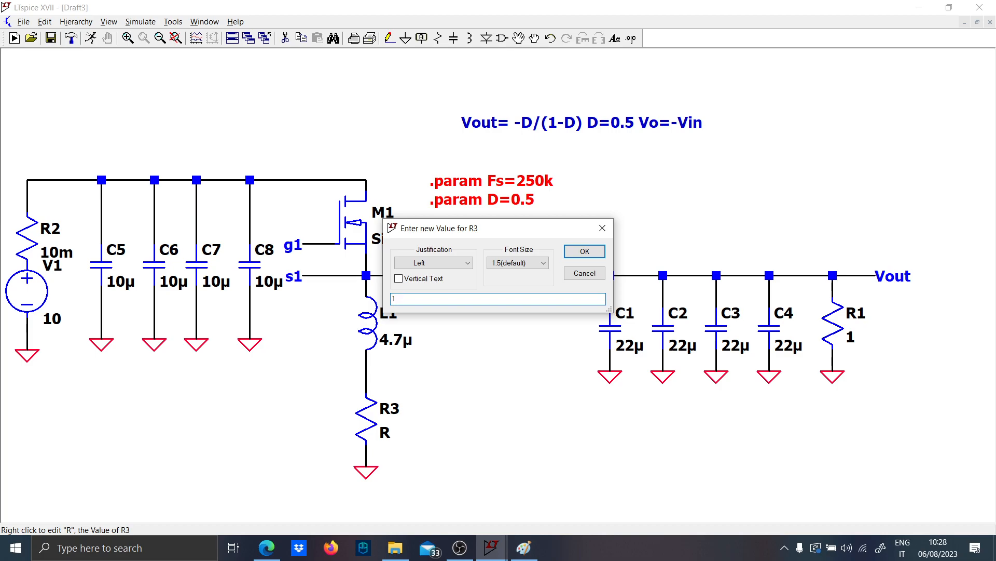
type("0")
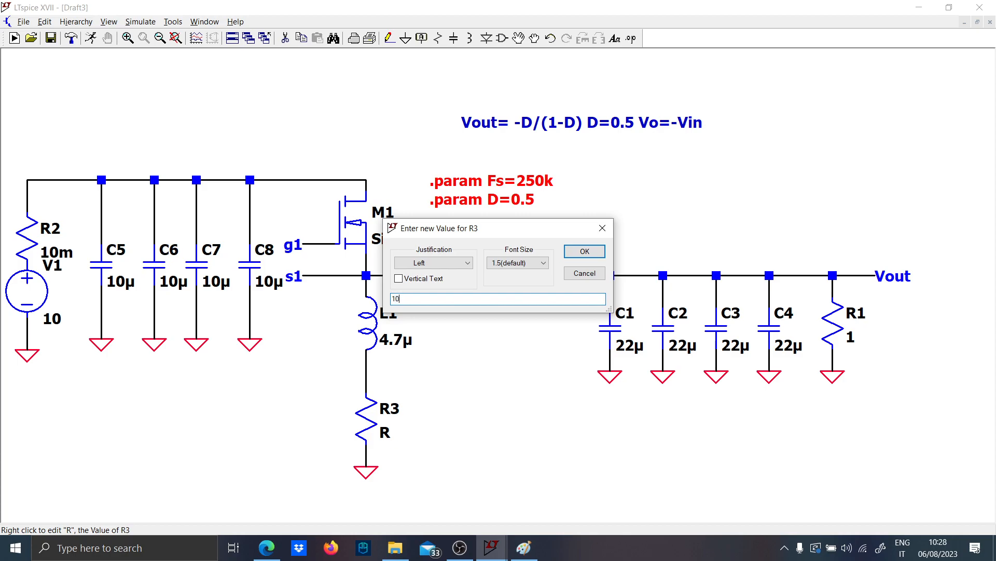
left_click(583, 250)
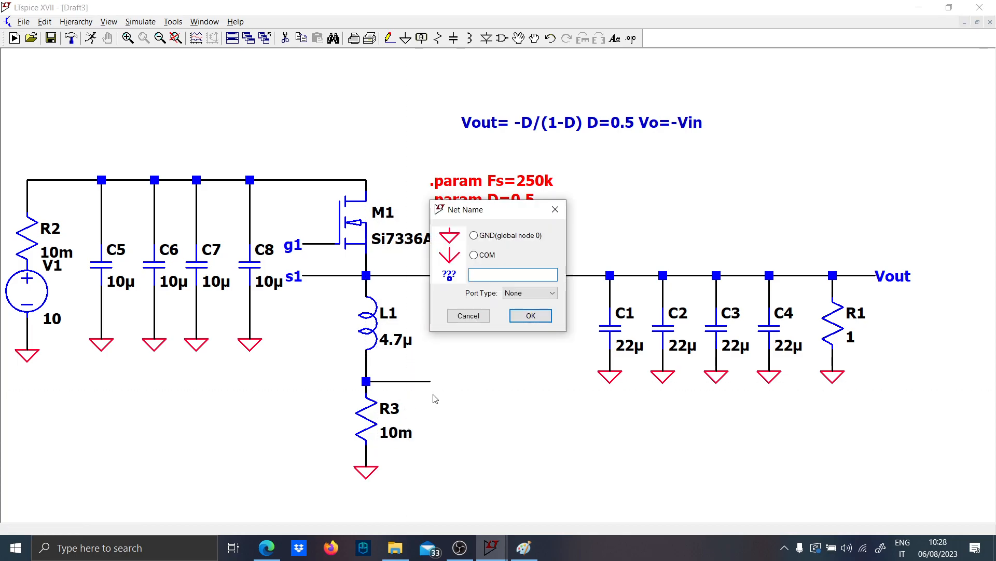
Label the node between L1 and R3 as Vrs.
type("V")
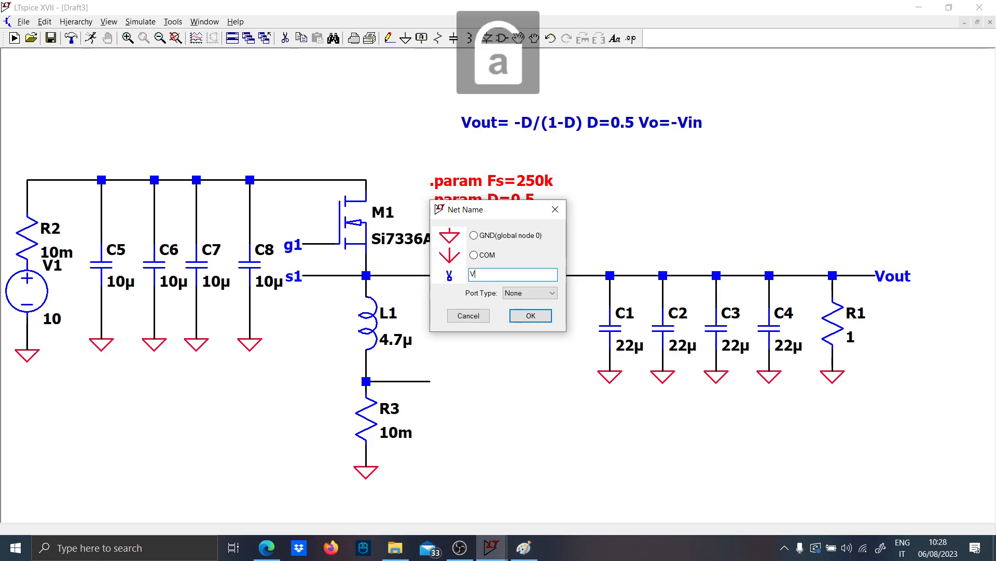
left_click(529, 316)
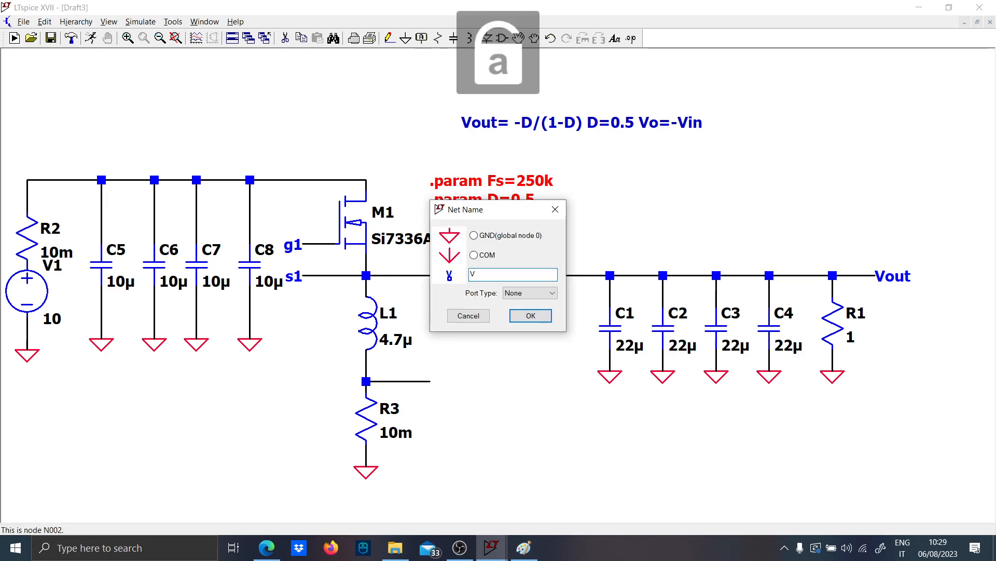
left_click(529, 315)
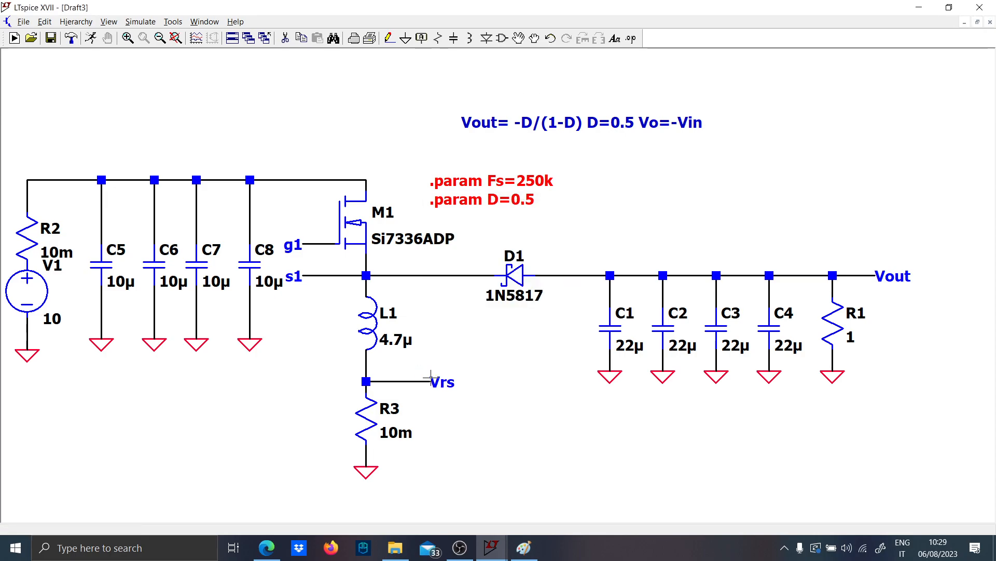
scroll("down", 3)
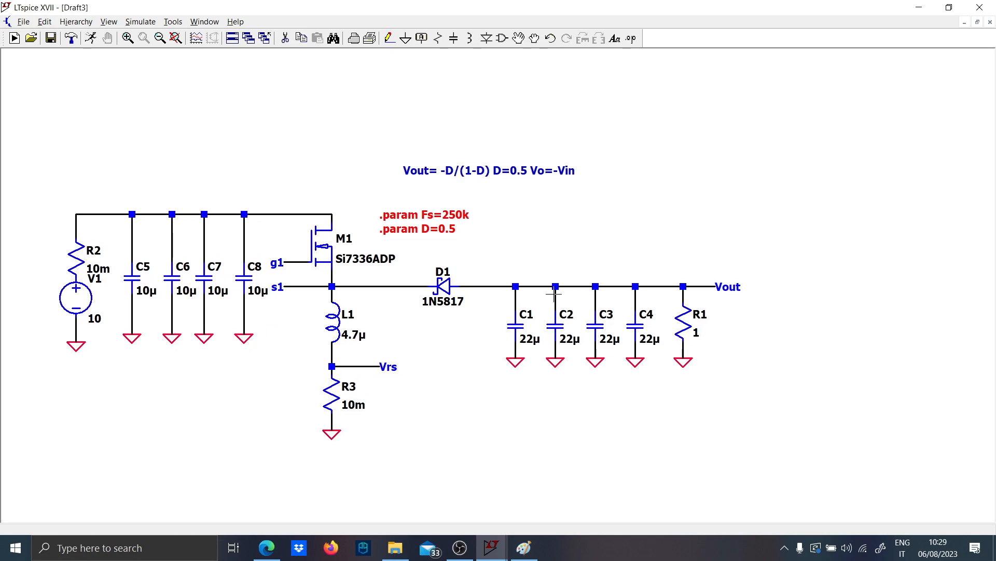
mouse_move(344, 243)
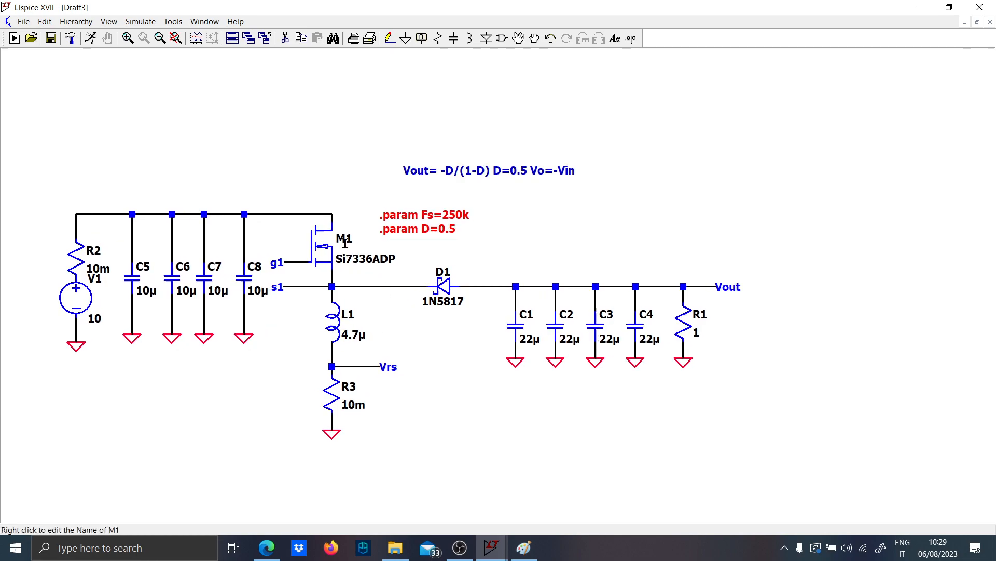
mouse_move(441, 314)
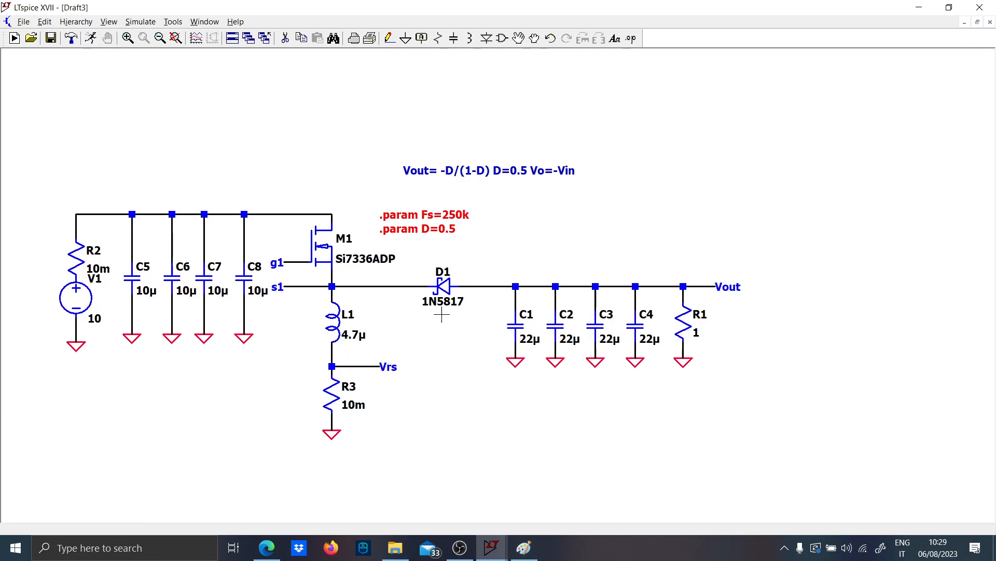
mouse_move(574, 223)
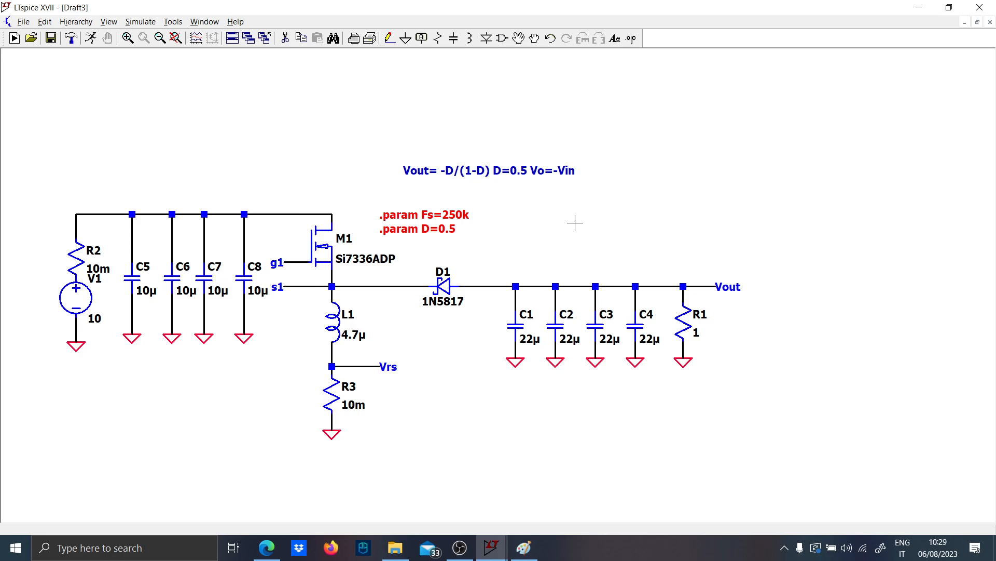
Place voltage source V2 above the diode to drive the gate.
left_click(532, 218)
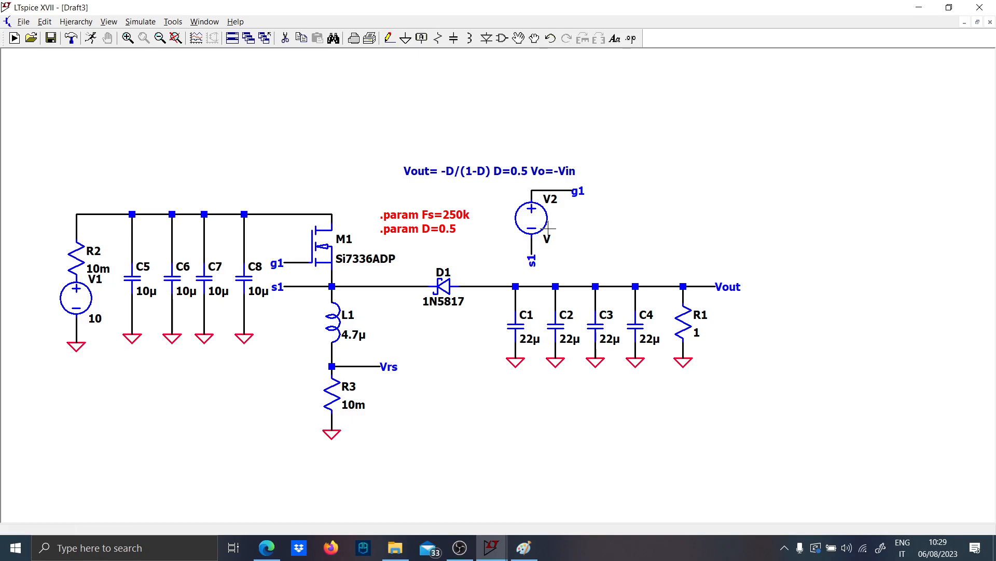
Configure V2 as a 0–15 V pulse with 10n edges, {D/Fs} on-time and {1/Fs} period.
double_click(530, 216)
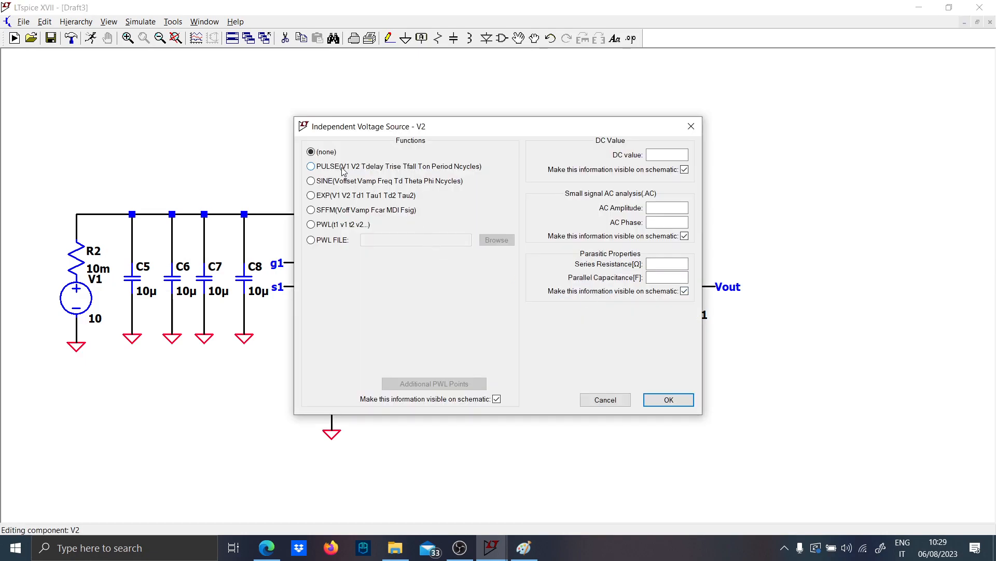
left_click(311, 166)
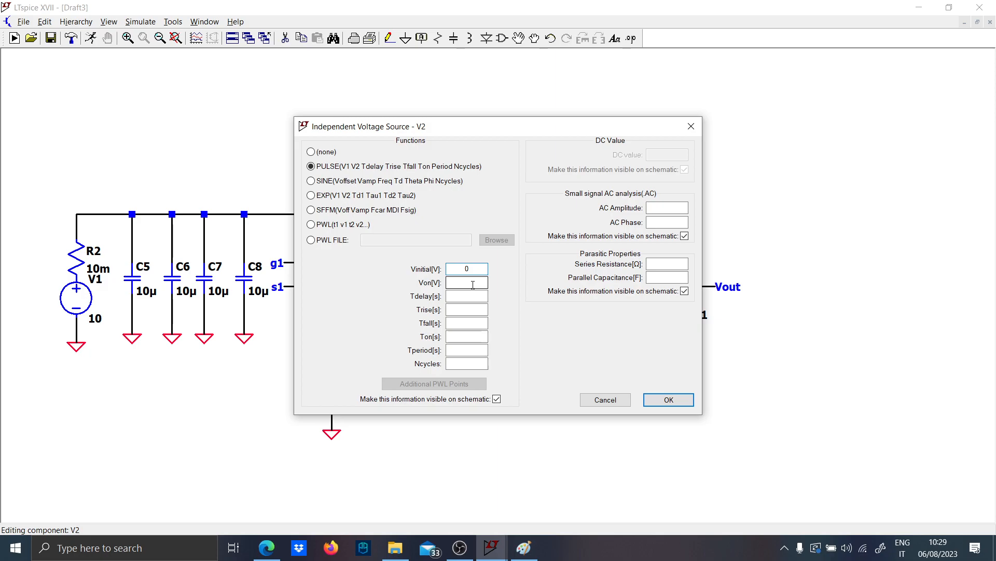
type("15")
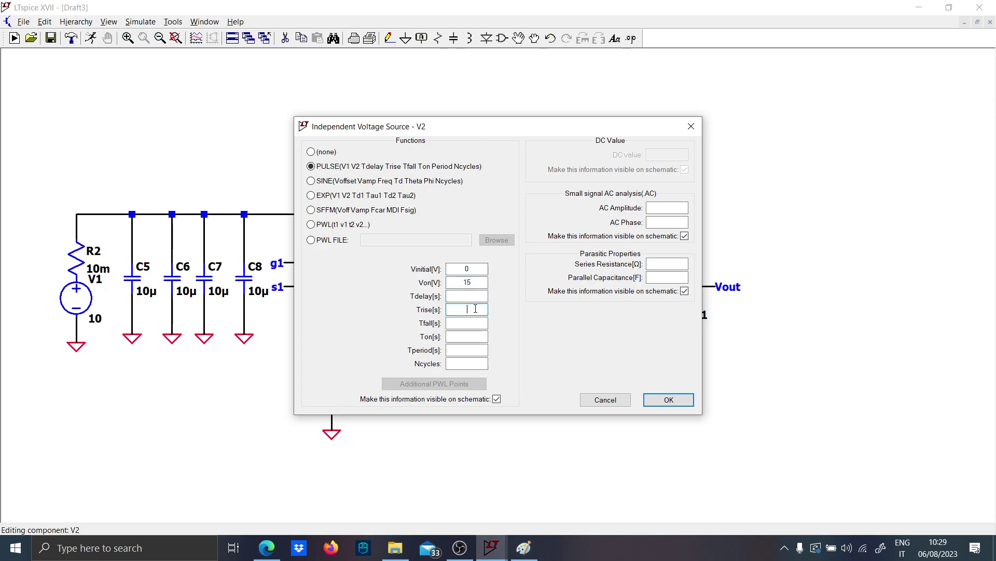
type("10n")
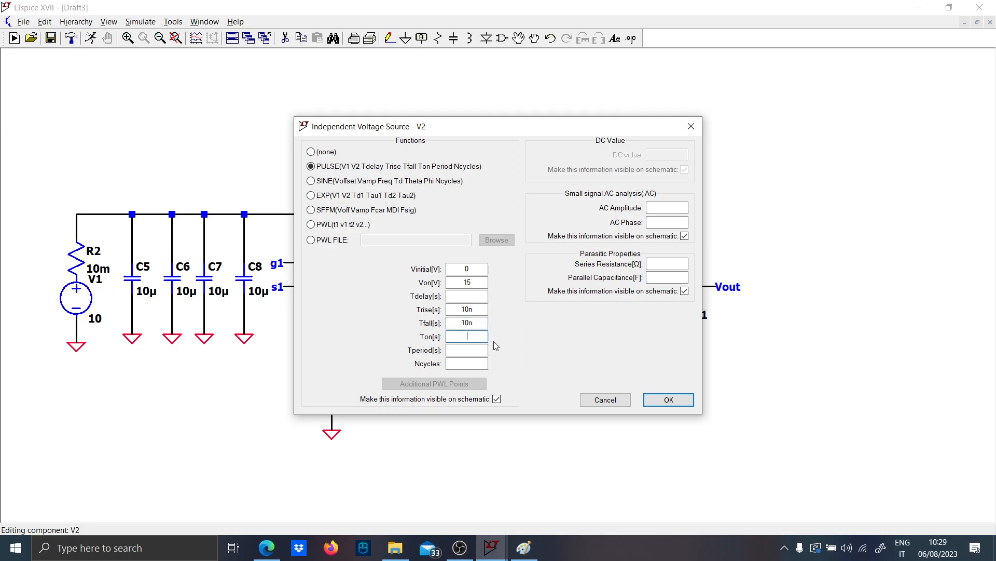
type("{D/F")
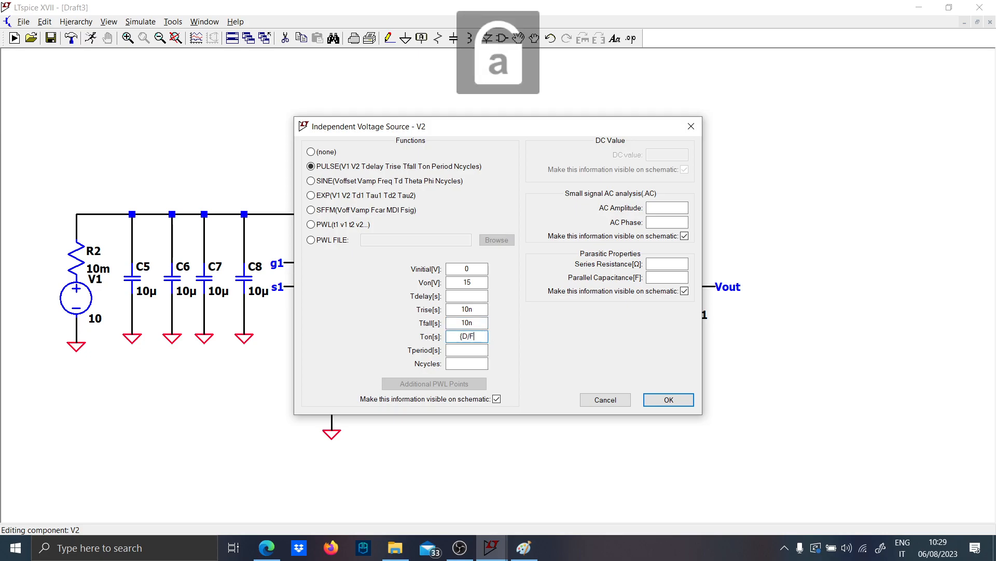
type("s}")
left_click(466, 350)
type("{1/Fs}")
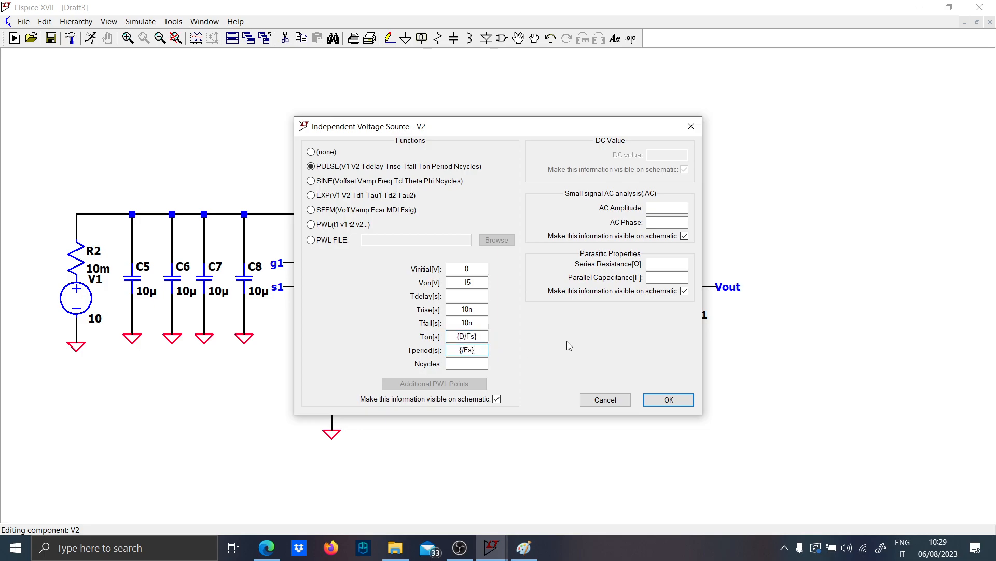
left_click(666, 400)
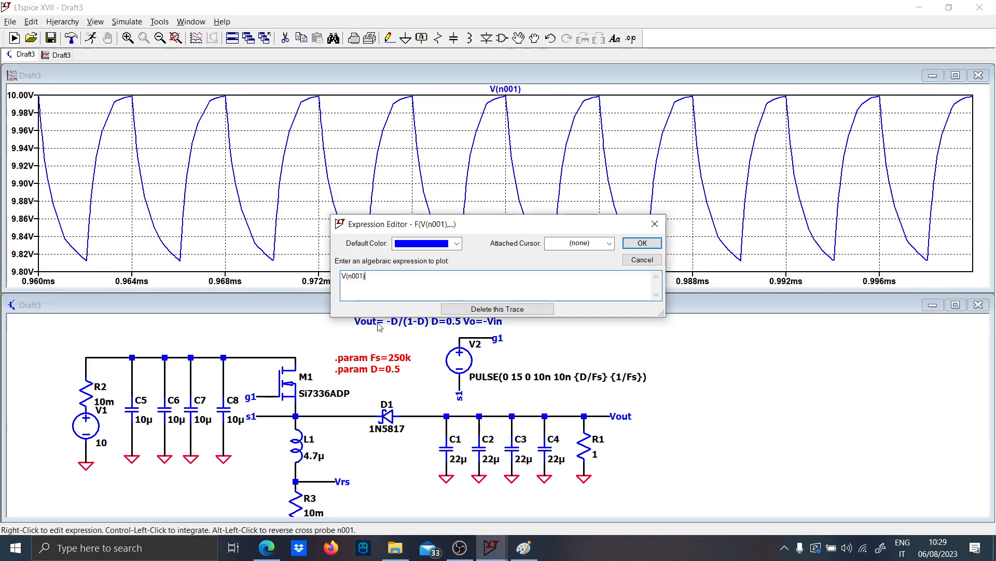
Rerun the transient simulation and plot the voltage at node Vin.
left_click(641, 259)
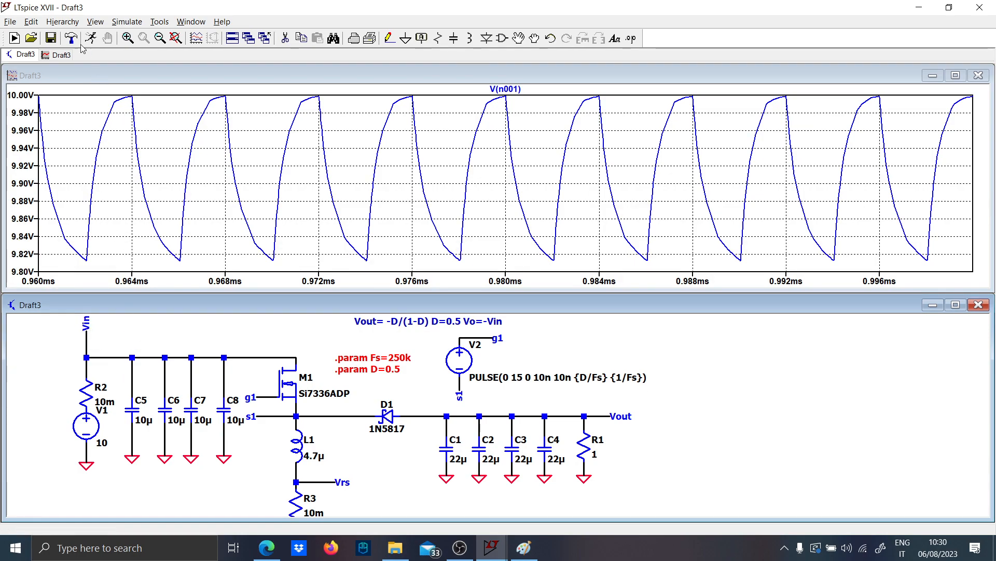
left_click(61, 54)
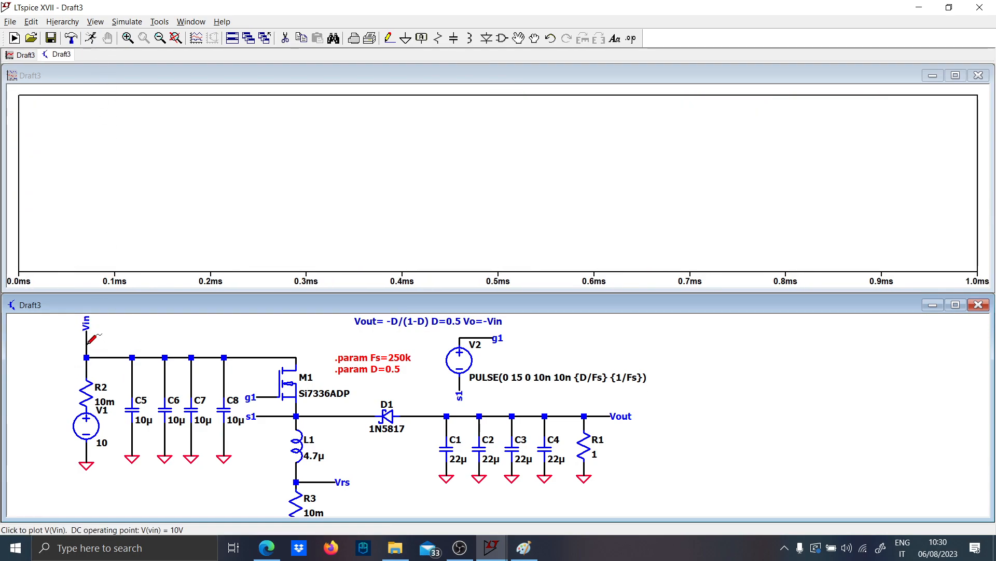
left_click(86, 326)
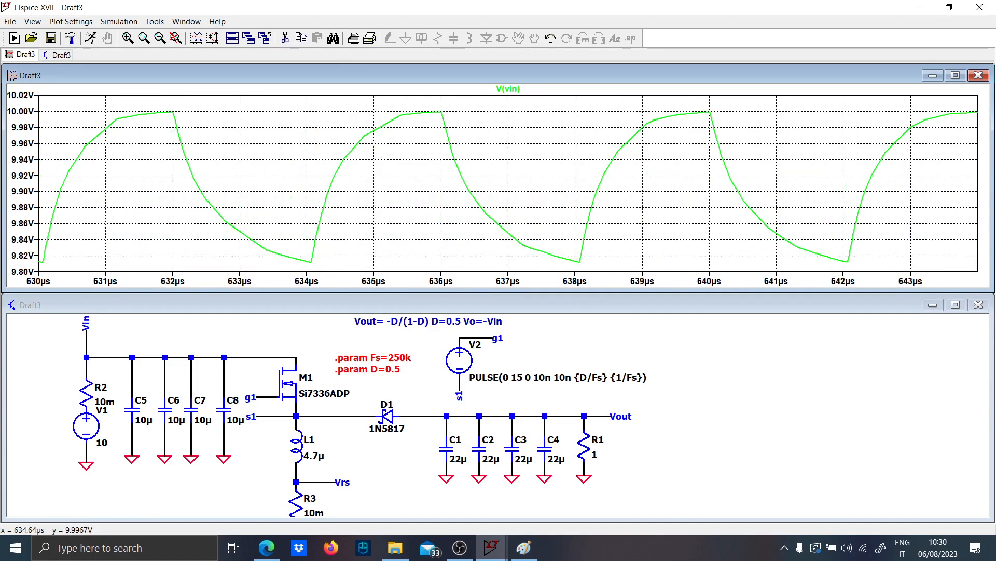
mouse_move(127, 377)
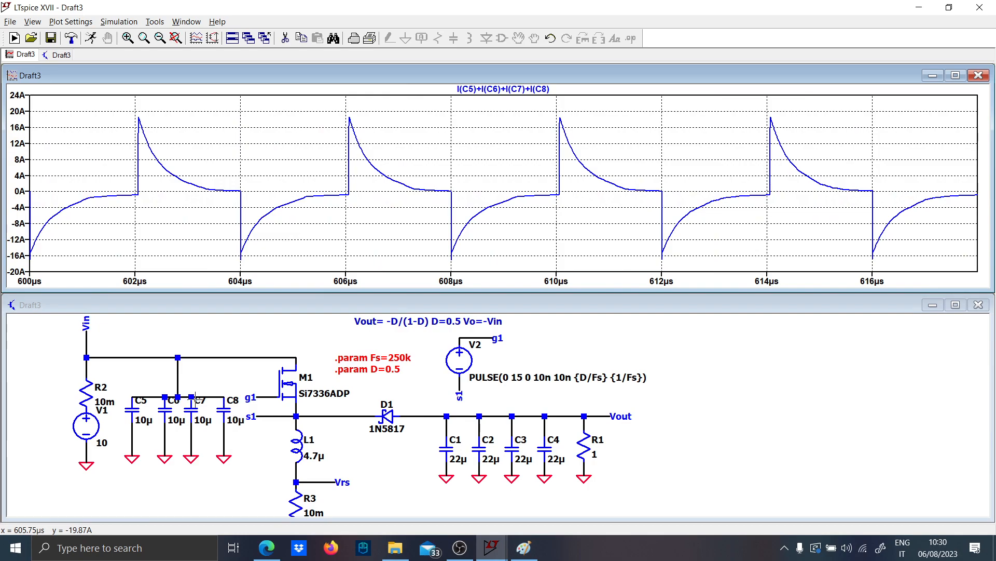
left_click(89, 385)
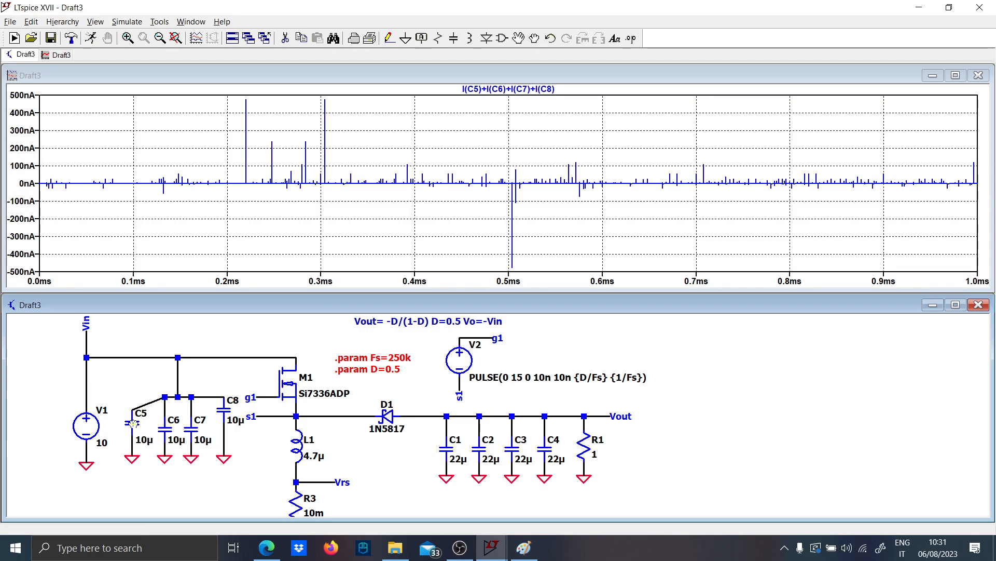
mouse_move(130, 397)
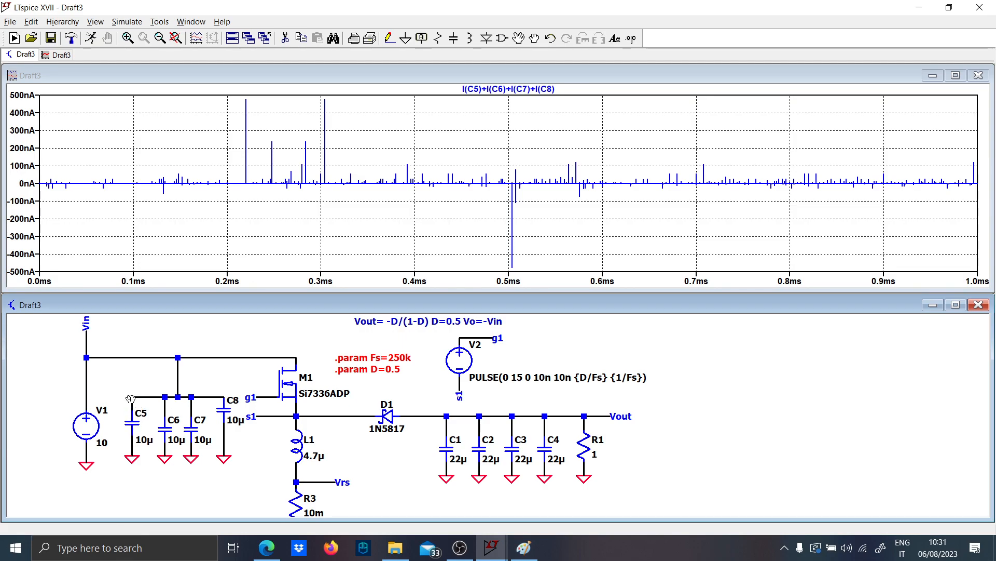
Set R2 to 10m, rerun, and plot the combined capacitor current and I(R2) ripple.
left_click(97, 381)
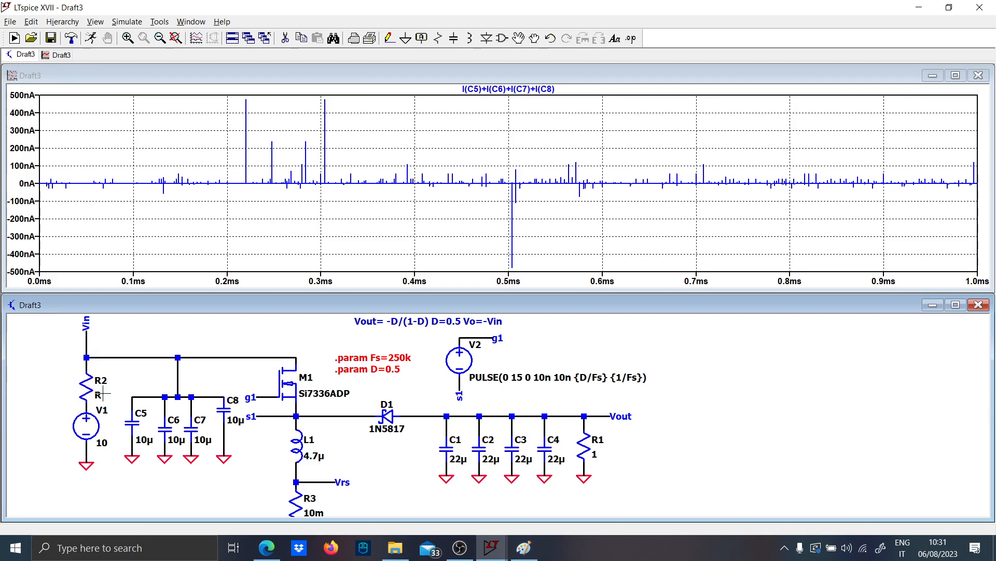
right_click(98, 394)
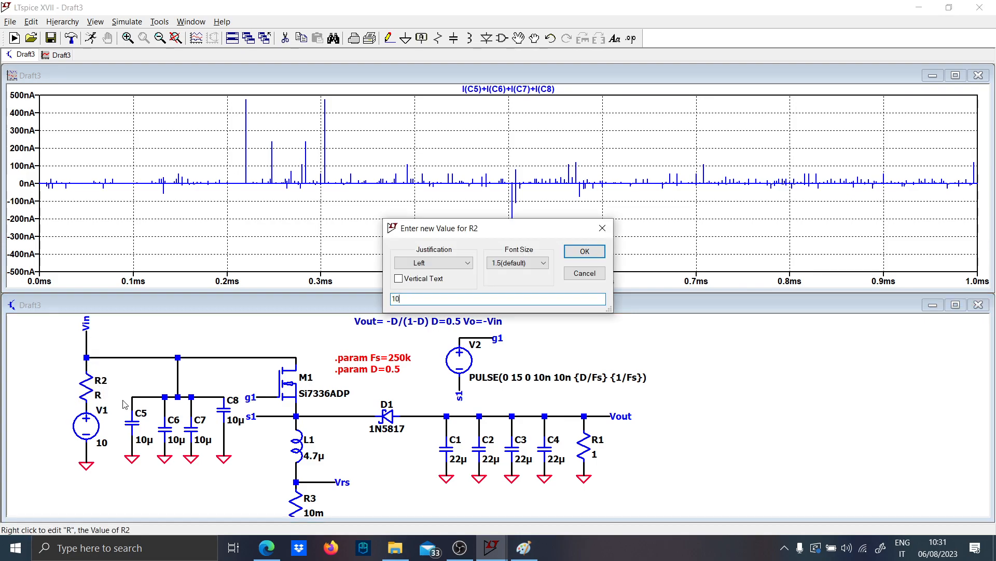
left_click(583, 250)
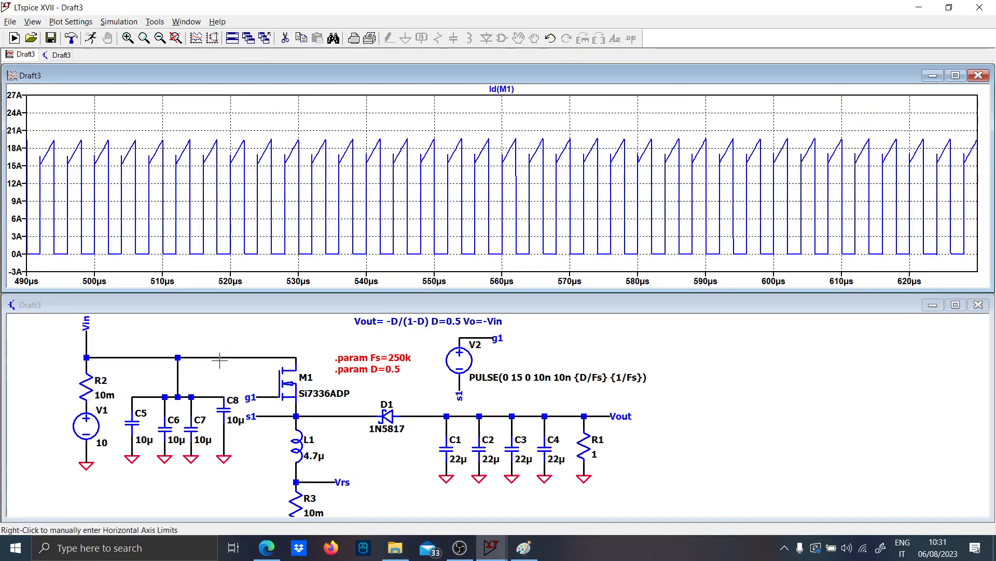
left_click(178, 370)
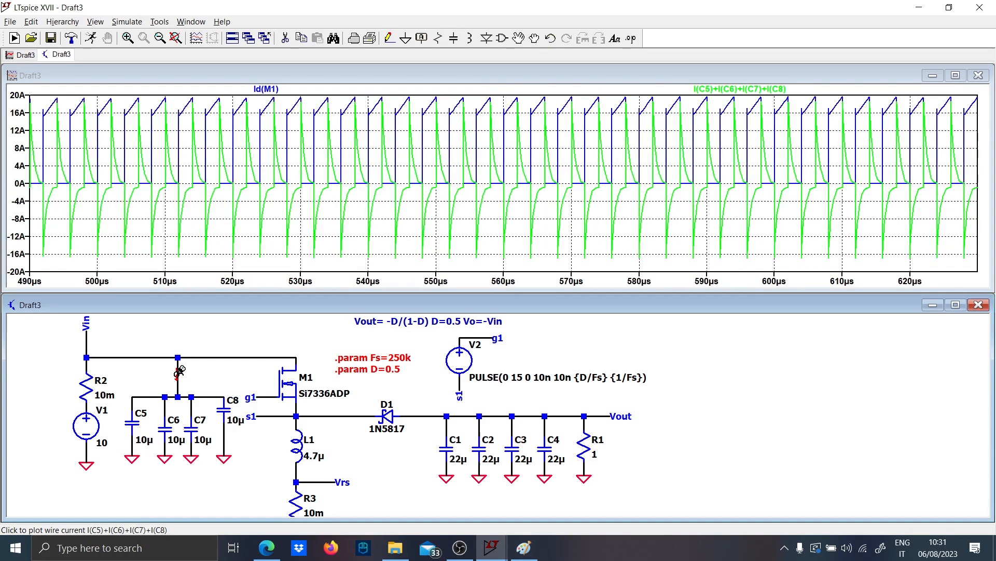
mouse_move(87, 380)
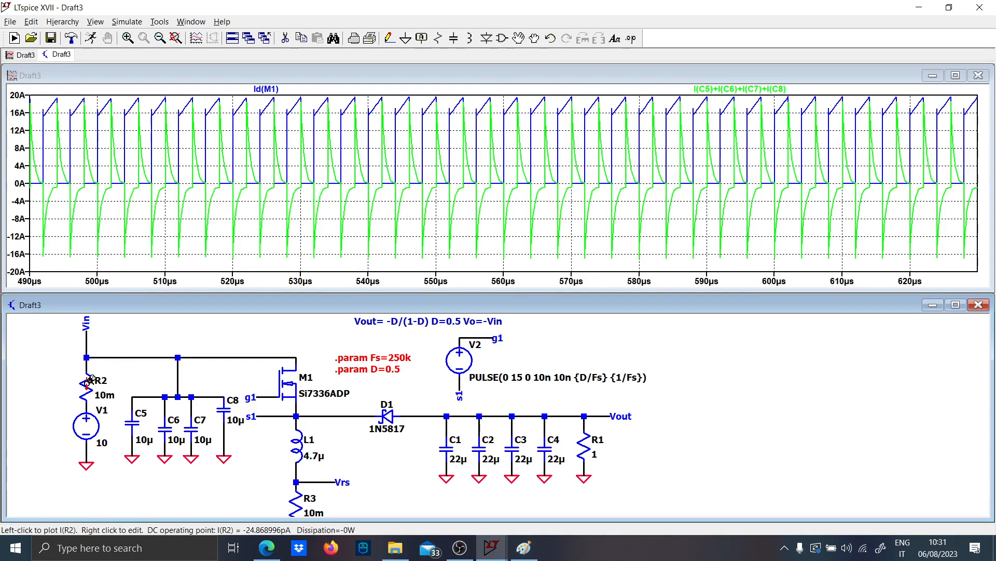
left_click(88, 380)
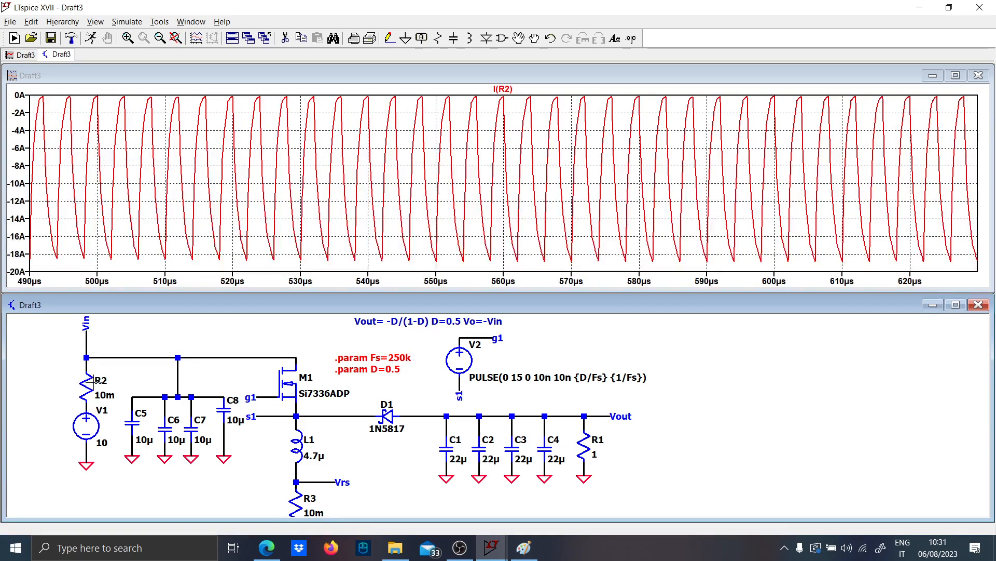
mouse_move(292, 374)
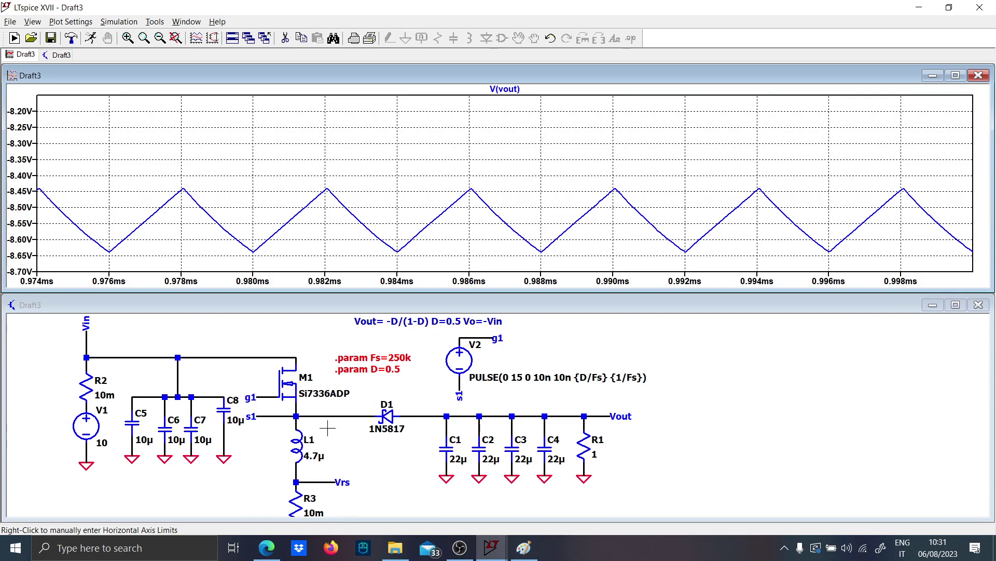
With R1 at 10 Ω, inspect D1, then plot D1 and L1 currents and V(vout).
double_click(385, 416)
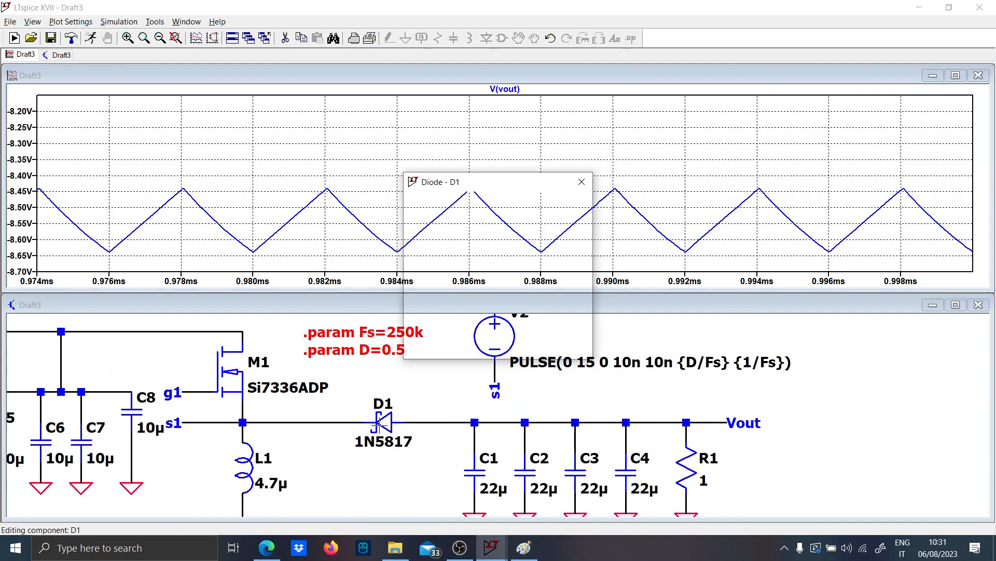
left_click(580, 182)
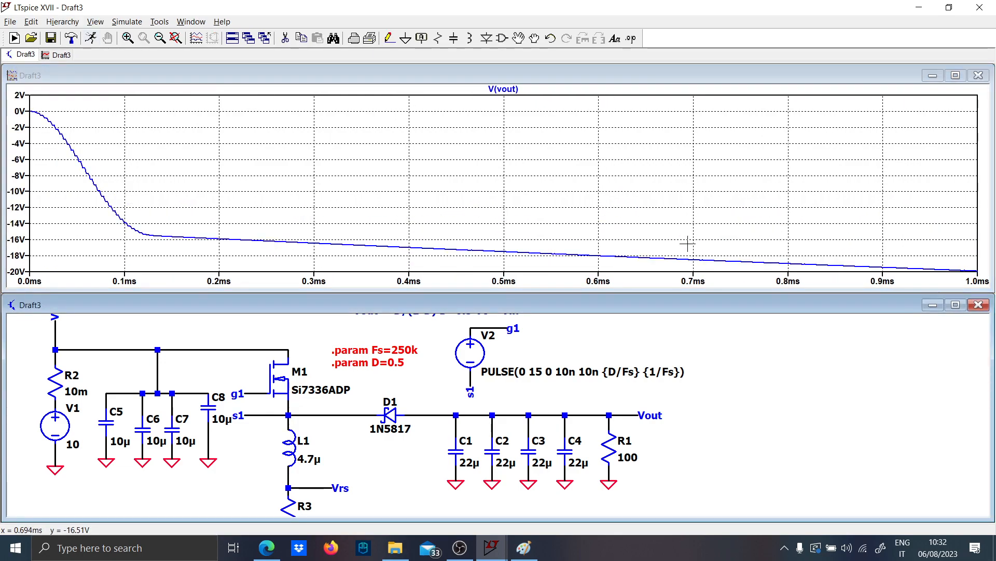
mouse_move(614, 420)
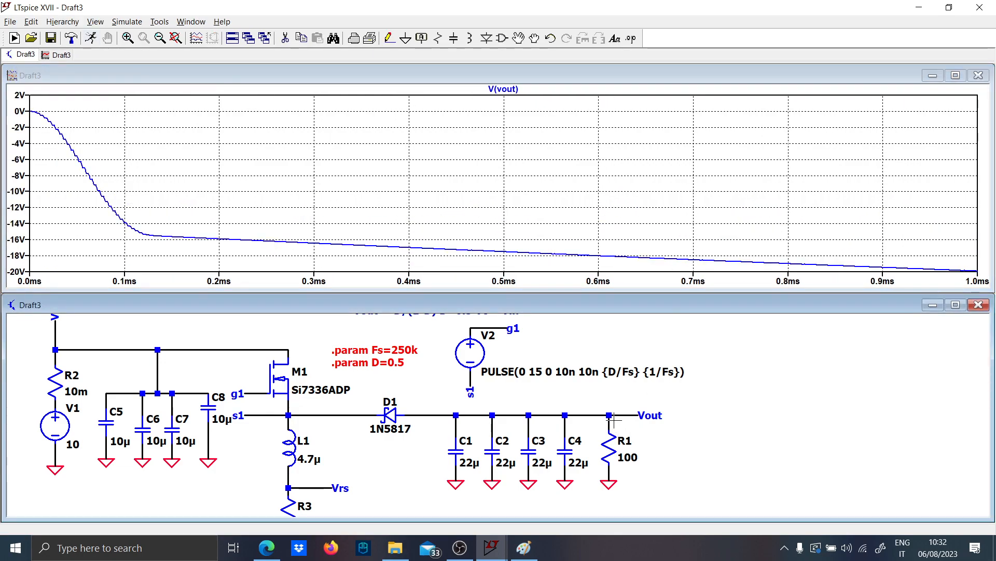
left_click(293, 441)
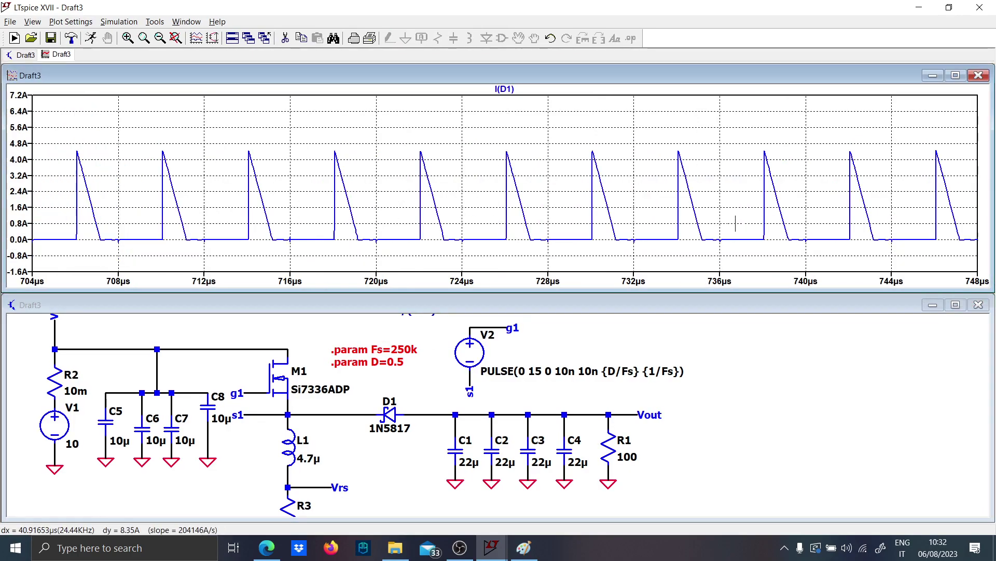
left_click(293, 439)
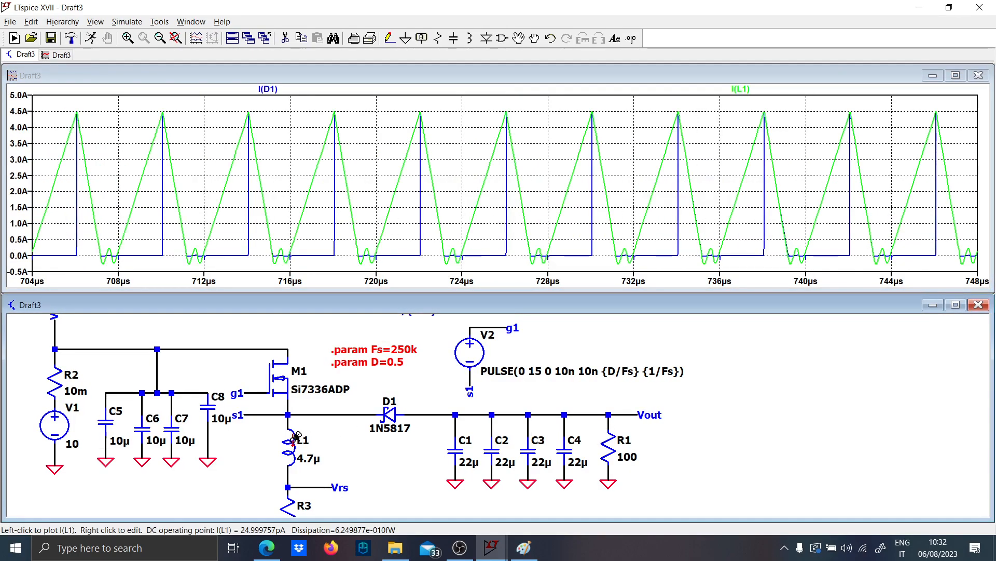
mouse_move(489, 423)
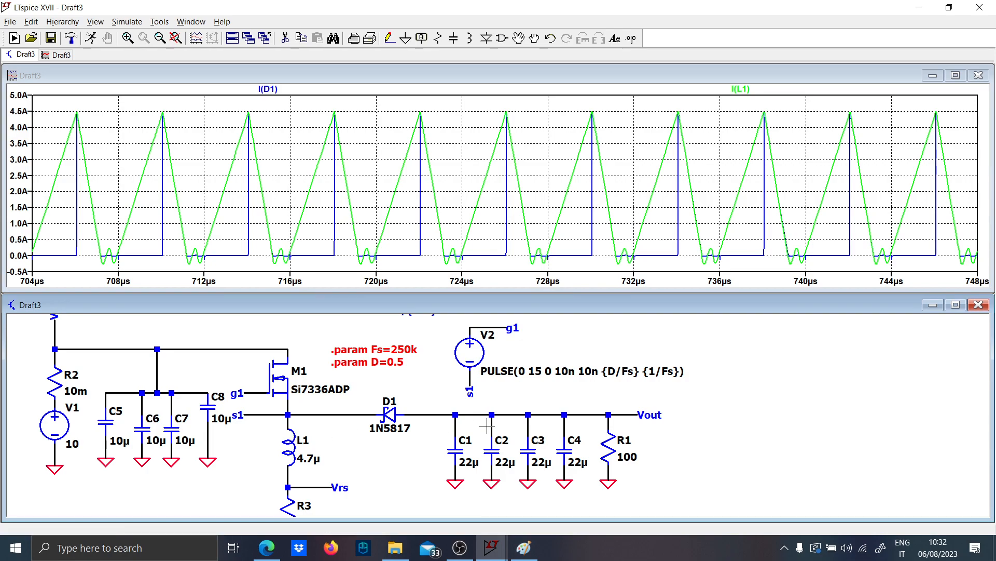
mouse_move(626, 458)
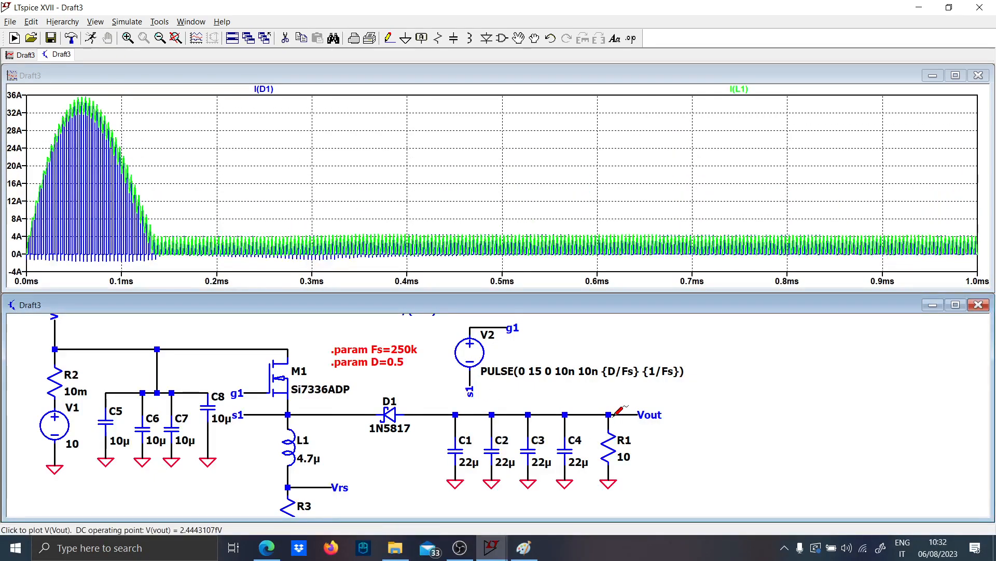
left_click(612, 414)
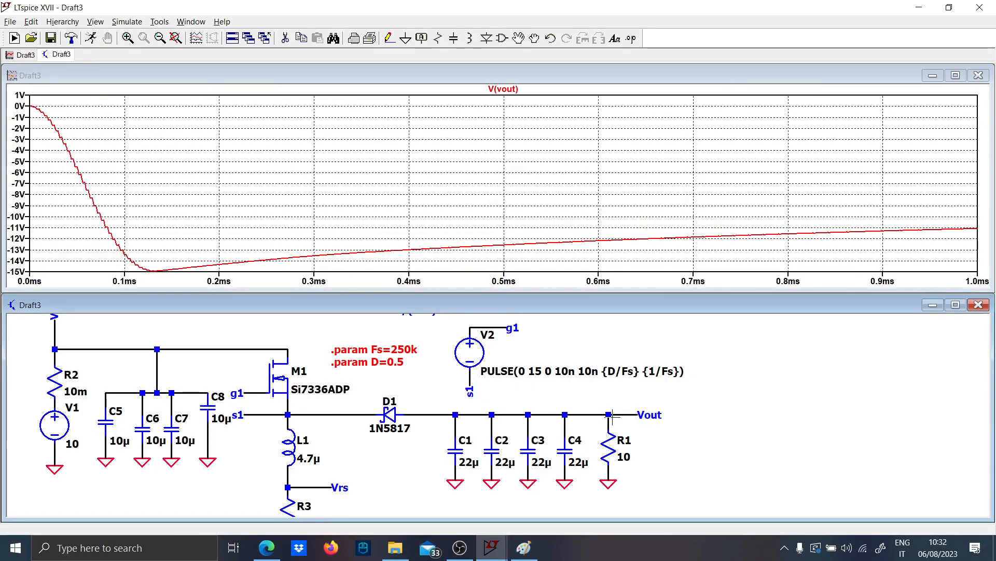
mouse_move(362, 366)
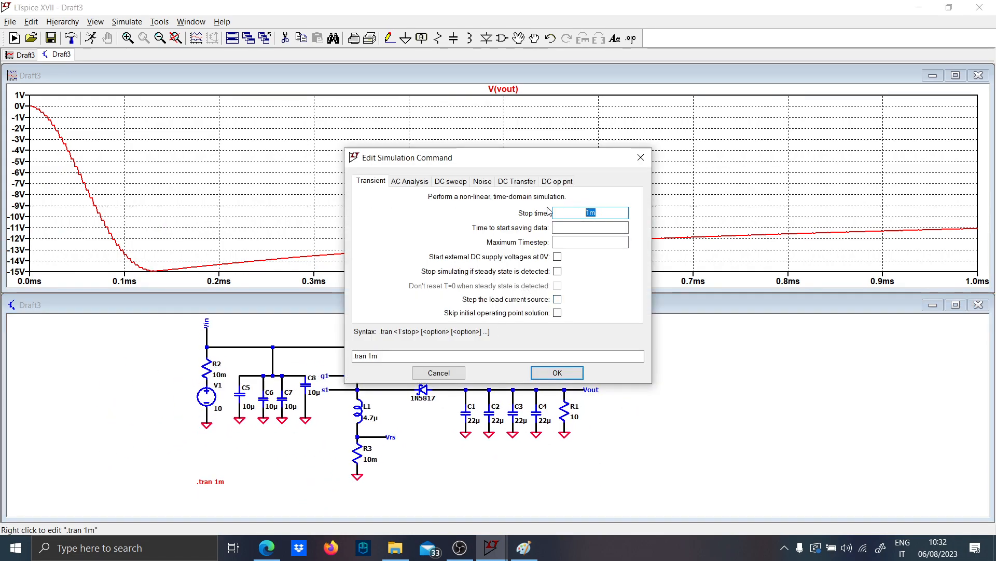
Run a 10m transient with R1 = 1 Ω, plotting -V(n001) against V(vout).
left_click(556, 373)
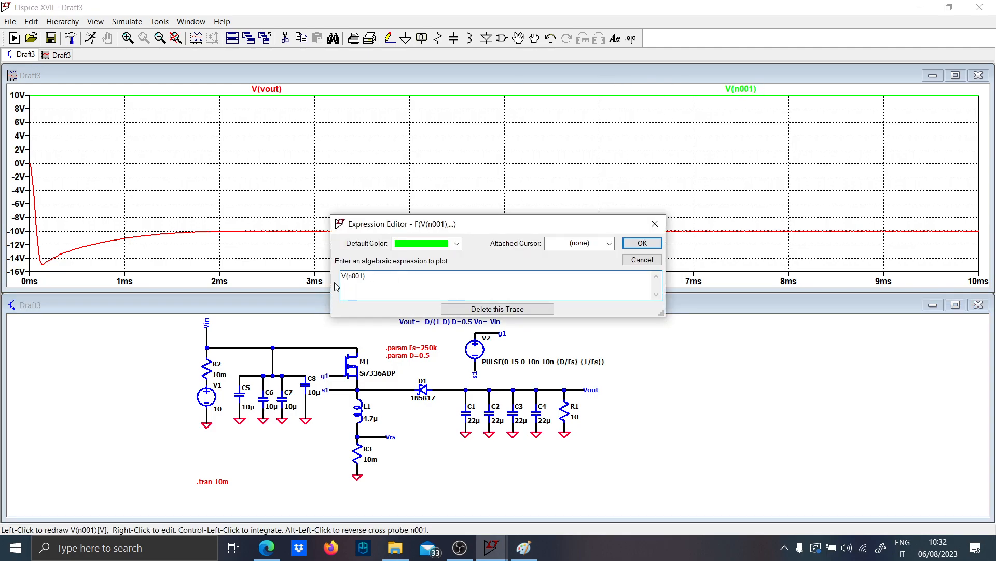
left_click(640, 243)
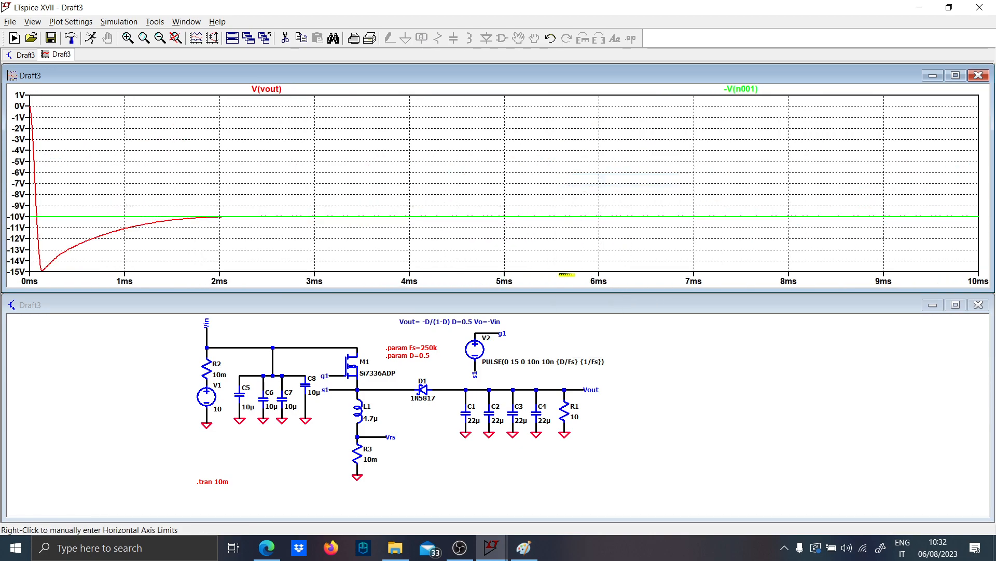
mouse_move(580, 393)
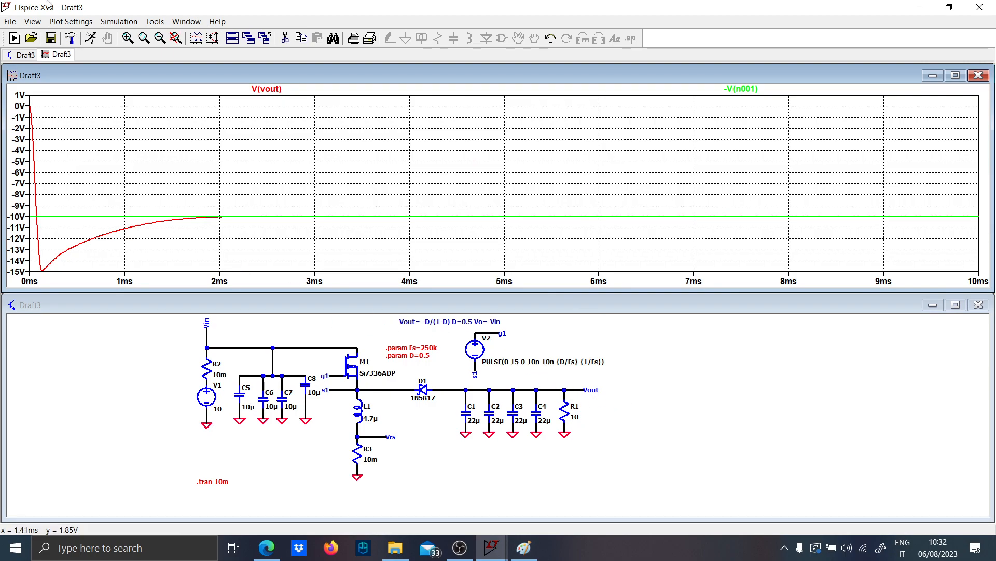
mouse_move(575, 418)
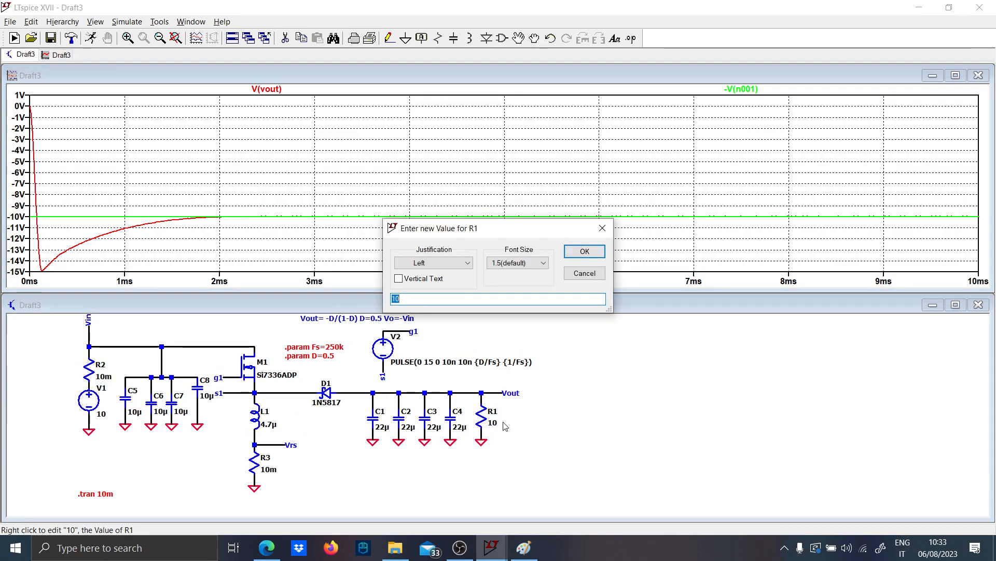
left_click(583, 251)
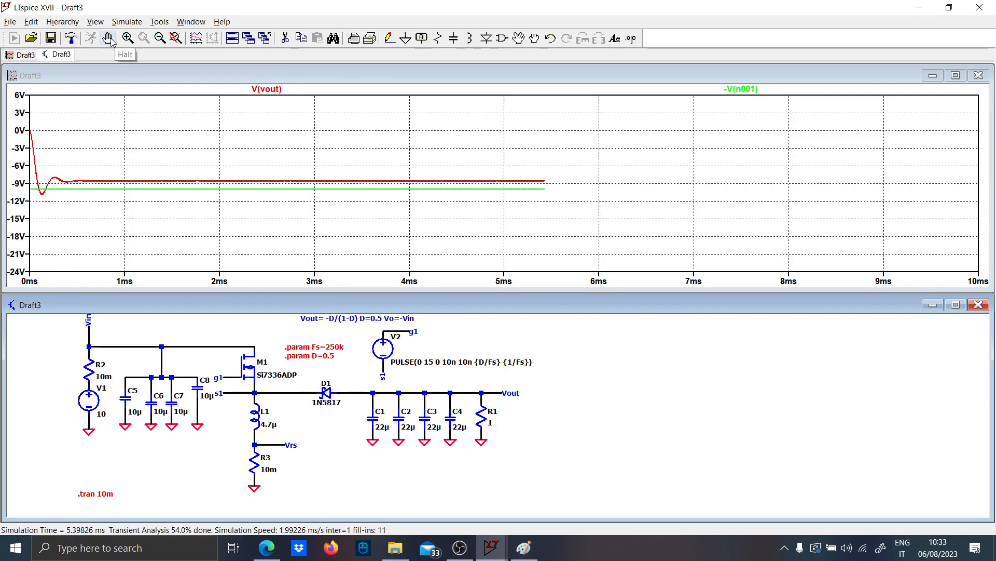
left_click(108, 37)
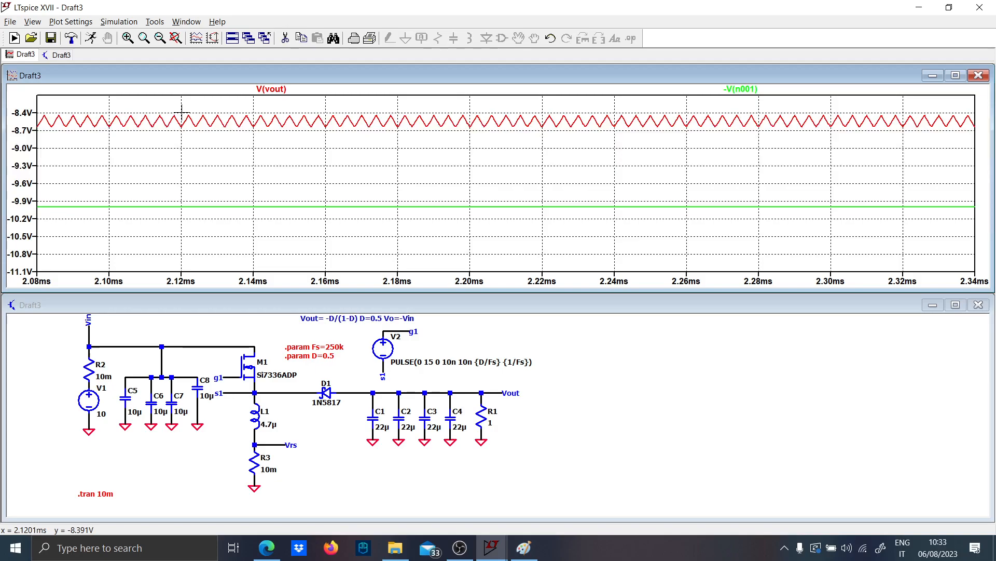
mouse_move(312, 104)
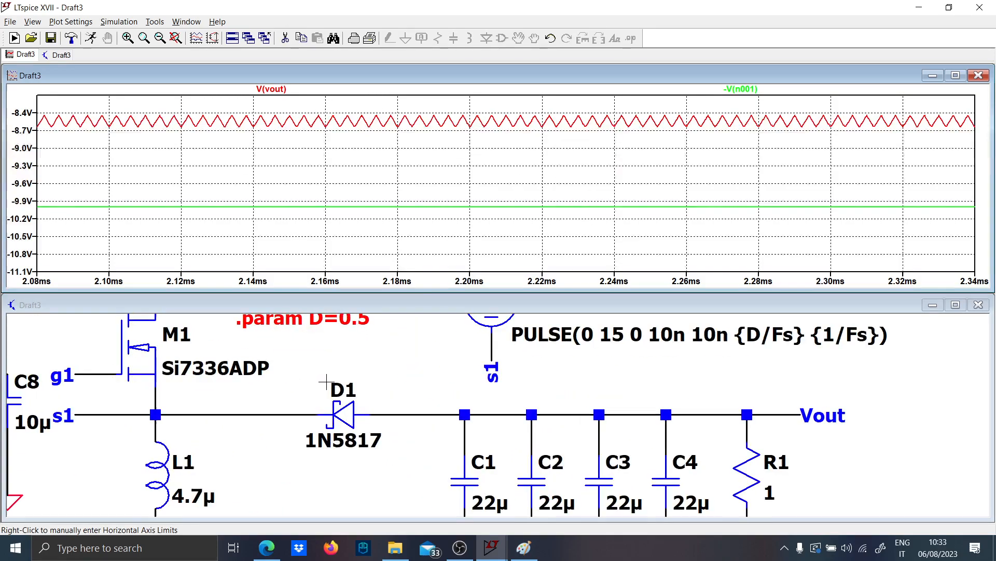
Open diode D1's properties and browse the Pick New Diode list.
double_click(342, 413)
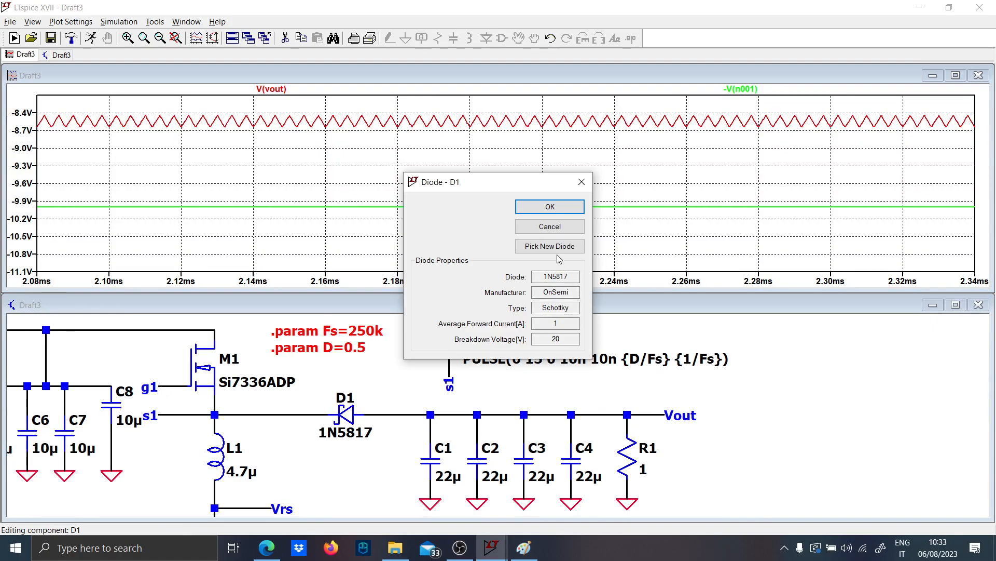
left_click(549, 246)
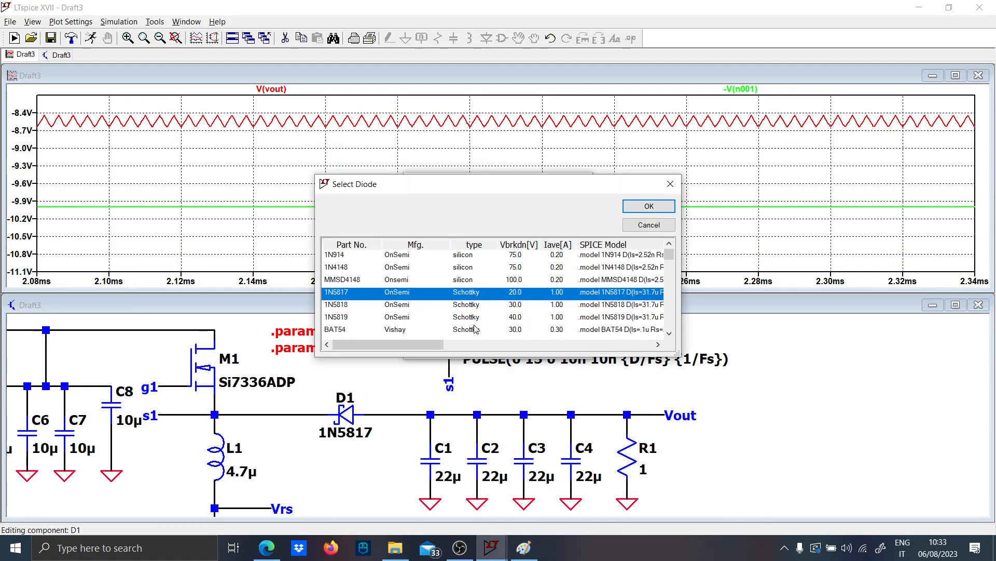
left_click(648, 205)
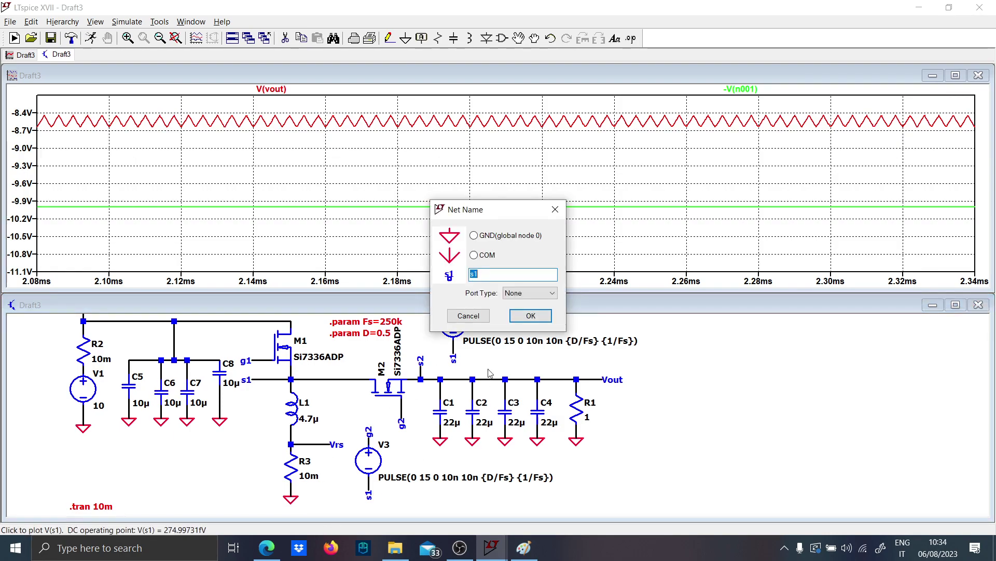
Label the s2 net, give V3 complementary {D/Fs} pulse timing, and run at D = 0.5.
type("s2")
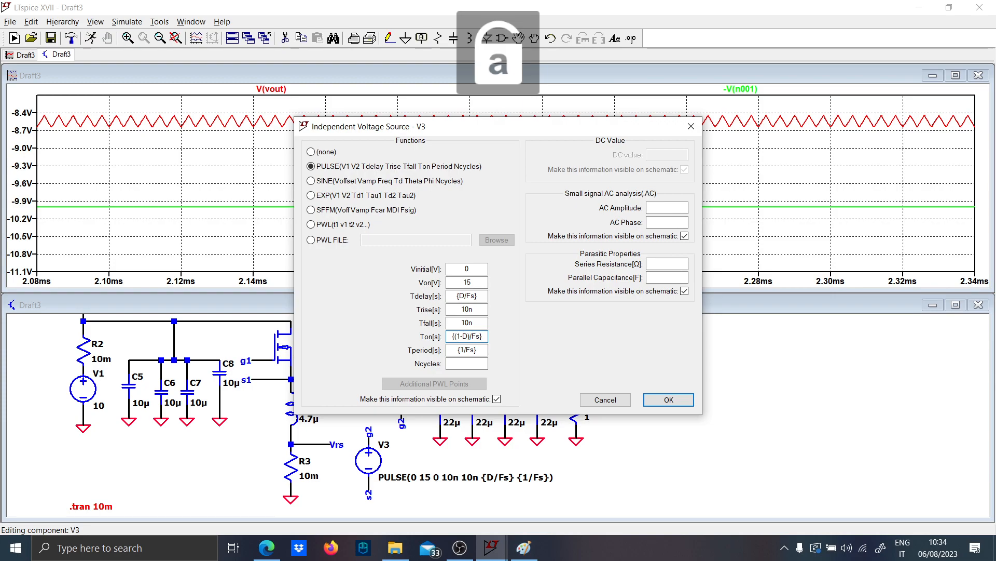
left_click(667, 399)
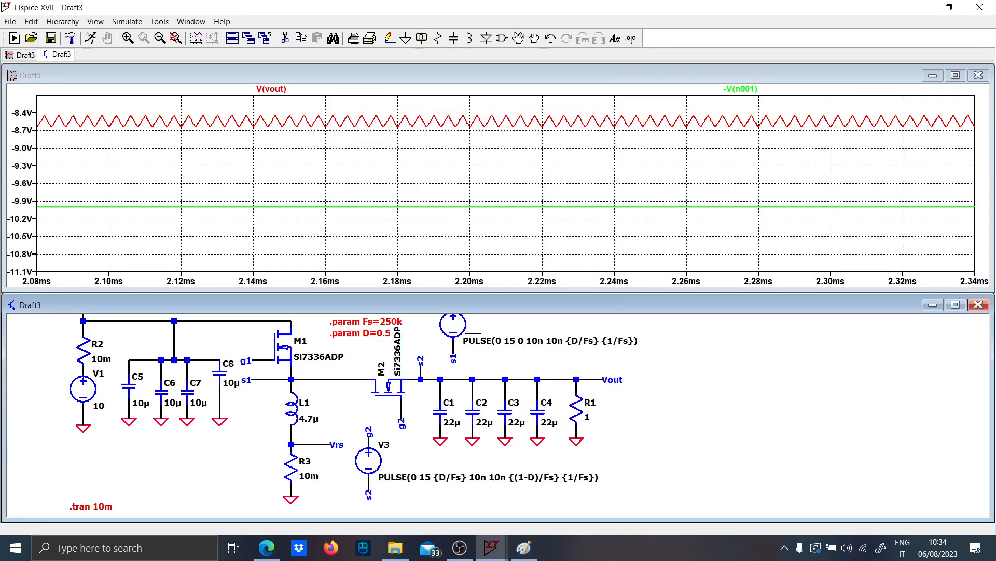
mouse_move(291, 349)
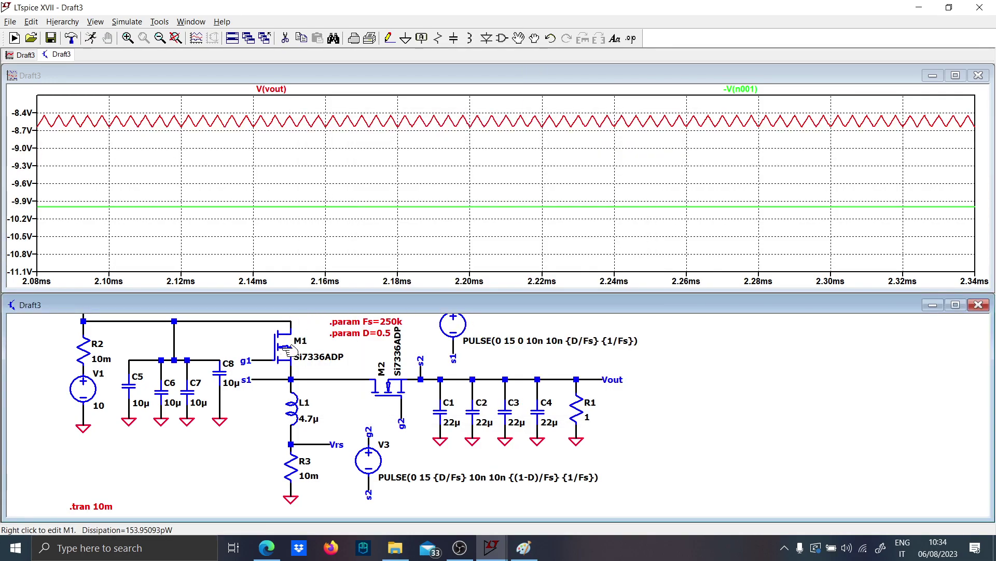
mouse_move(390, 386)
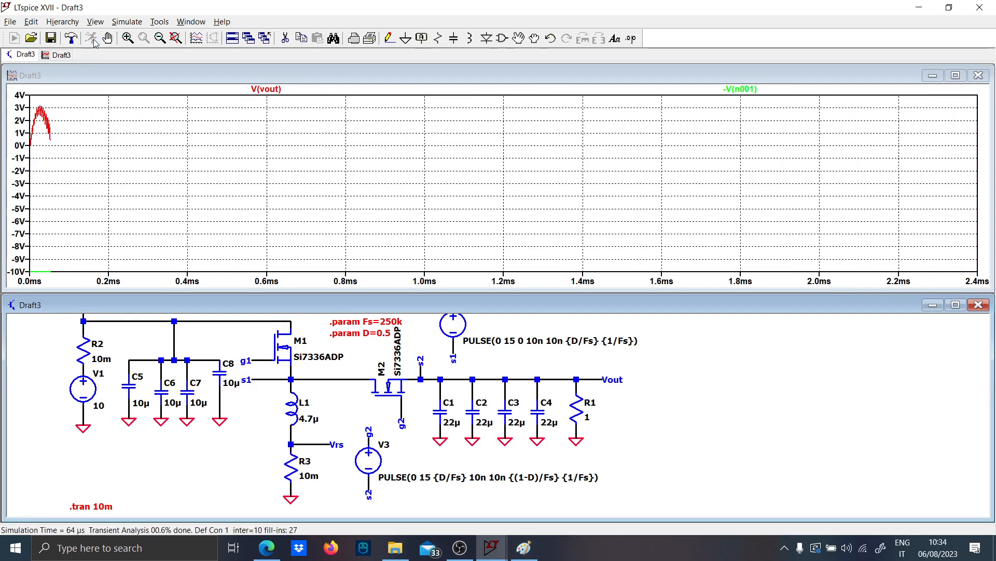
mouse_move(106, 38)
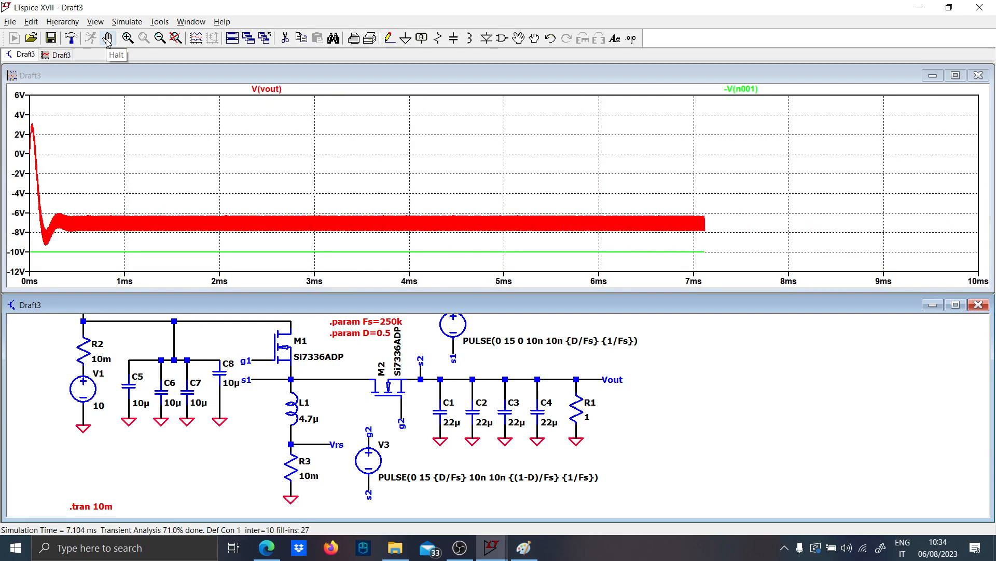
left_click(91, 38)
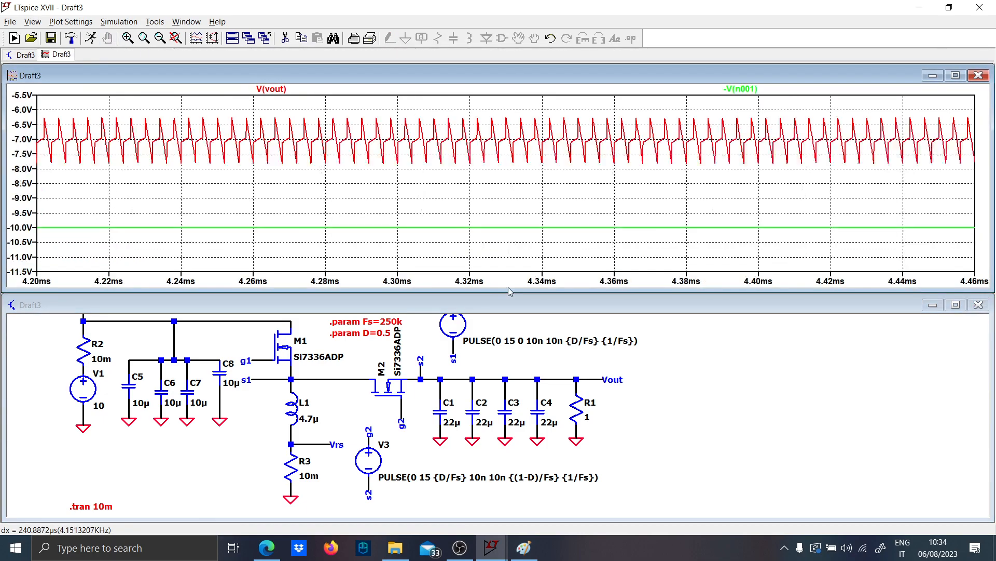
mouse_move(470, 281)
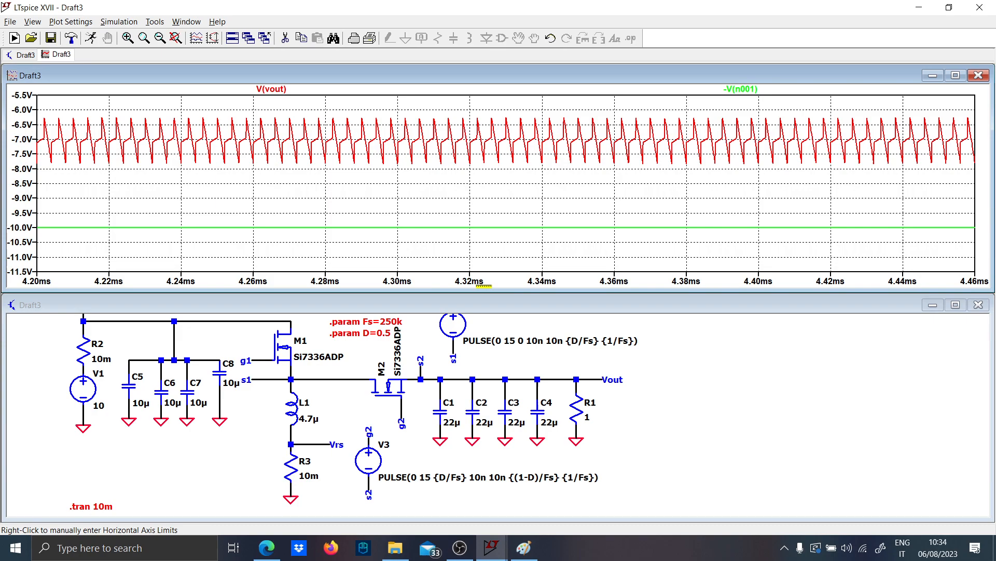
mouse_move(426, 422)
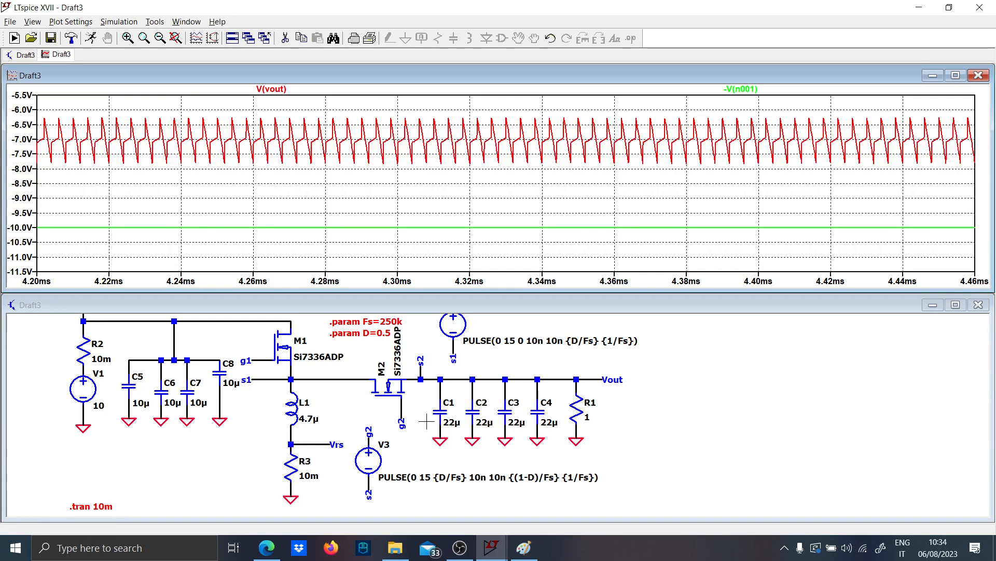
mouse_move(300, 474)
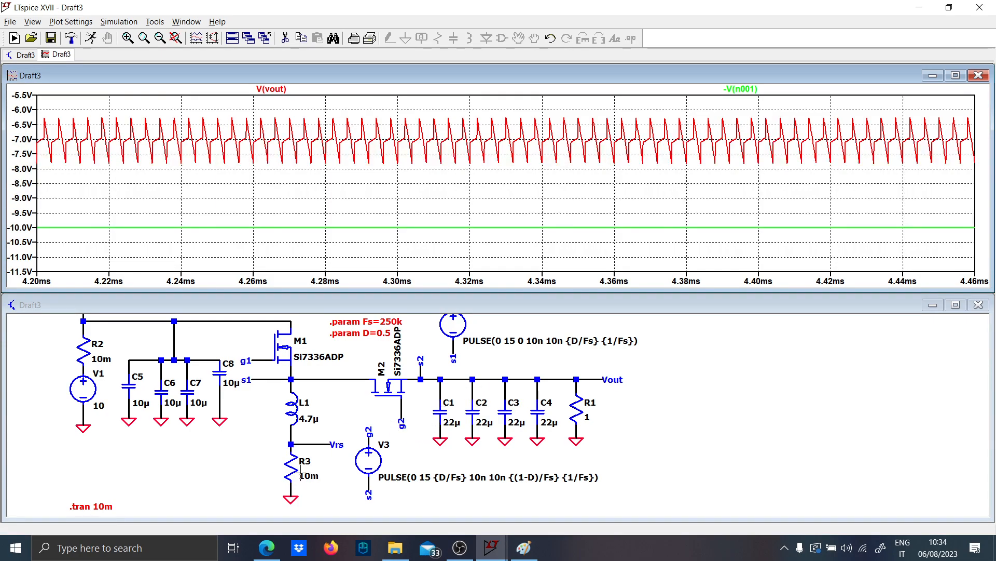
Delete shunt resistor R3 from the schematic.
left_click(289, 468)
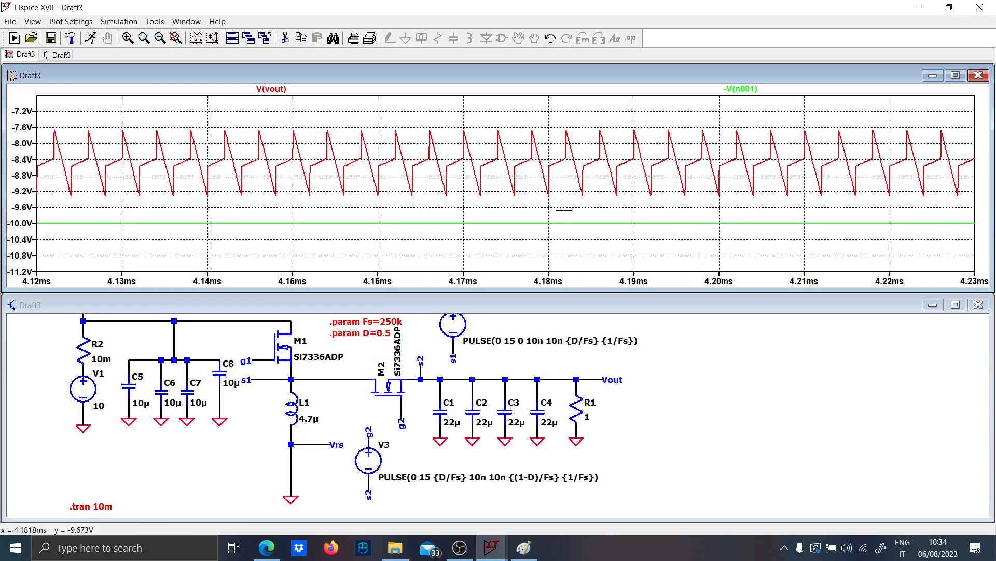
mouse_move(547, 254)
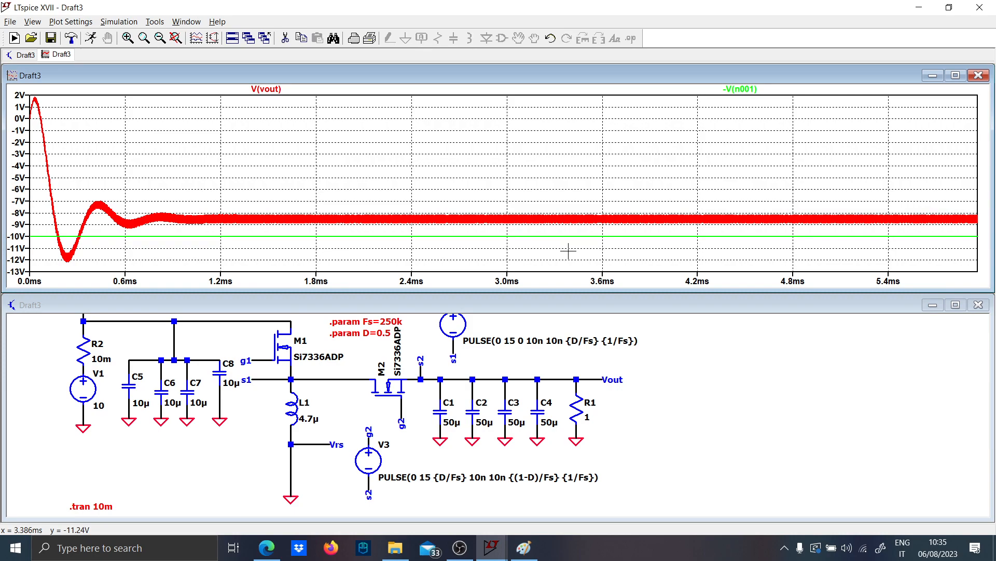
mouse_move(567, 251)
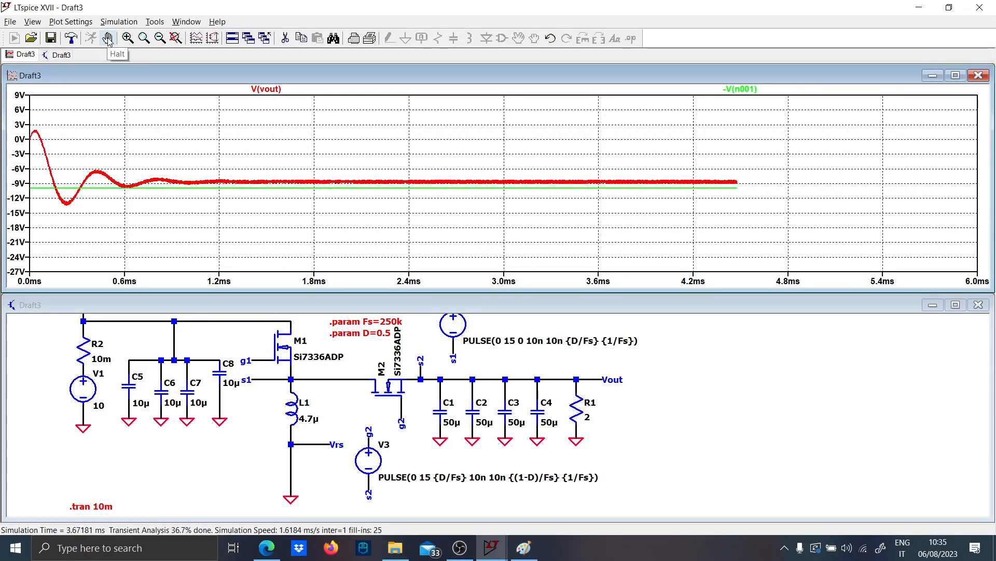
Stop the 2 Ω load run and set shunt resistor R3 to 1m.
left_click(107, 37)
type("1")
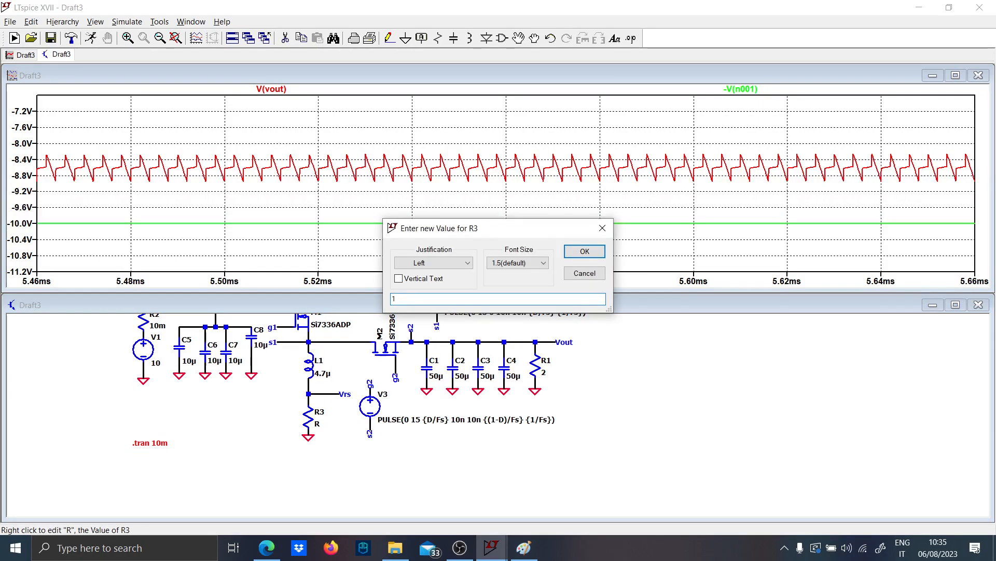
type("m")
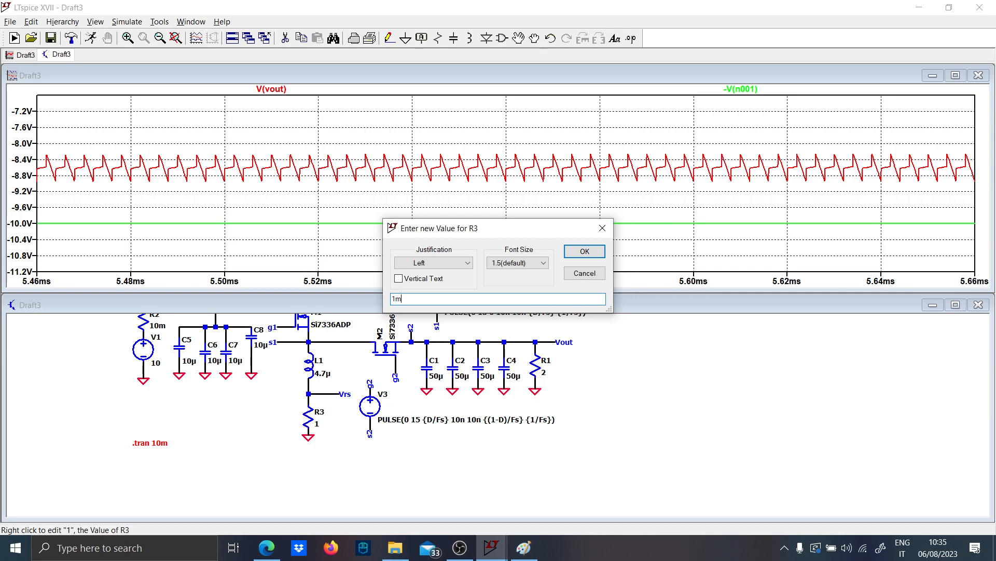
left_click(583, 250)
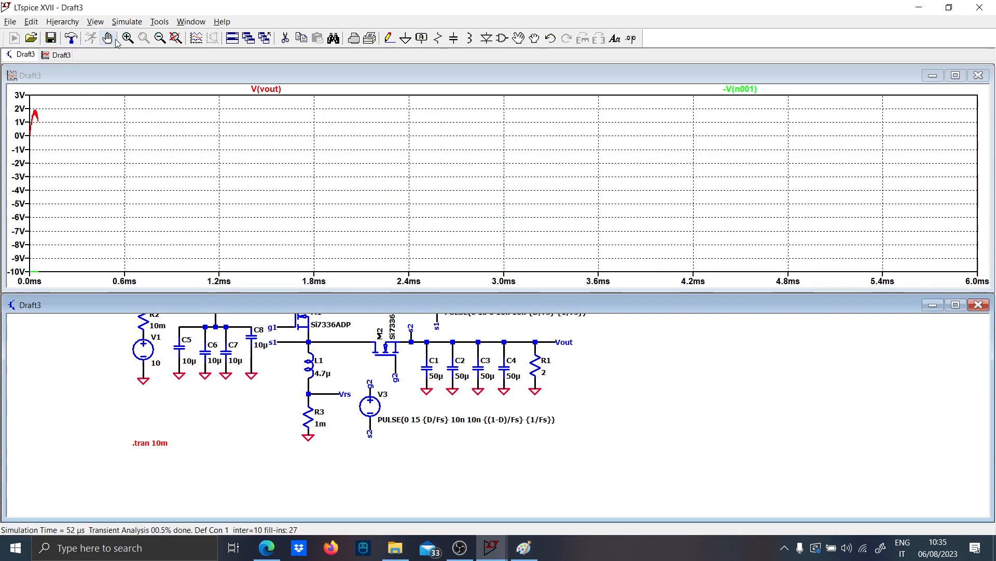
mouse_move(107, 38)
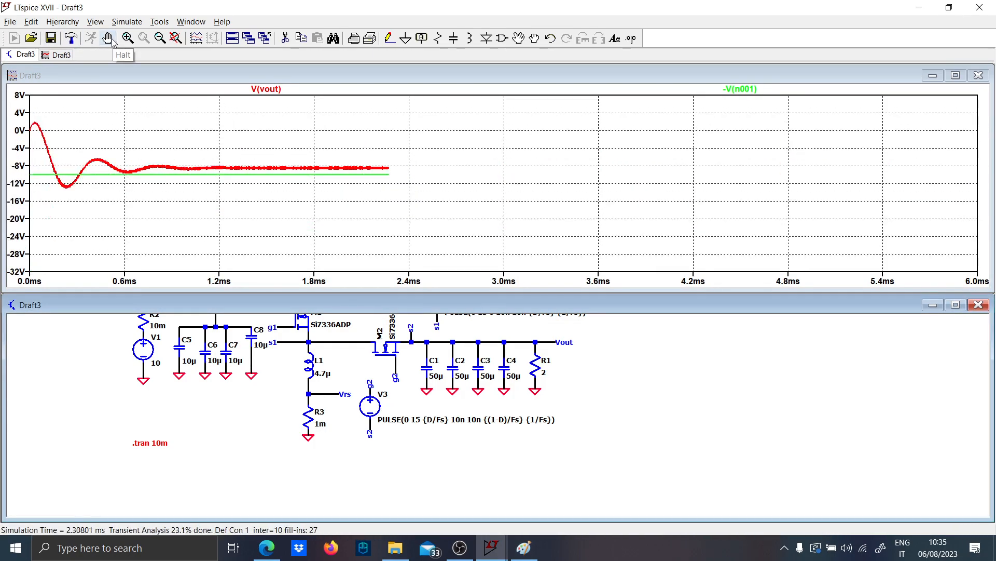
Rerun and plot I(R3) and the V(vrs) shunt voltage beside the schematic.
left_click(108, 38)
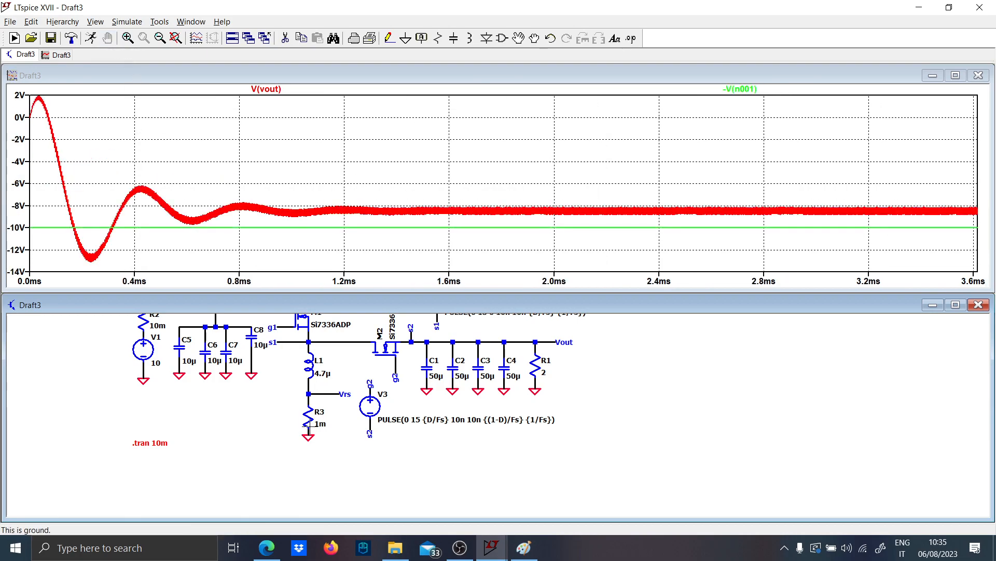
left_click(311, 370)
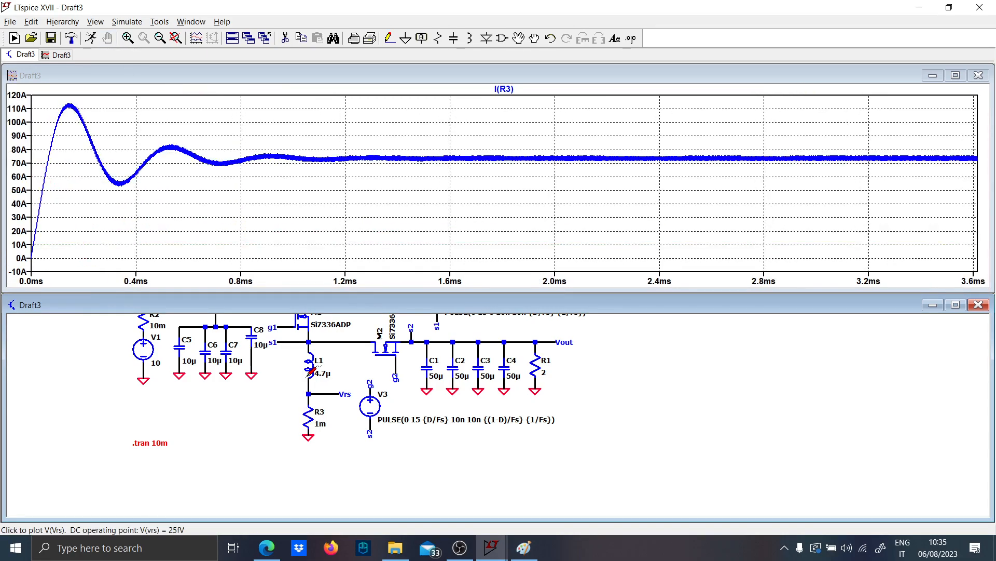
left_click(334, 394)
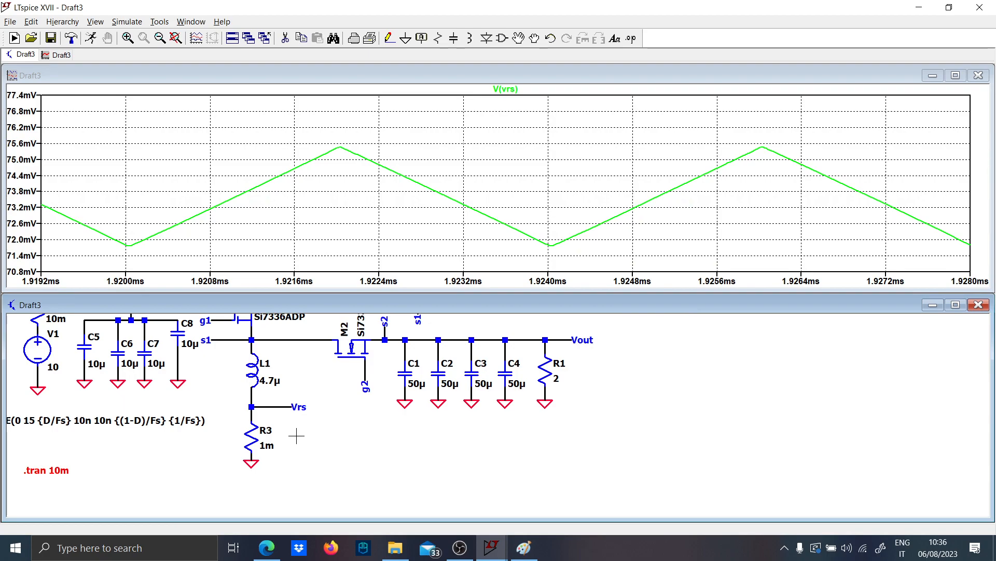
left_click(957, 305)
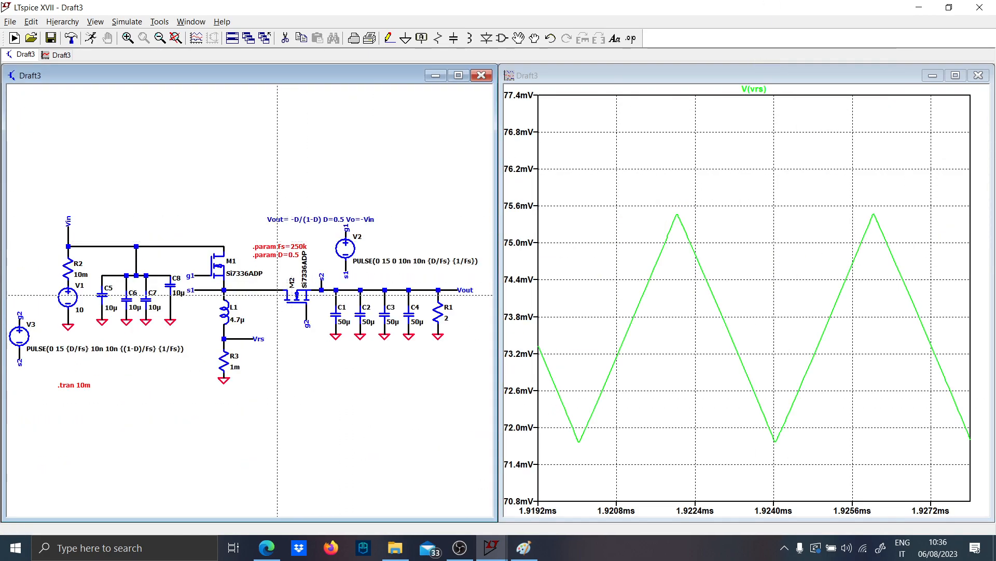
Maximize the schematic window and draw a wire from the R3/L1 shunt node.
left_click(458, 75)
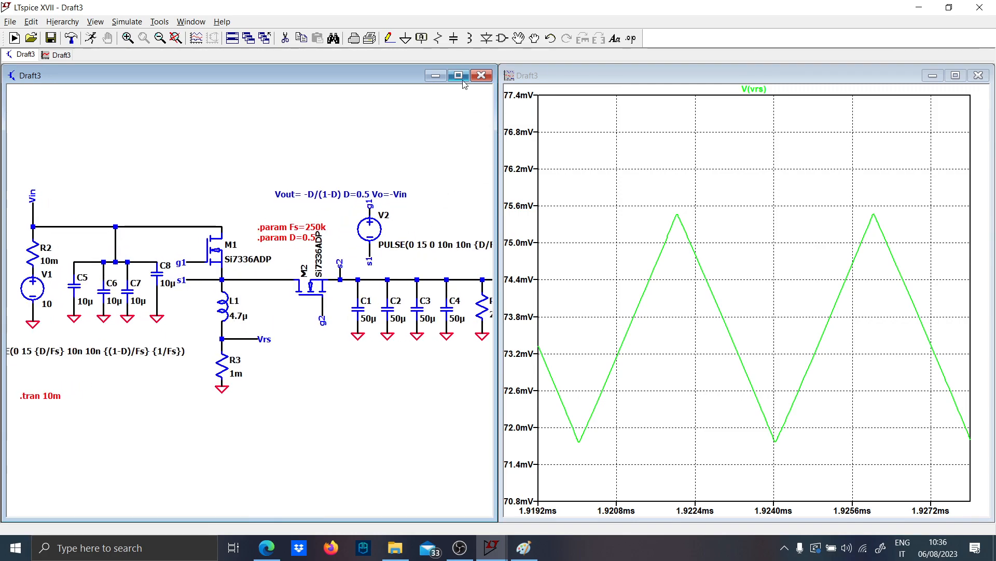
left_click(458, 75)
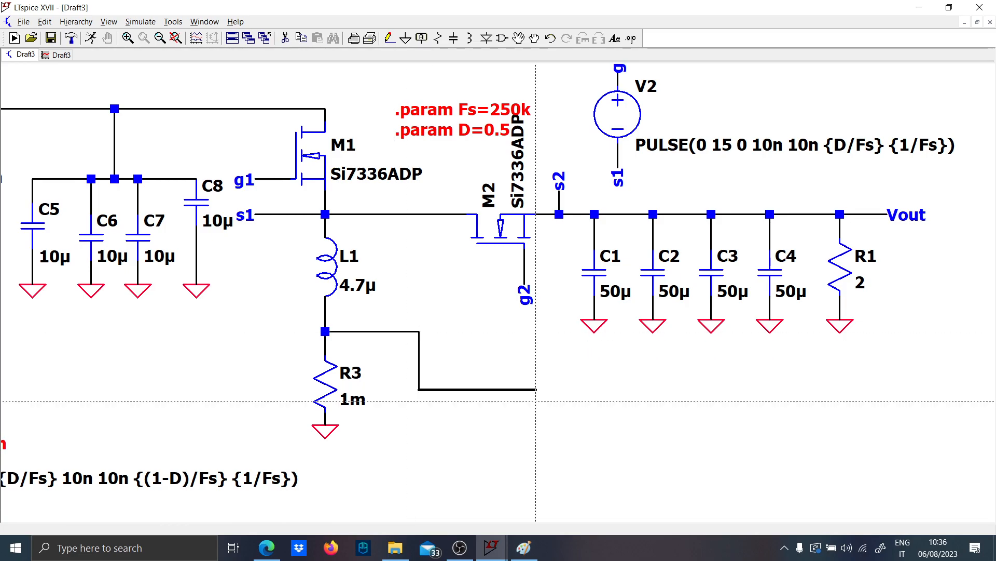
left_click(481, 387)
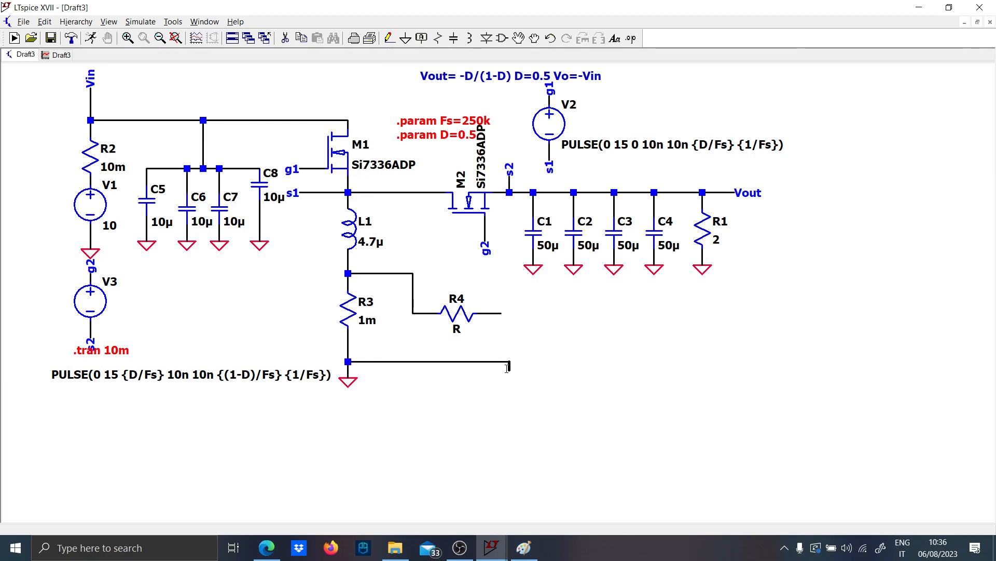
Wire the shunt's ground side, set R5 to 100 and C9 to 10n, and select UniversalOpAmp.
left_click(456, 363)
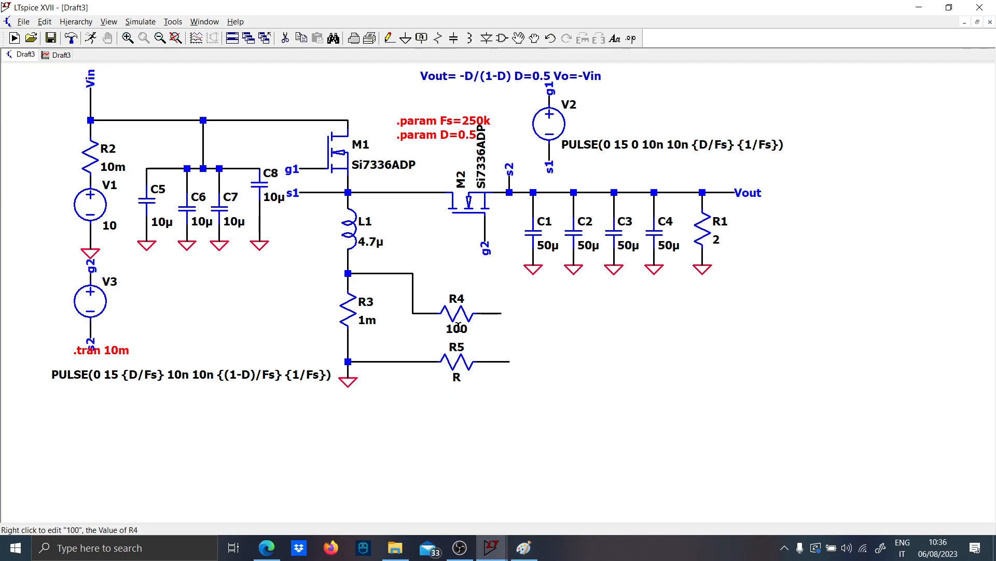
right_click(456, 375)
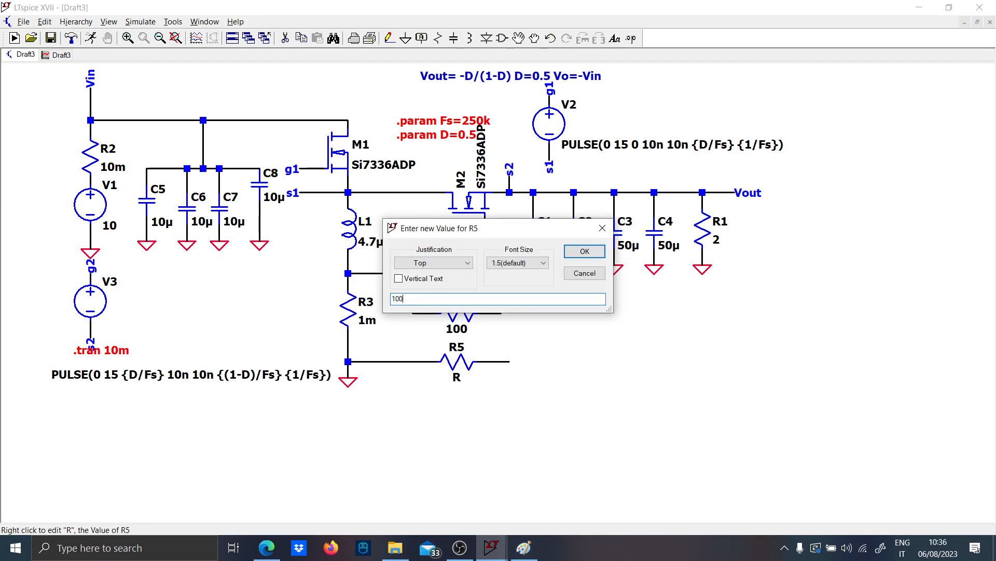
left_click(583, 250)
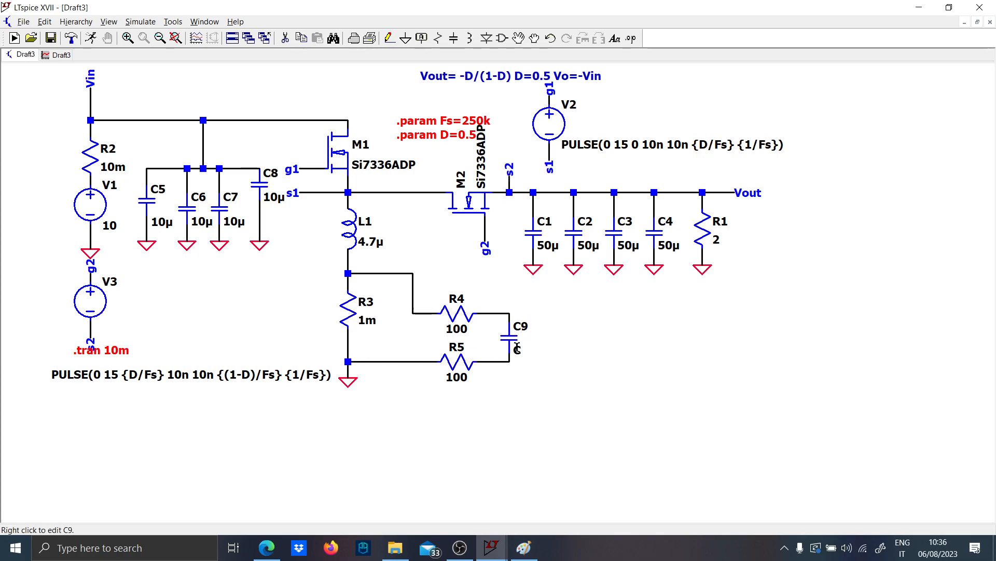
right_click(519, 348)
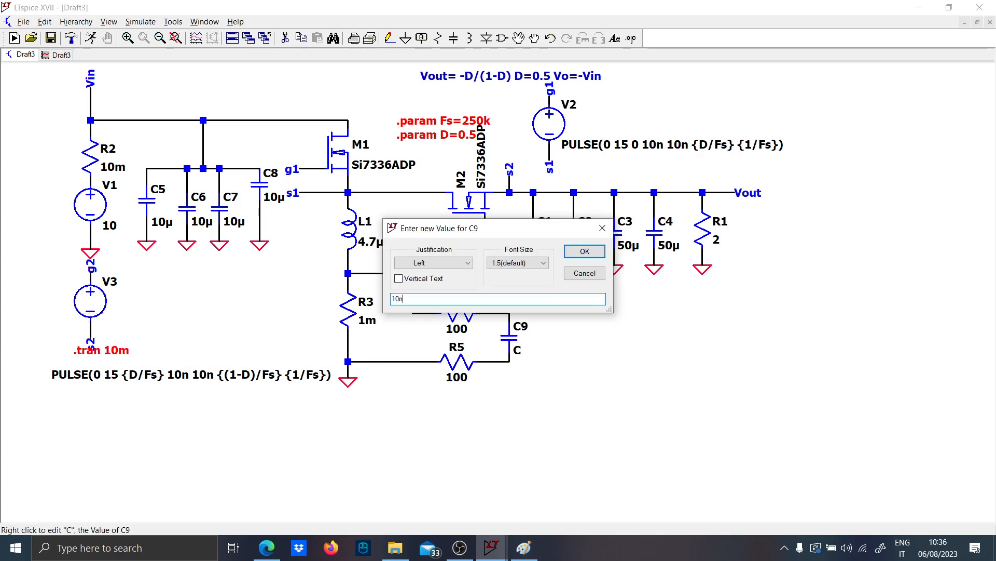
left_click(583, 251)
type("uni")
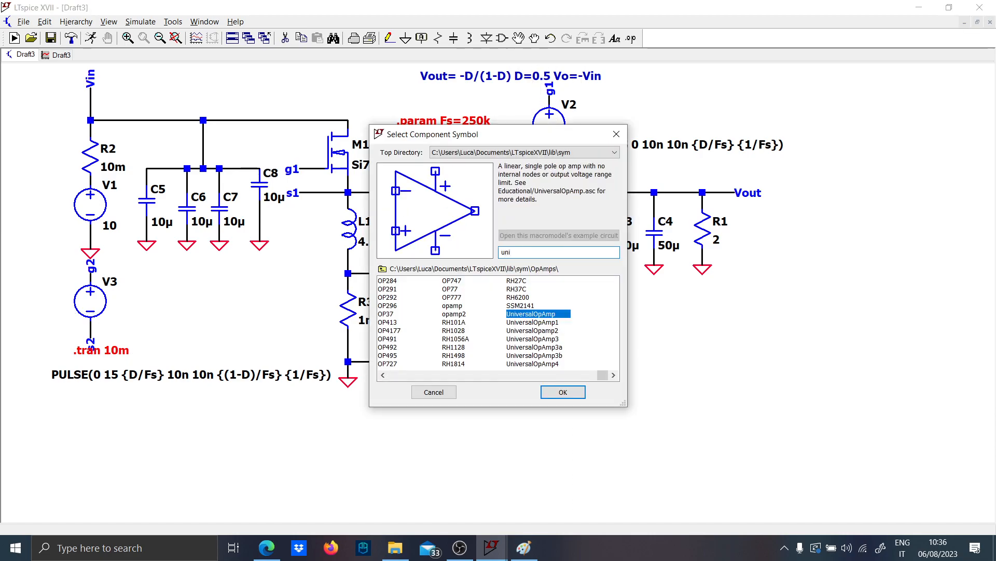
left_click(561, 392)
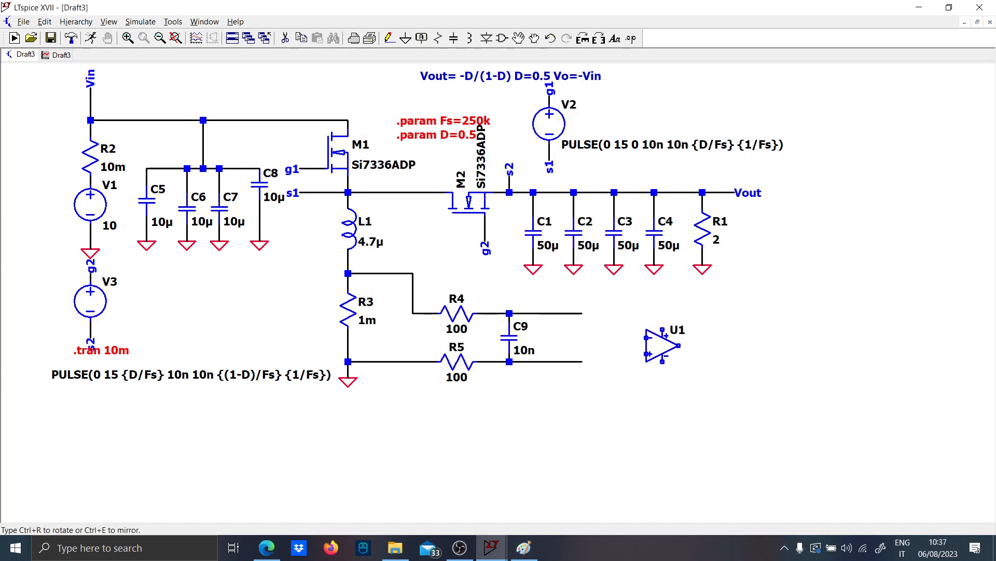
Place op-amp U1 right of the filter and wire up the 5 V source.
left_click(194, 321)
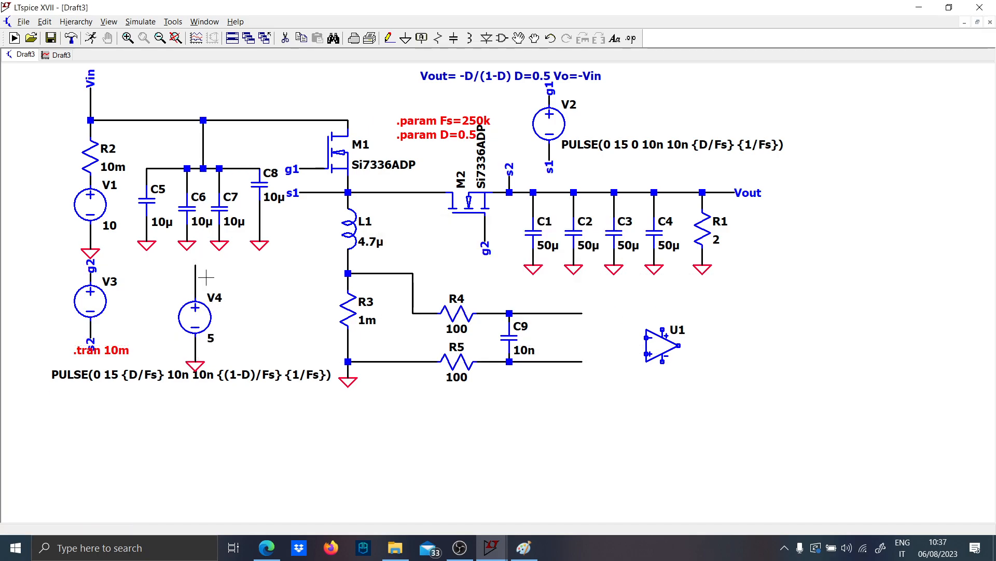
left_click(222, 274)
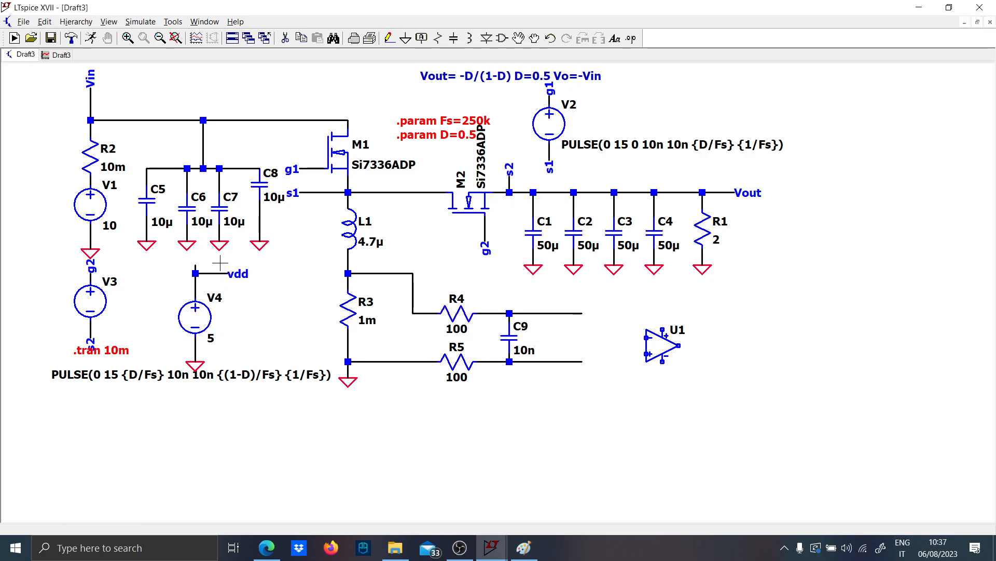
left_click(233, 196)
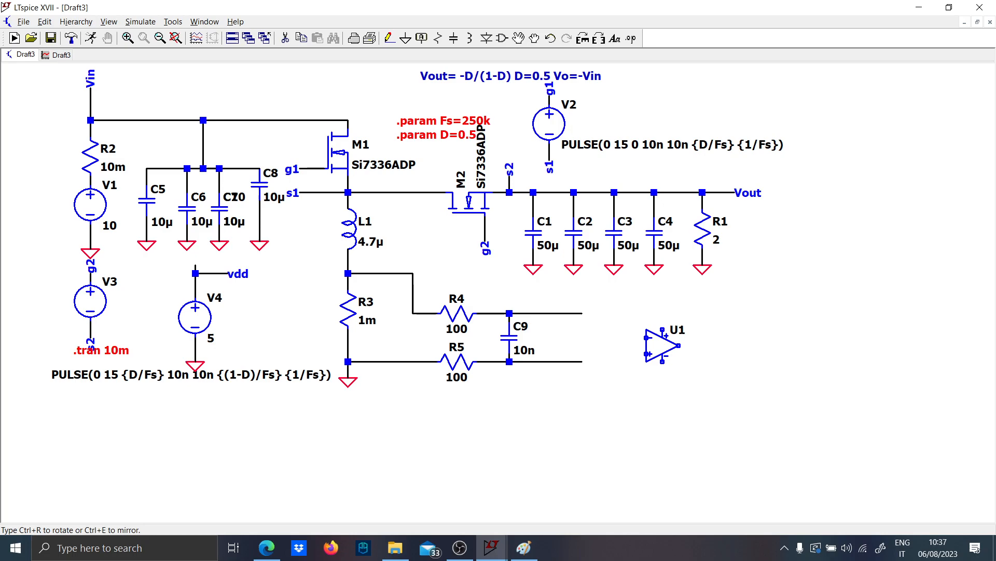
Add decoupling capacitor C10, label the 5V net, and place a resistor to ground.
left_click(229, 331)
type("v")
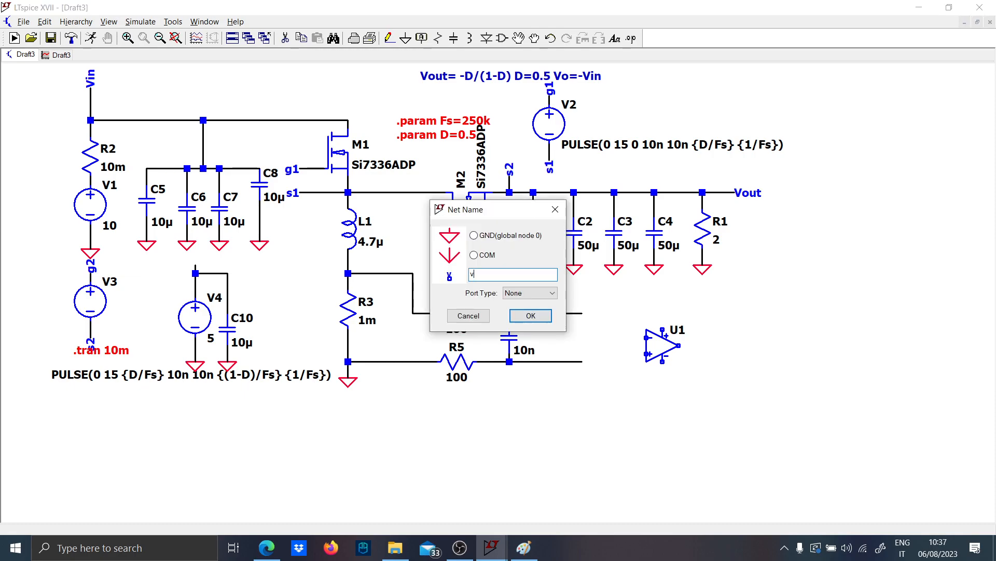
type("5V")
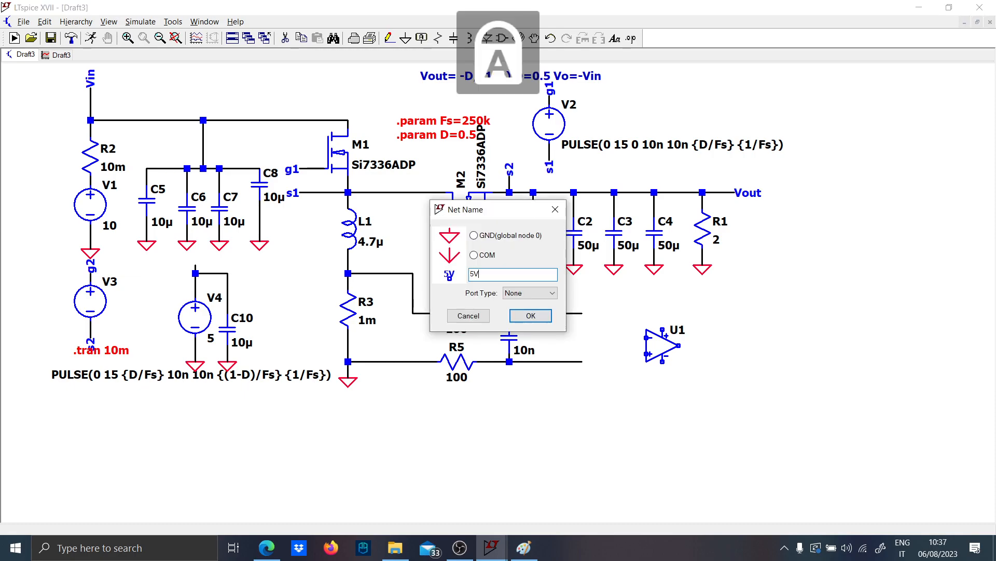
left_click(530, 315)
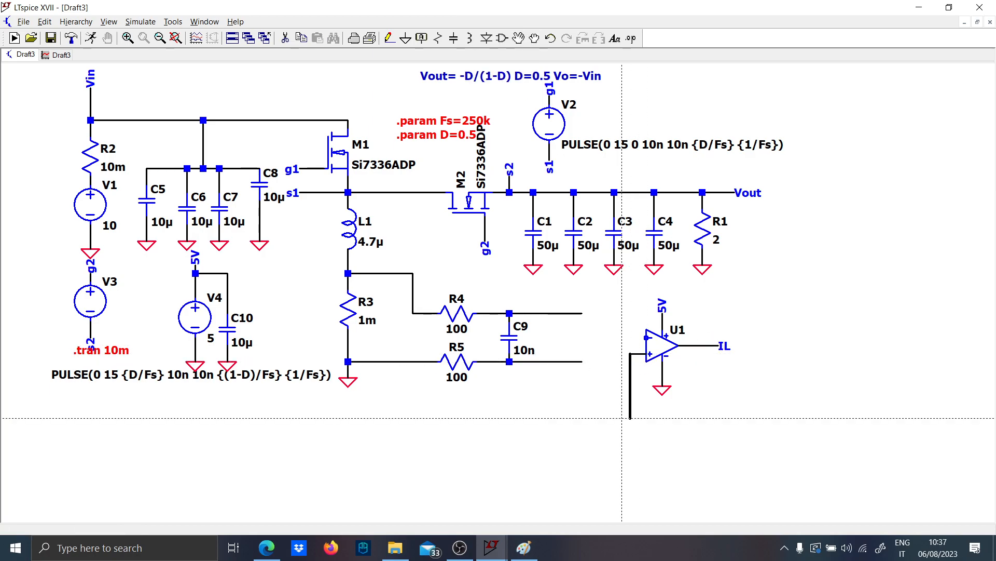
left_click(632, 391)
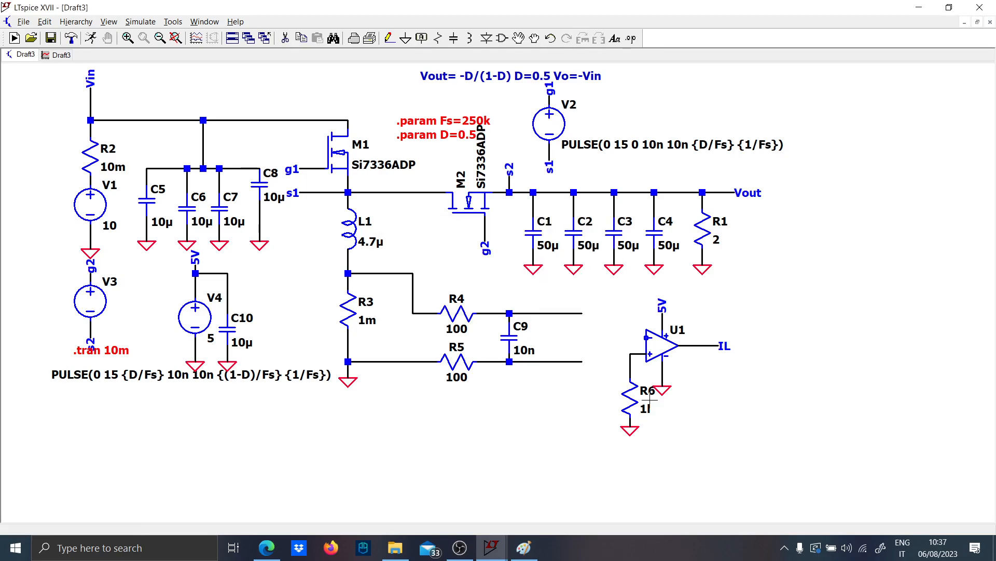
mouse_move(659, 367)
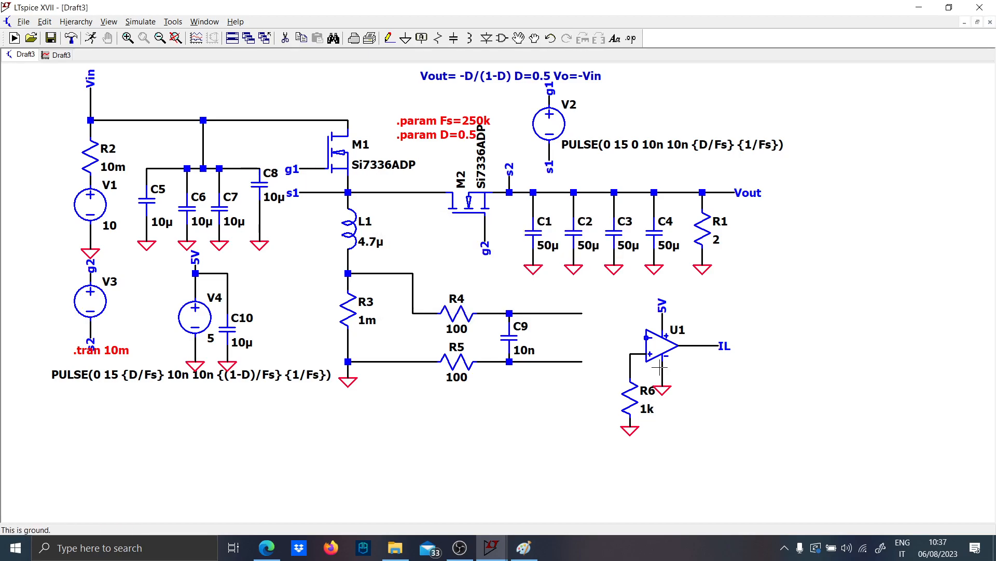
mouse_move(632, 368)
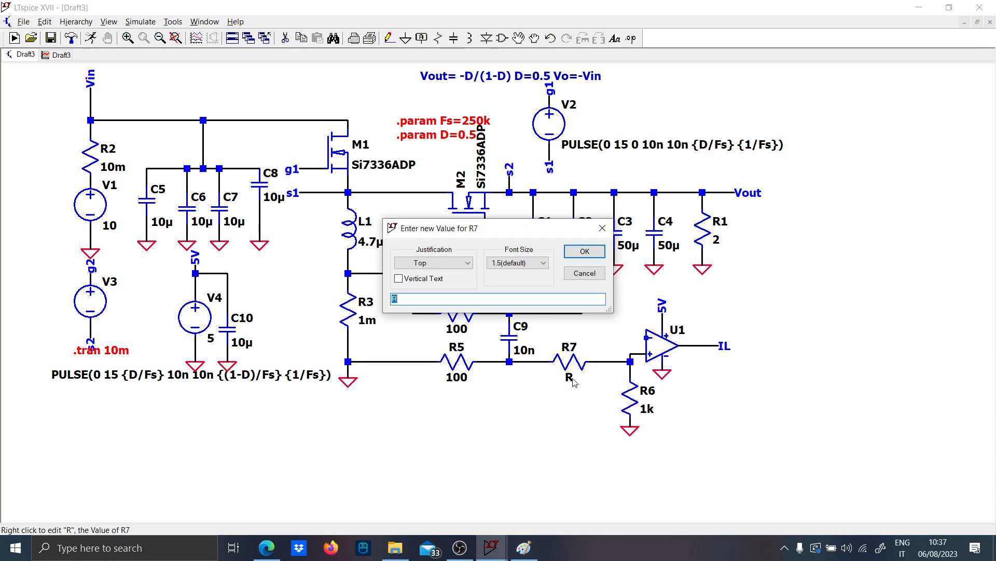
Confirm R7 at 1k and begin wiring the upper filter branch to U1.
left_click(582, 251)
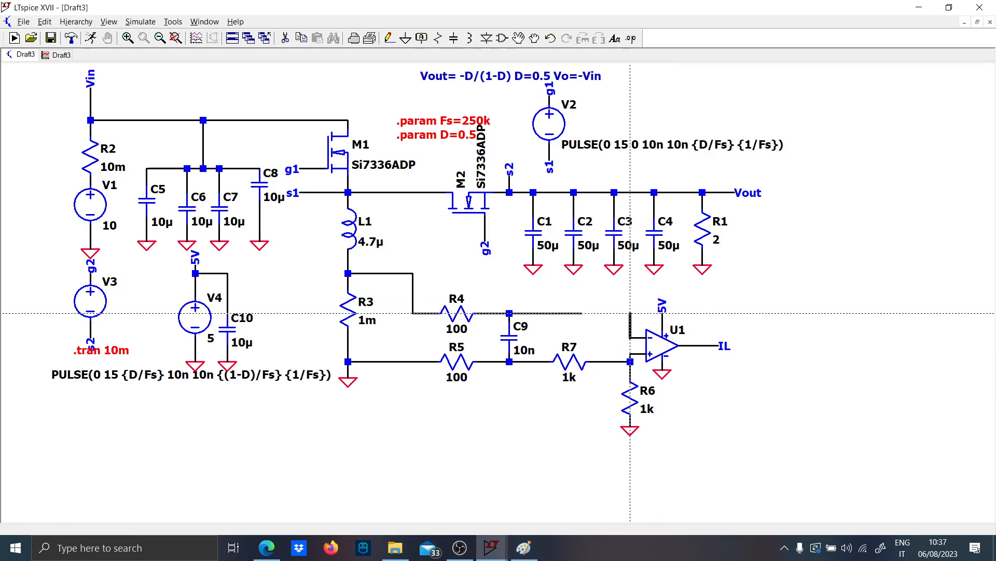
left_click(575, 312)
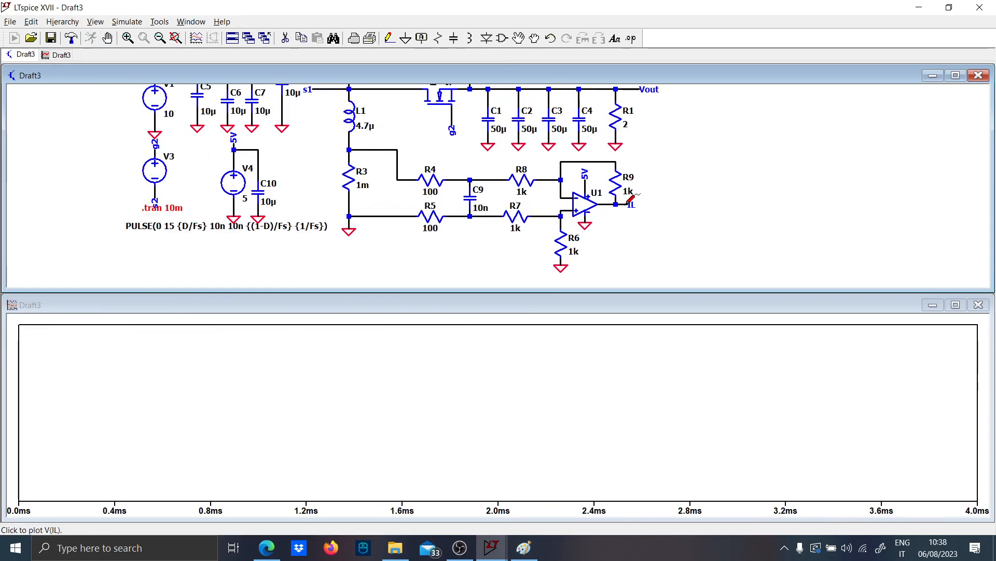
Plot V(il) at the IL output, then halt the running simulation.
left_click(629, 204)
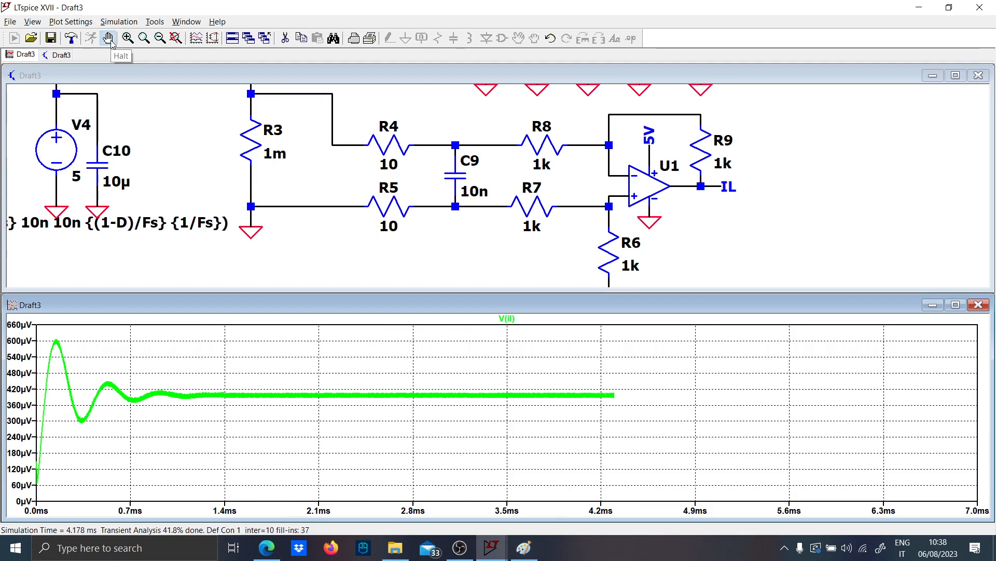
left_click(108, 38)
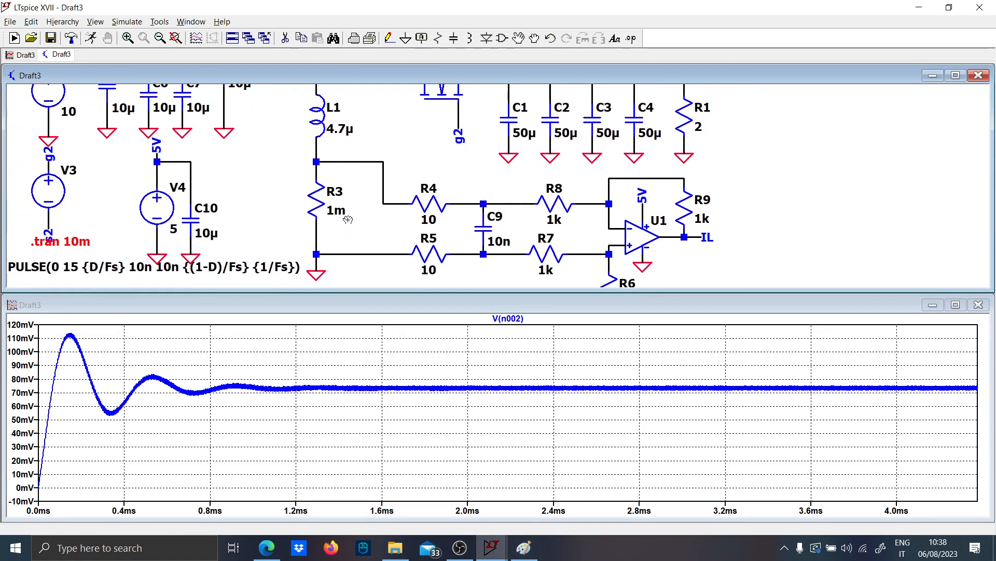
mouse_move(342, 296)
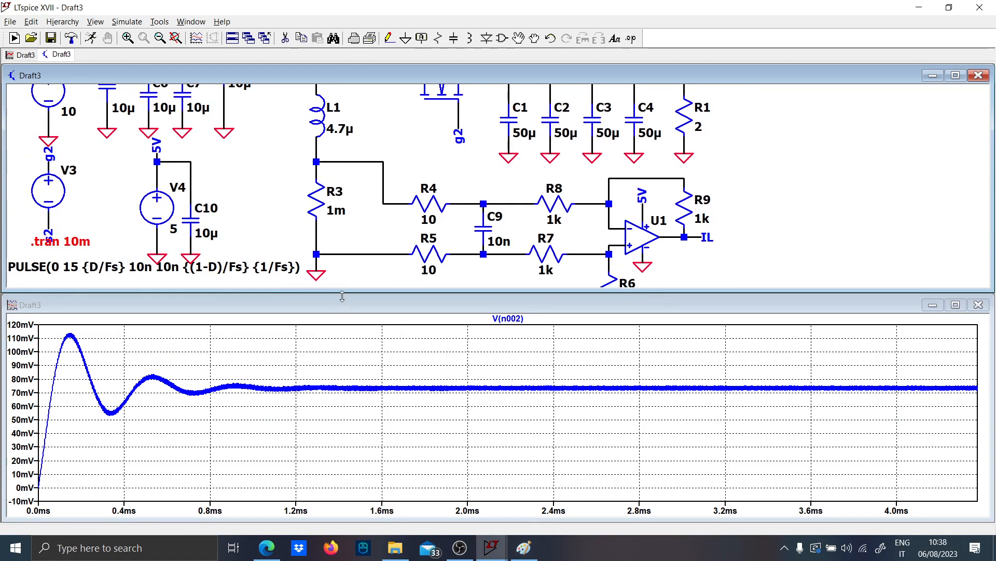
Move a schematic part down to make room for ESR and L2 below L1.
left_click_drag(318, 191, 318, 216)
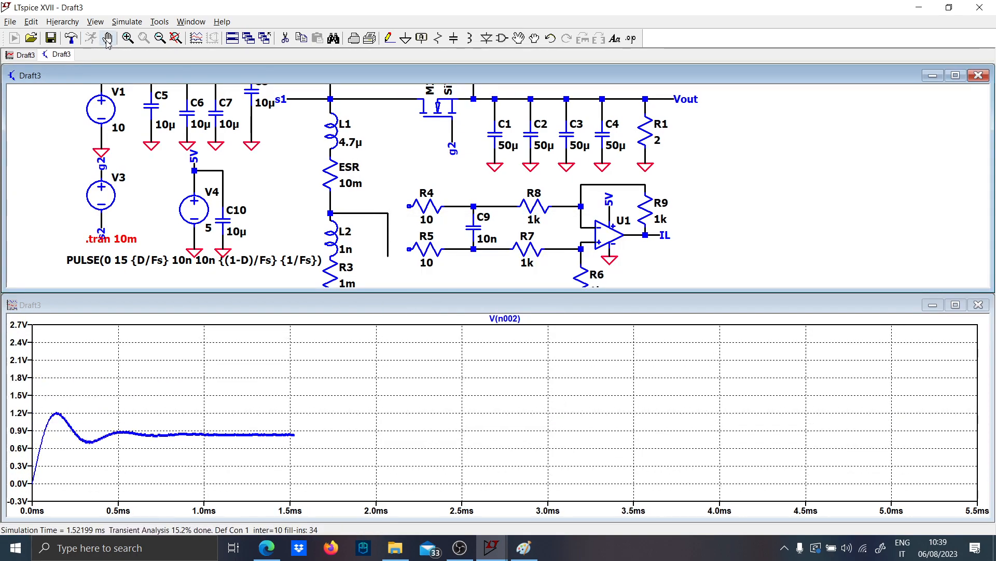
Halt the run, zoom the waveforms, add I(L1), and tile schematic beside waveforms.
left_click(331, 214)
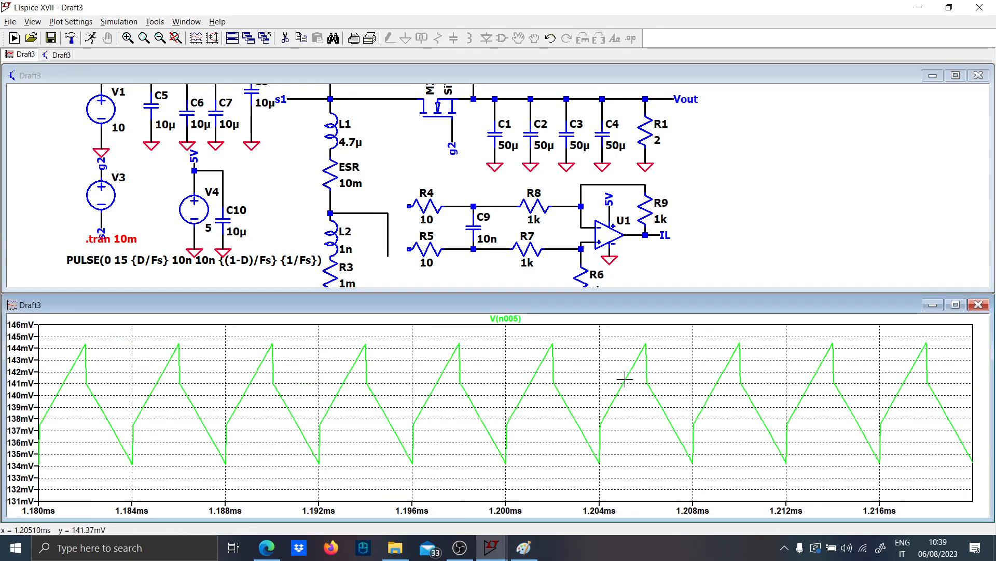
mouse_move(381, 196)
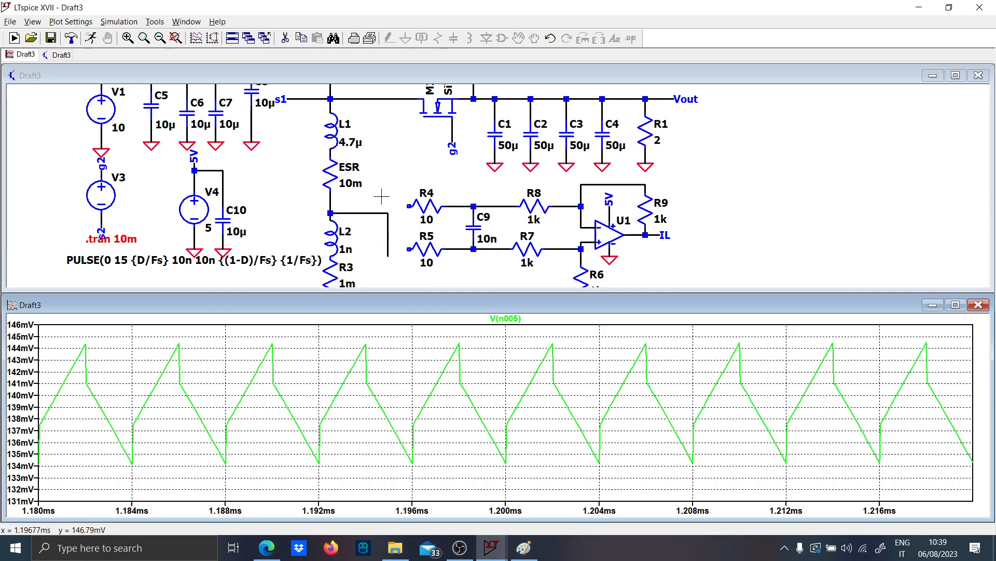
mouse_move(373, 239)
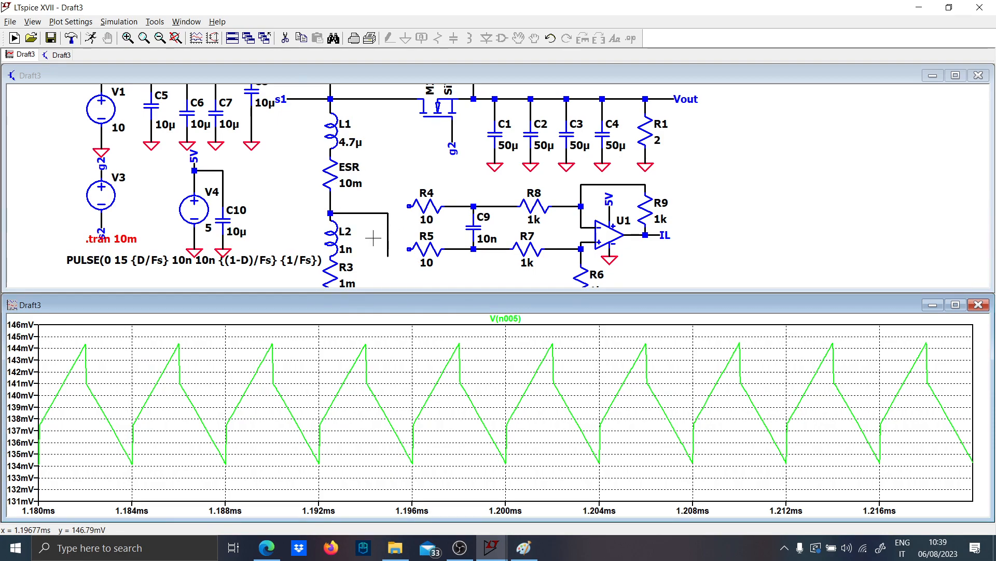
mouse_move(382, 202)
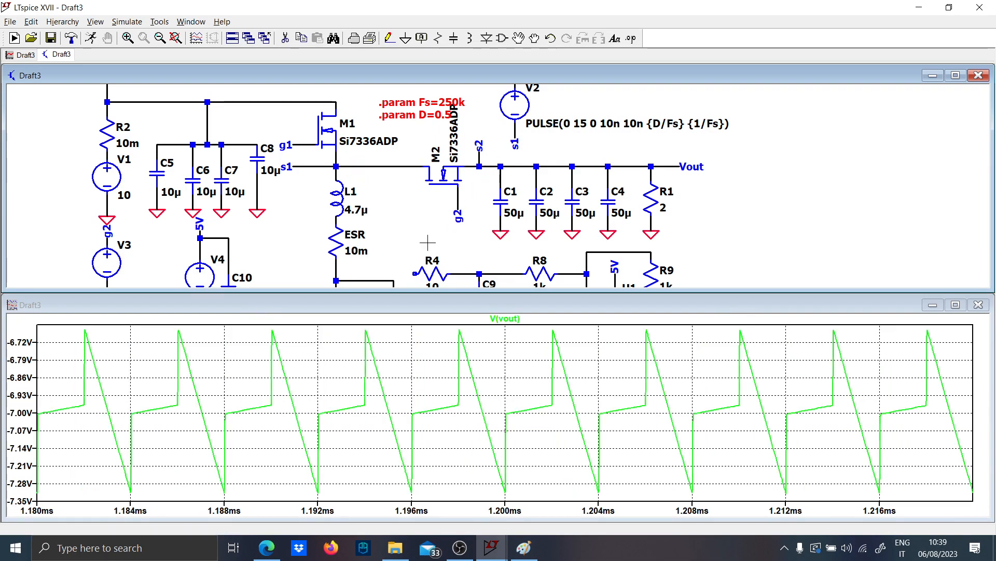
scroll("down", 3)
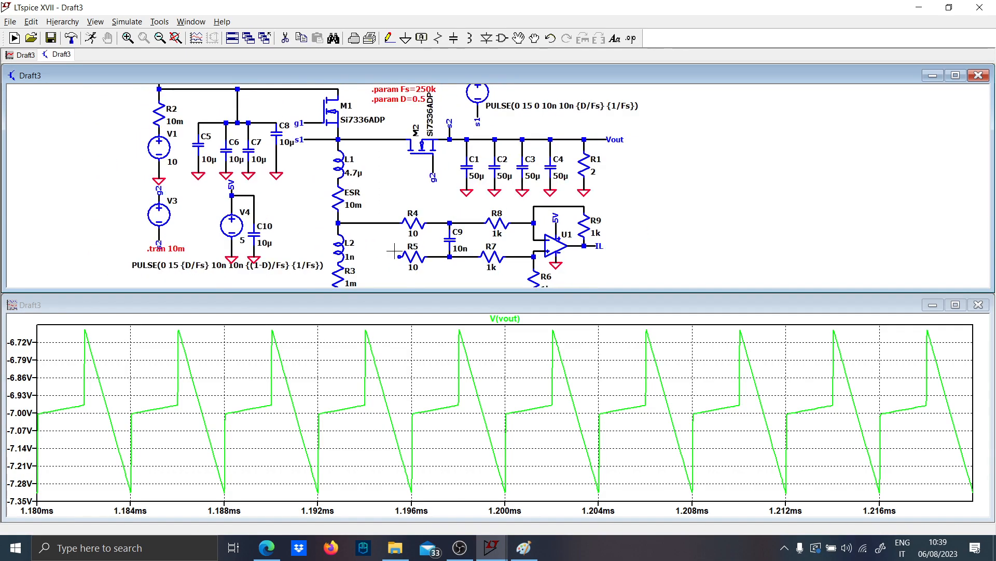
scroll("down", 3)
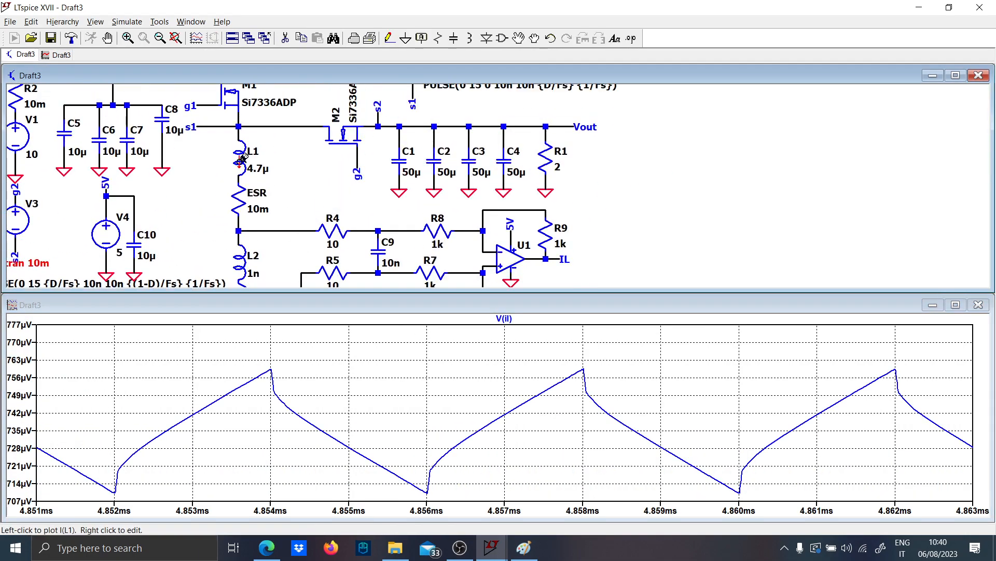
left_click(241, 152)
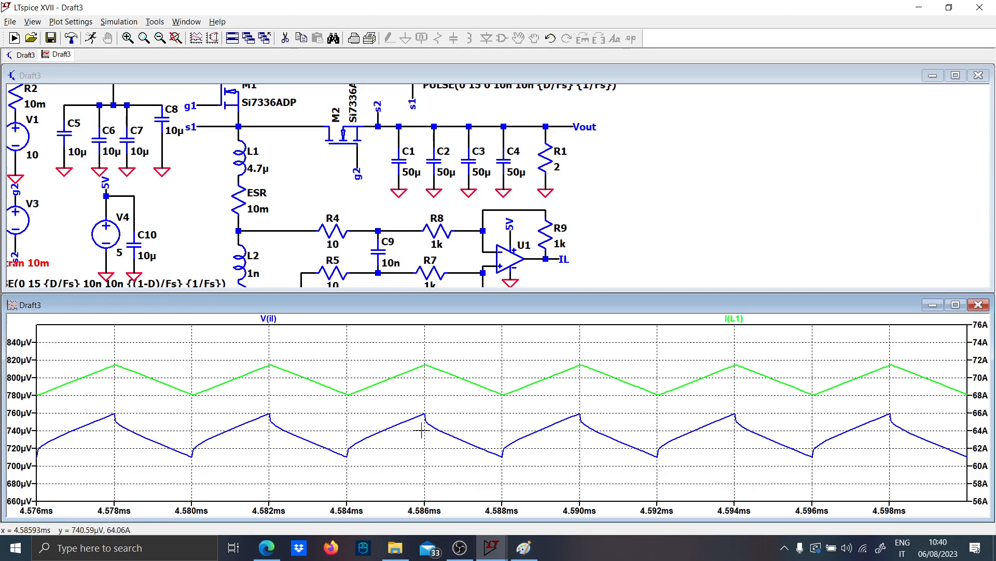
left_click(954, 75)
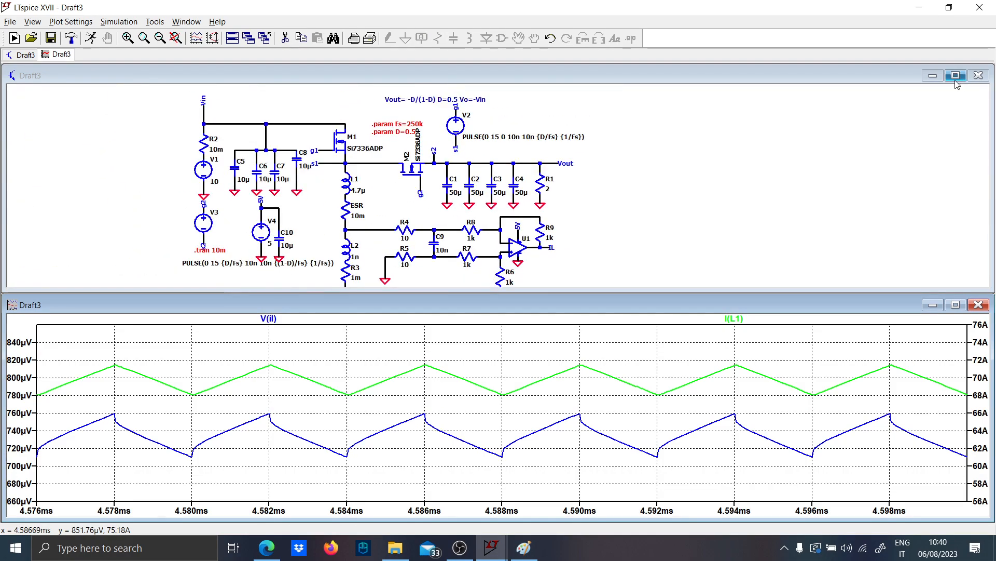
left_click(955, 75)
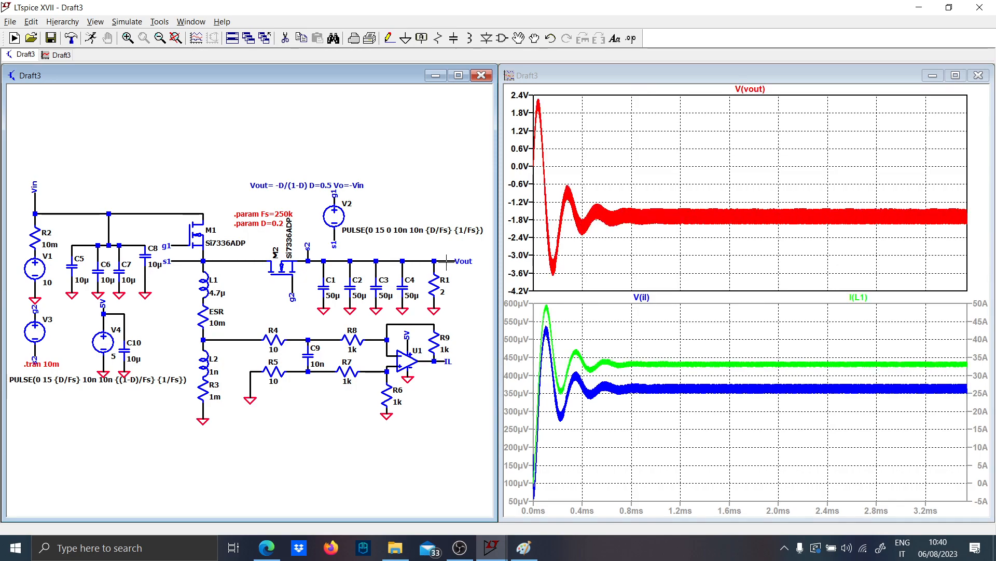
mouse_move(580, 252)
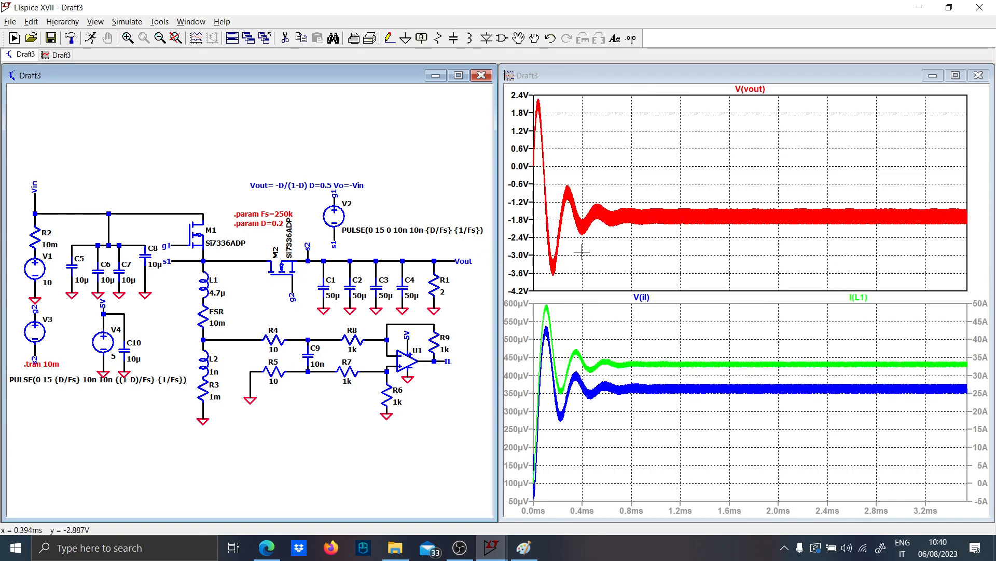
mouse_move(323, 234)
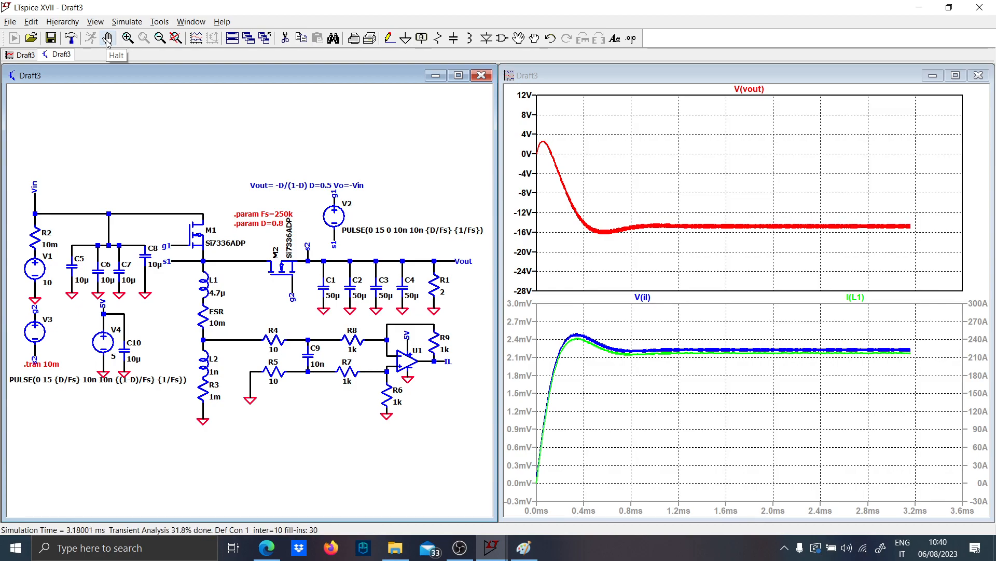
Halt the simulation running at duty cycle D=0.8.
left_click(108, 38)
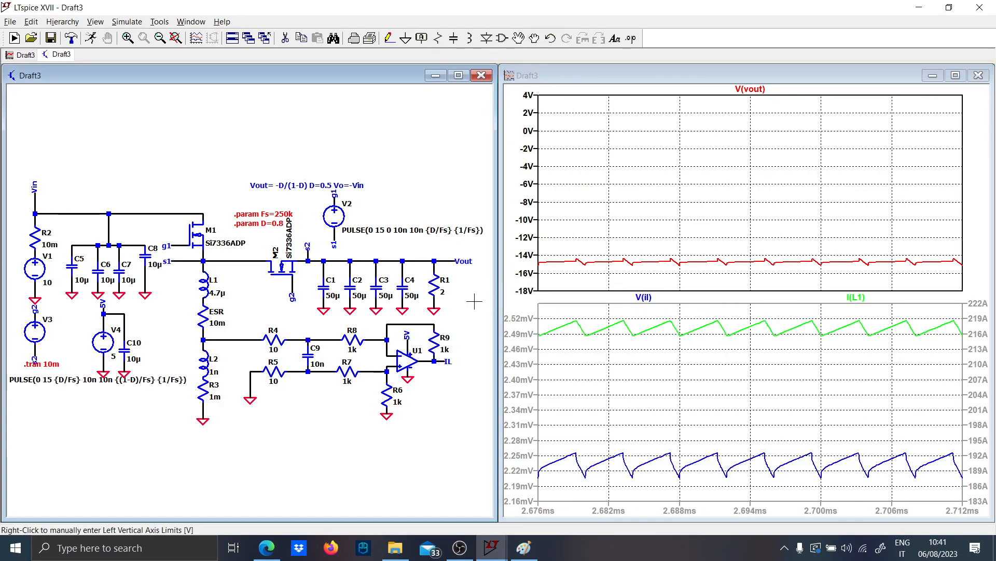
mouse_move(116, 116)
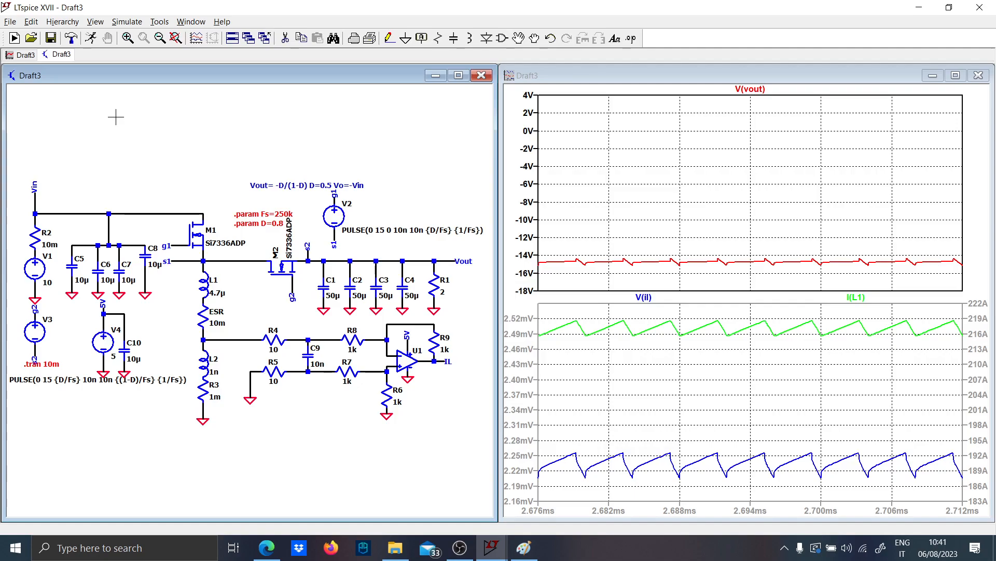
mouse_move(463, 537)
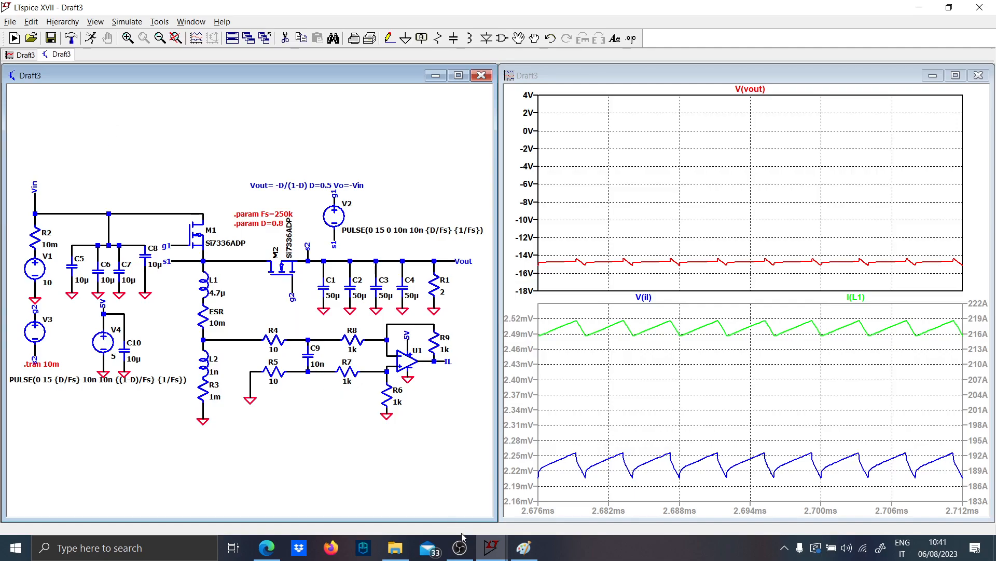
left_click(451, 547)
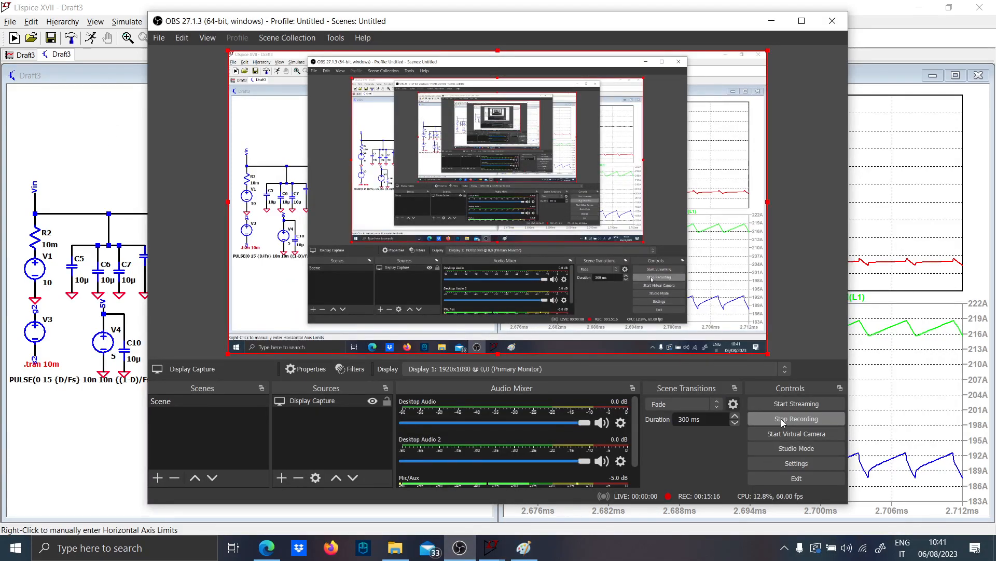